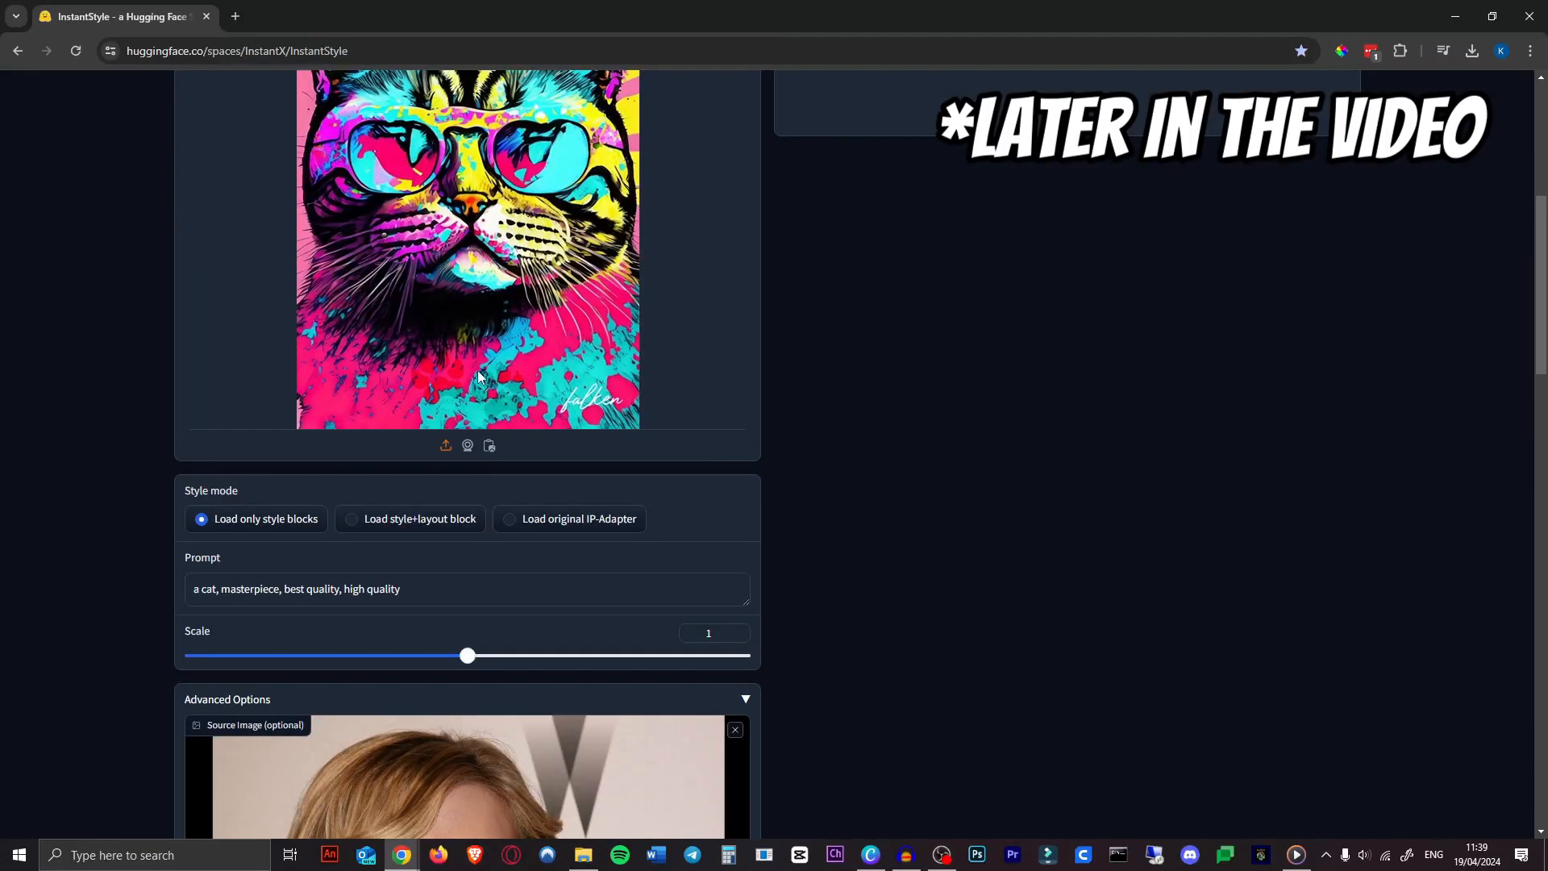
Switch to the GitHub tab showing the InstantStyle repository README.
left_click(119, 17)
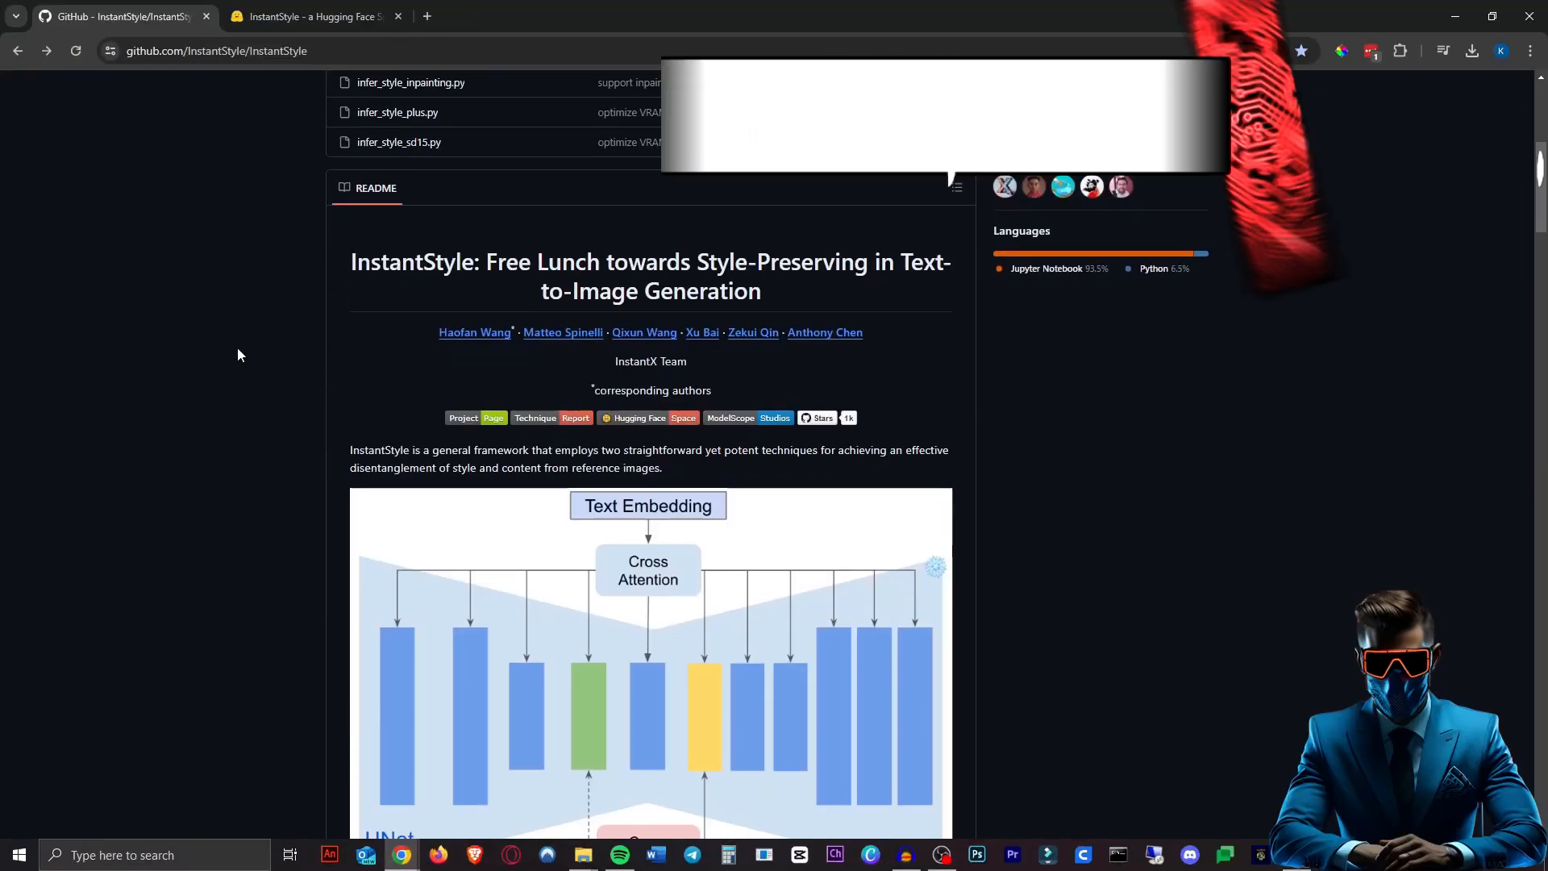
Browse the README example results, then settle on the demo Space with advanced options showing.
left_click(312, 16)
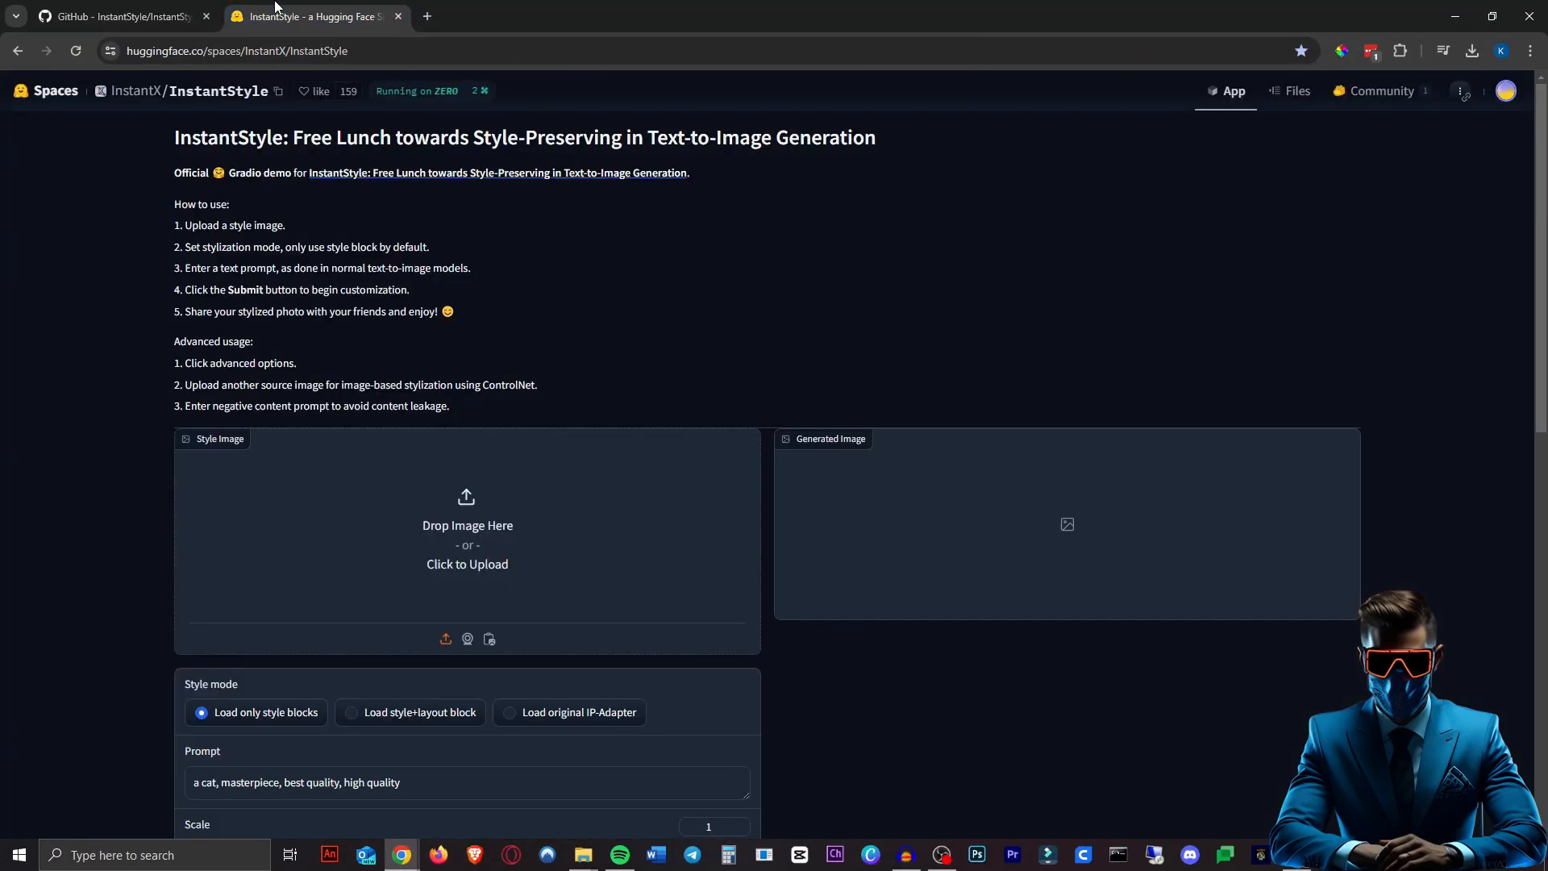
mouse_move(188, 67)
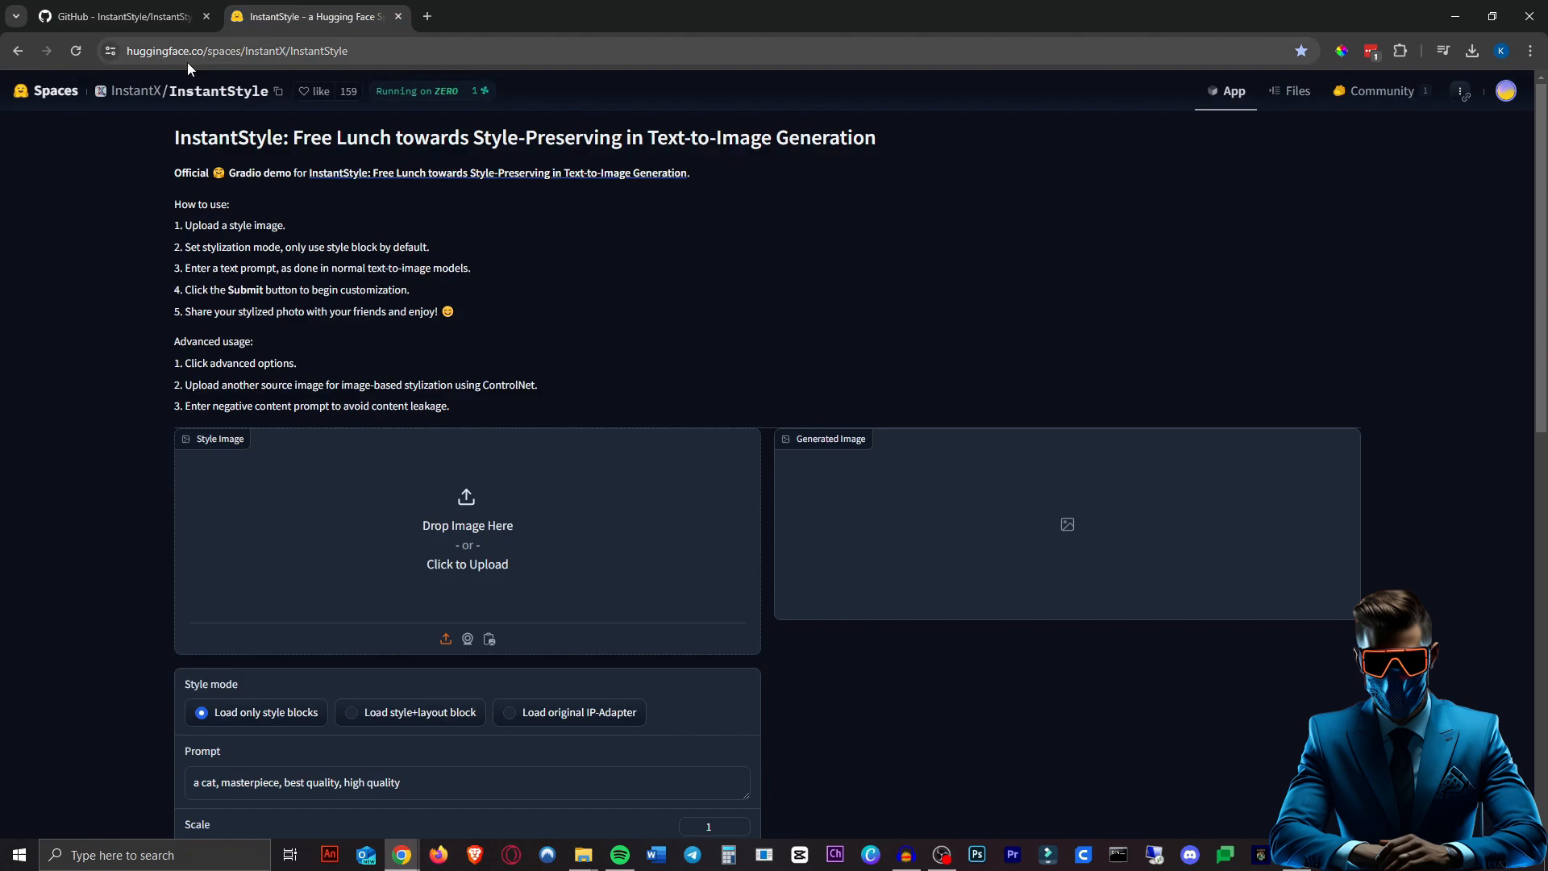
left_click(119, 16)
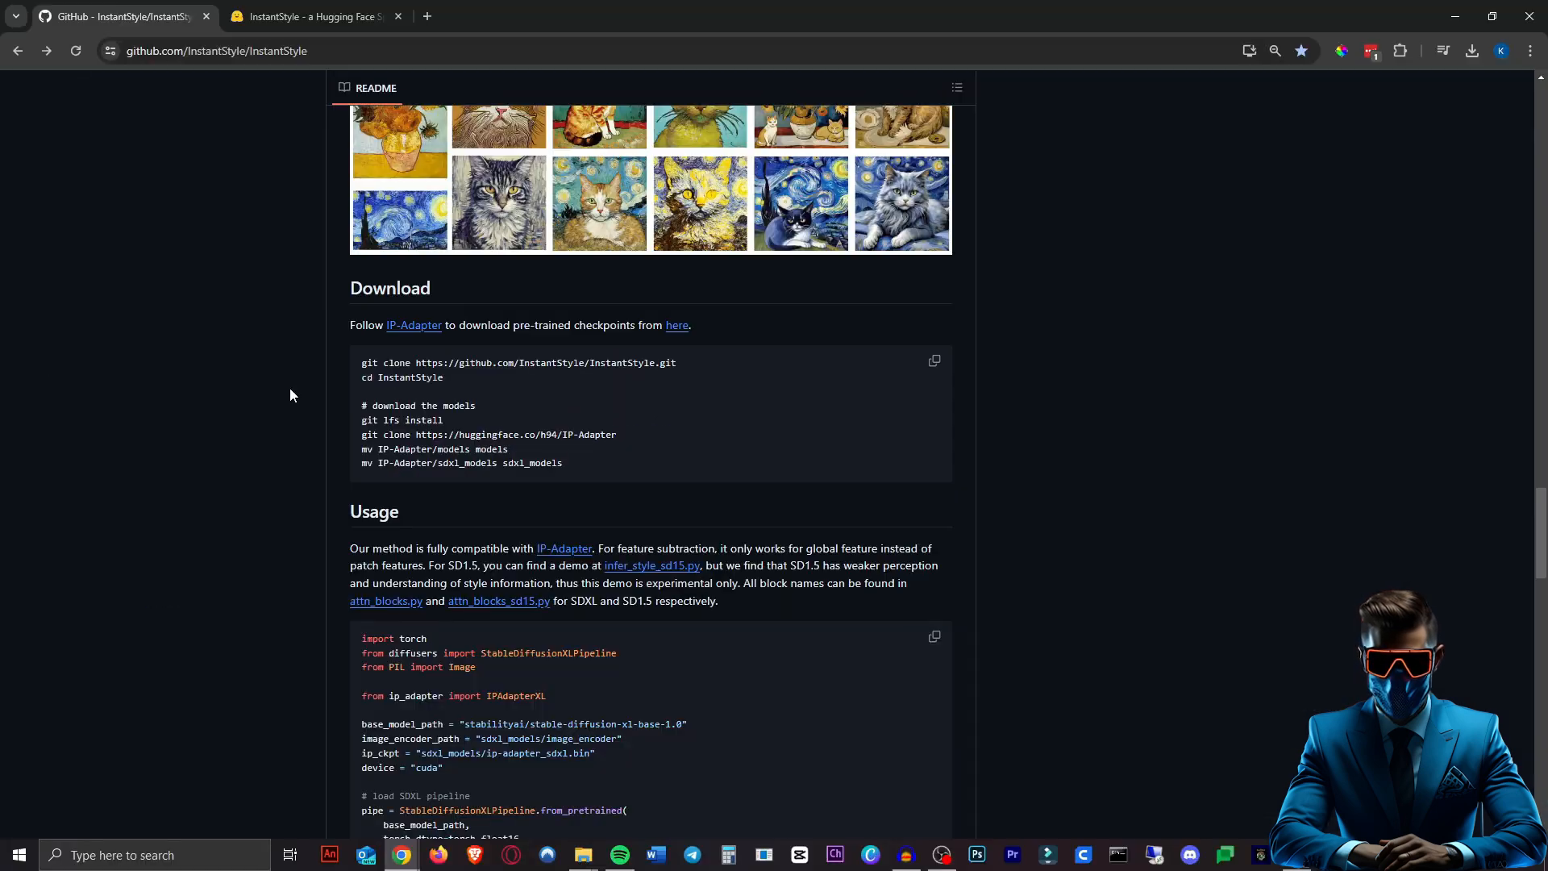
scroll("up", 3)
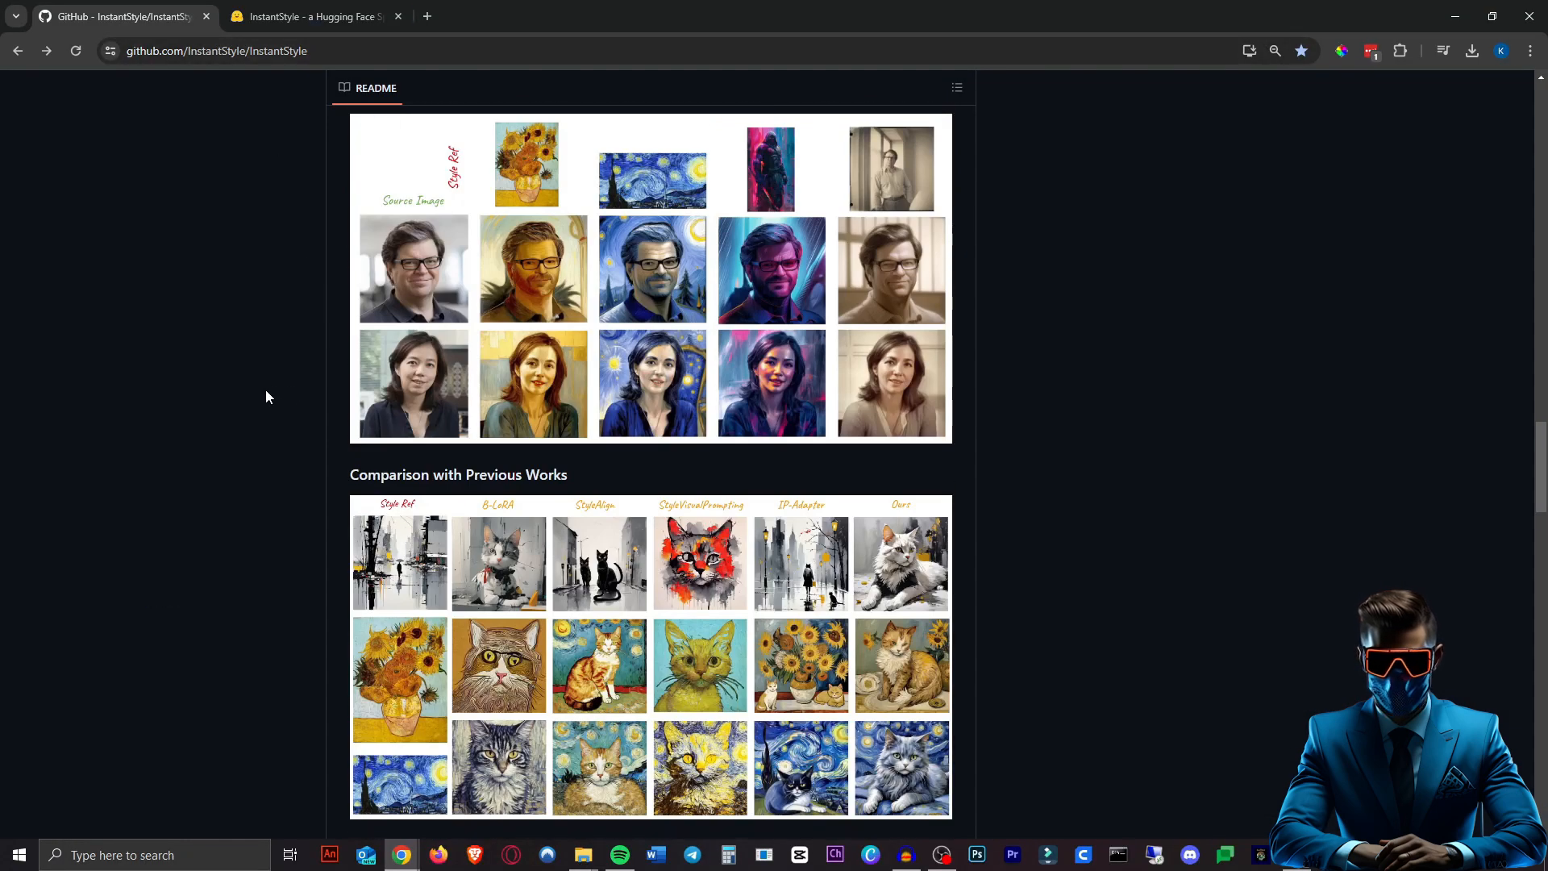
scroll("up", 3)
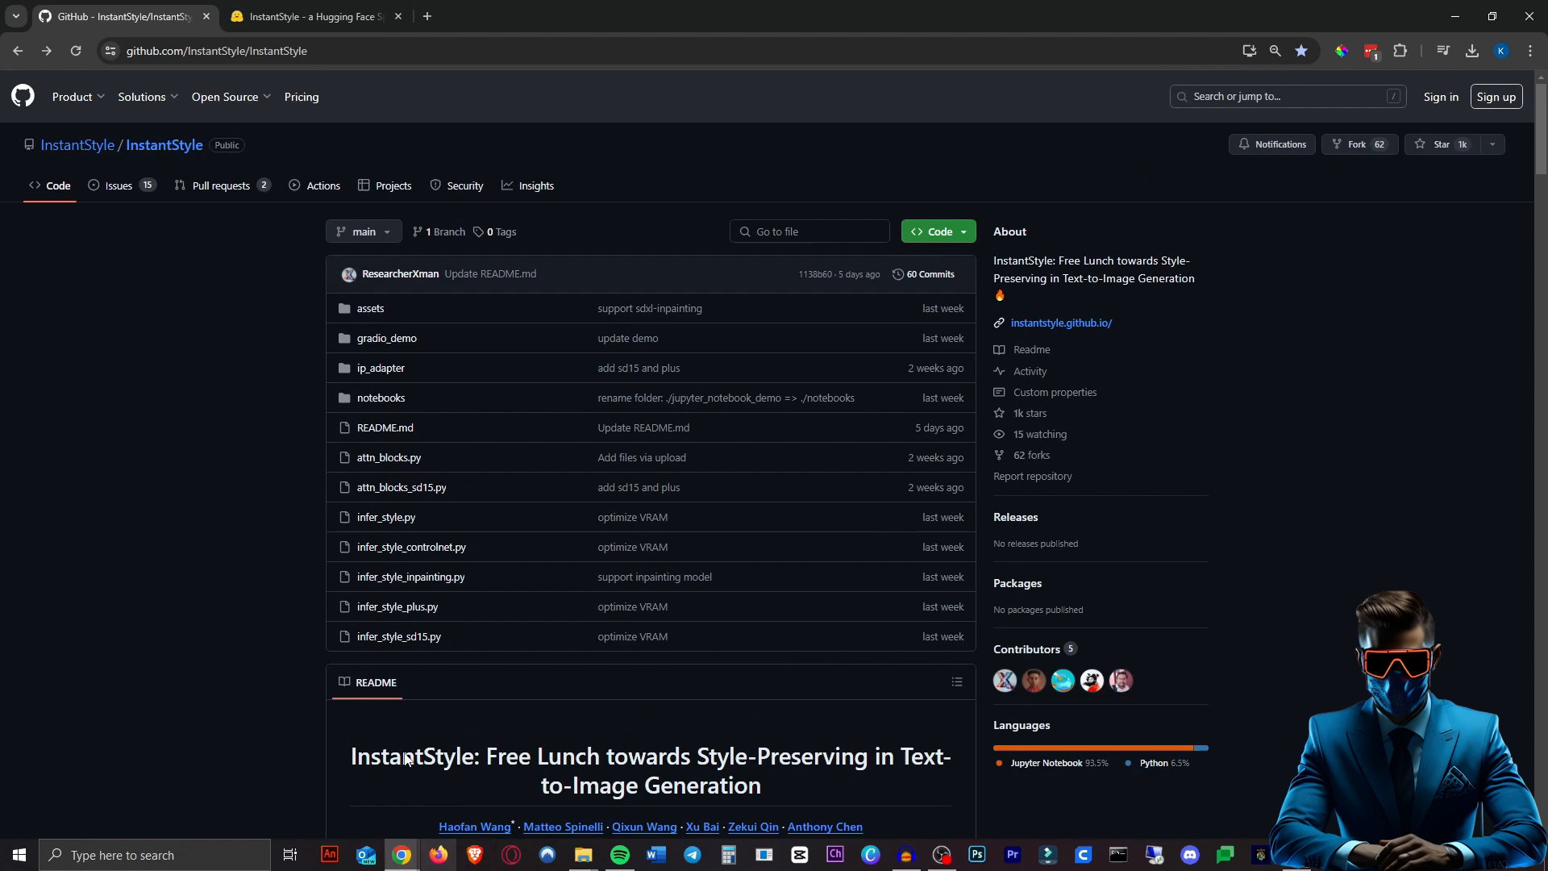
left_click(311, 17)
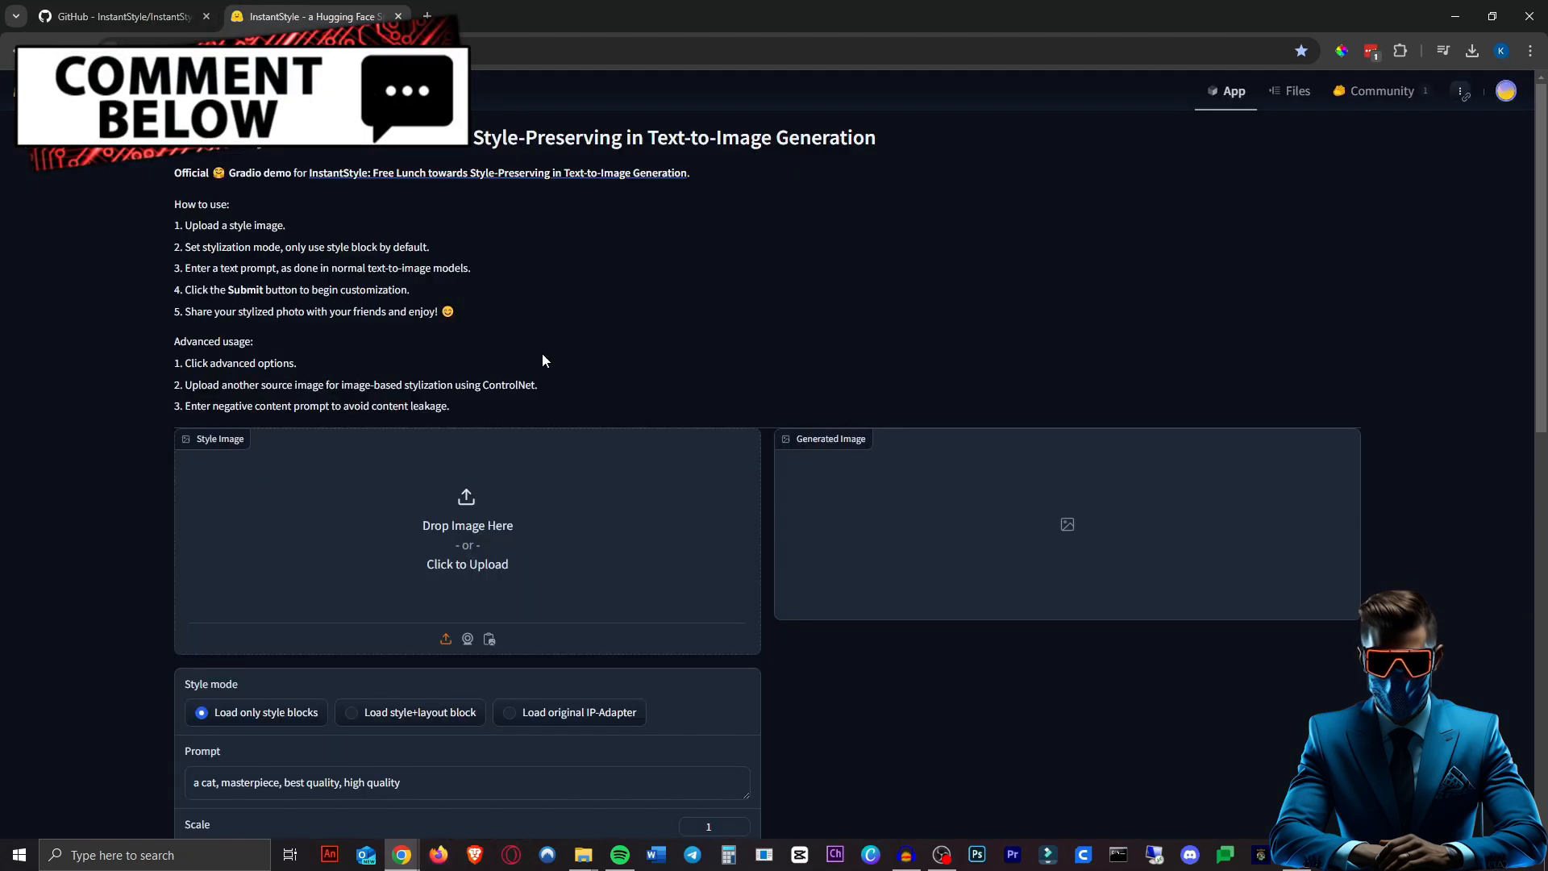
scroll("down", 3)
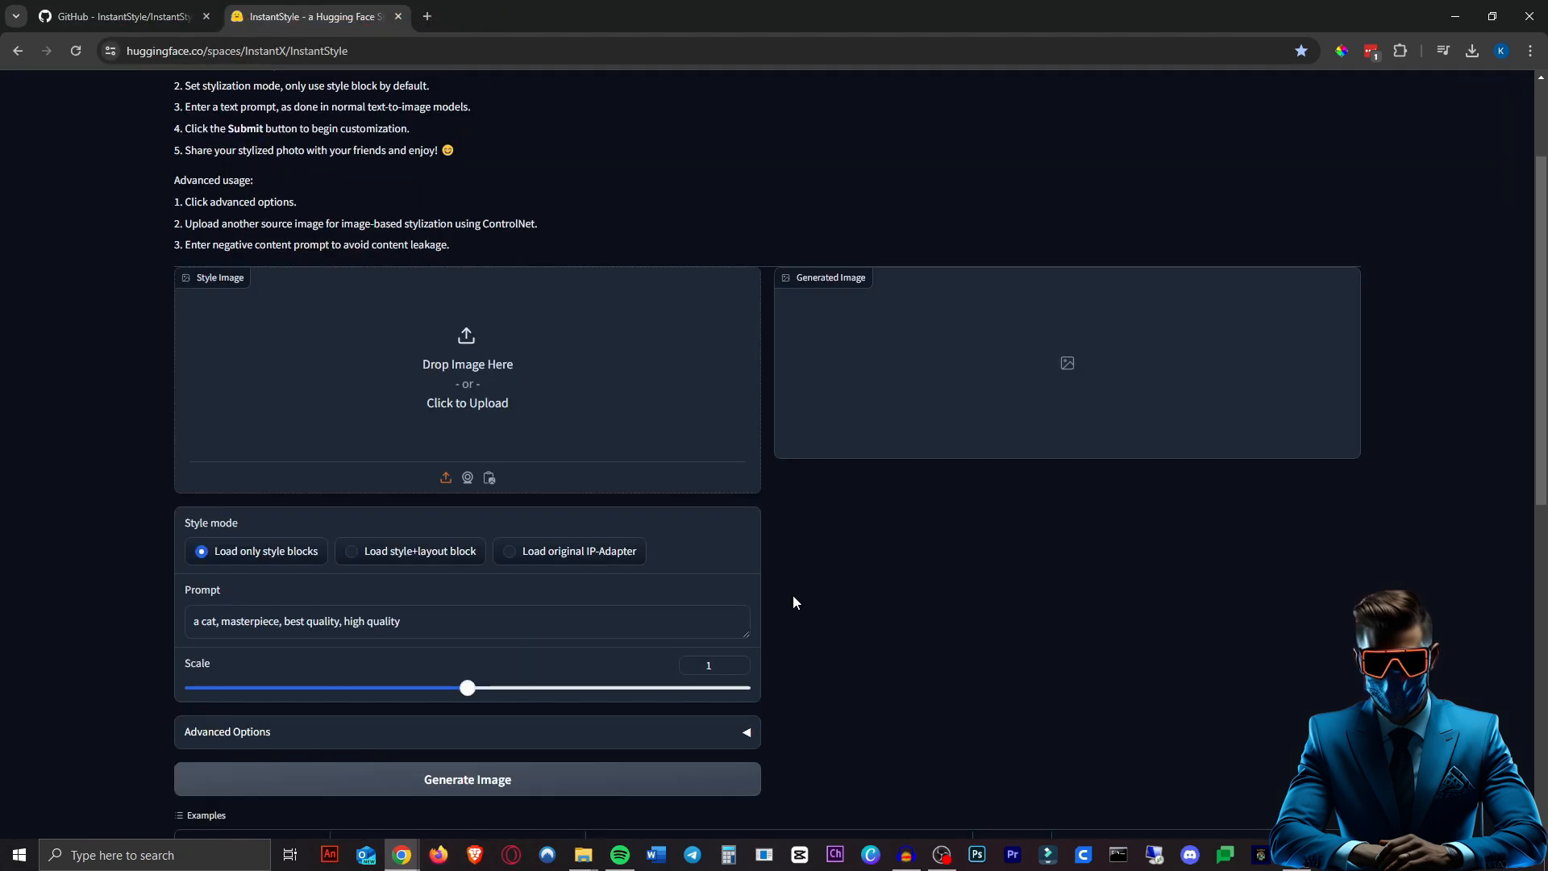
scroll("up", 3)
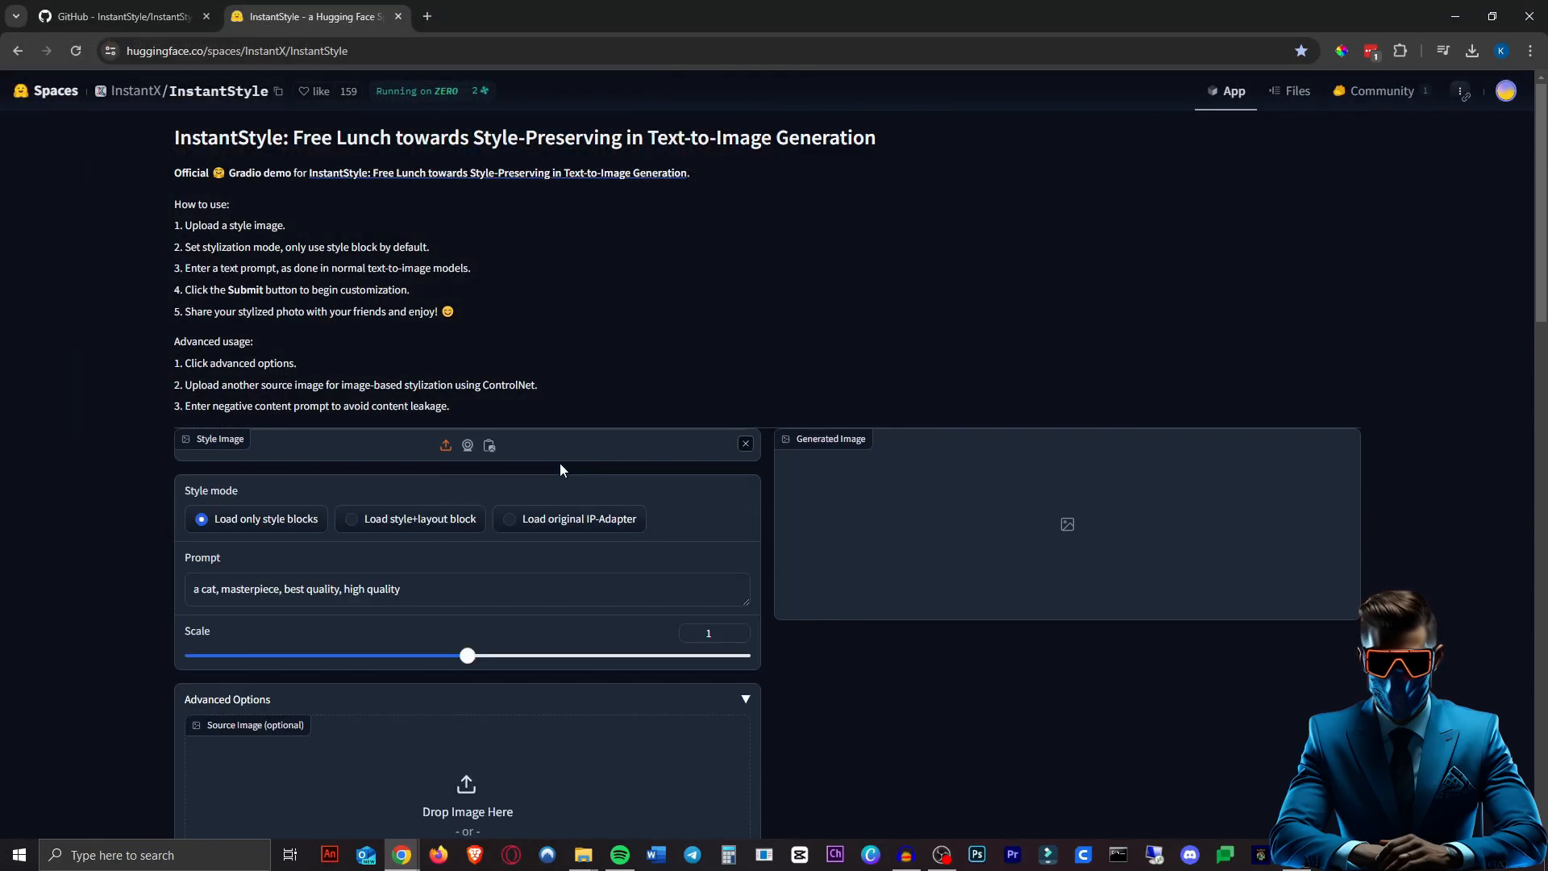
Set a cubist portrait as style image and the prompt 'A llama riding a skateboard'.
scroll("down", 3)
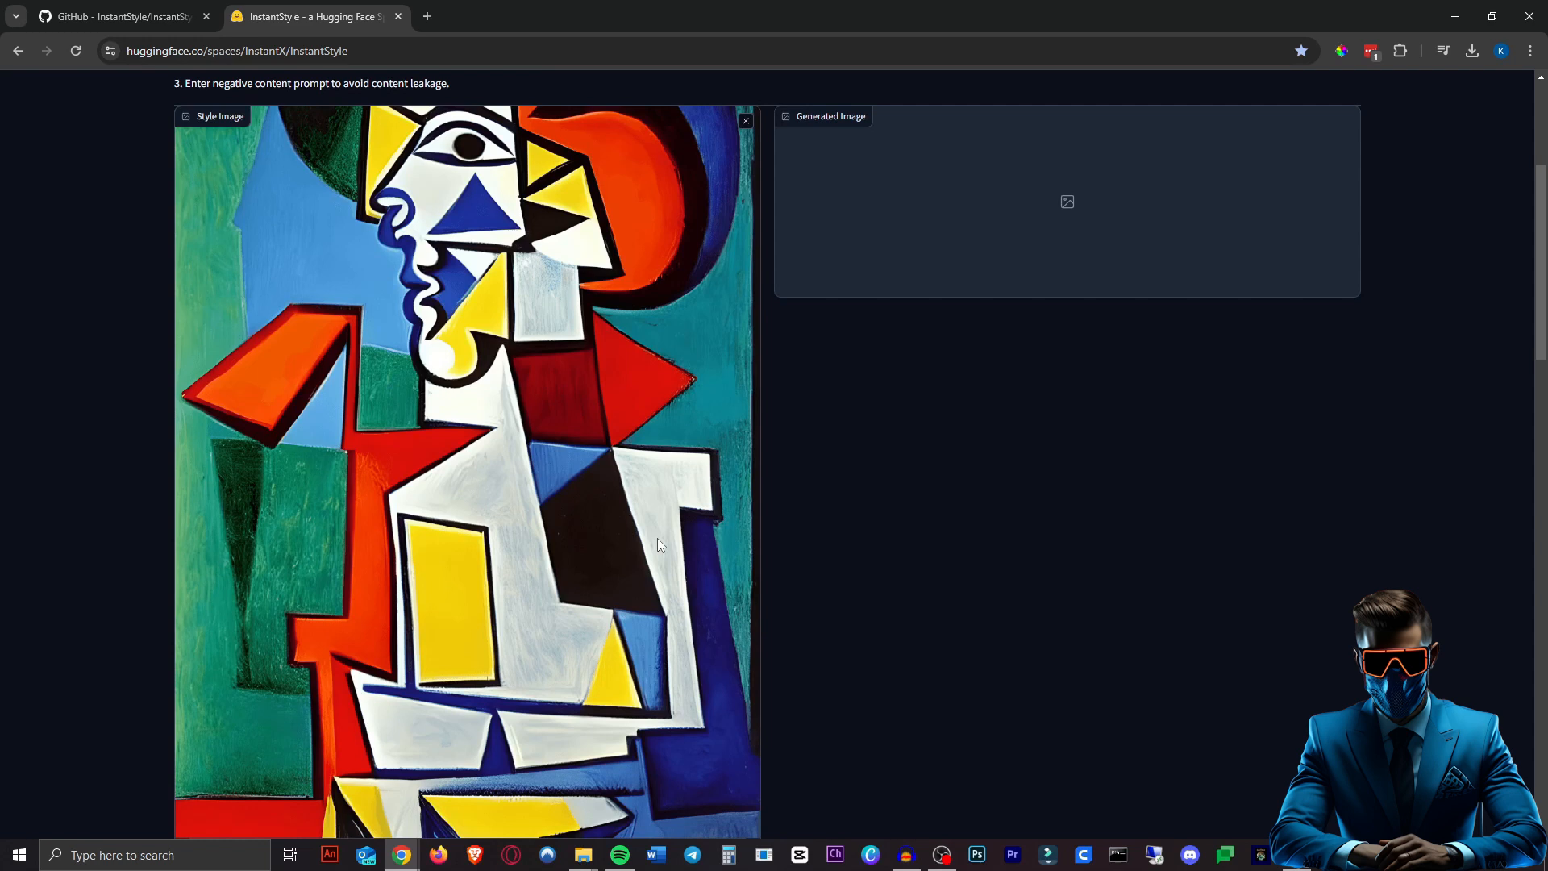
mouse_move(667, 521)
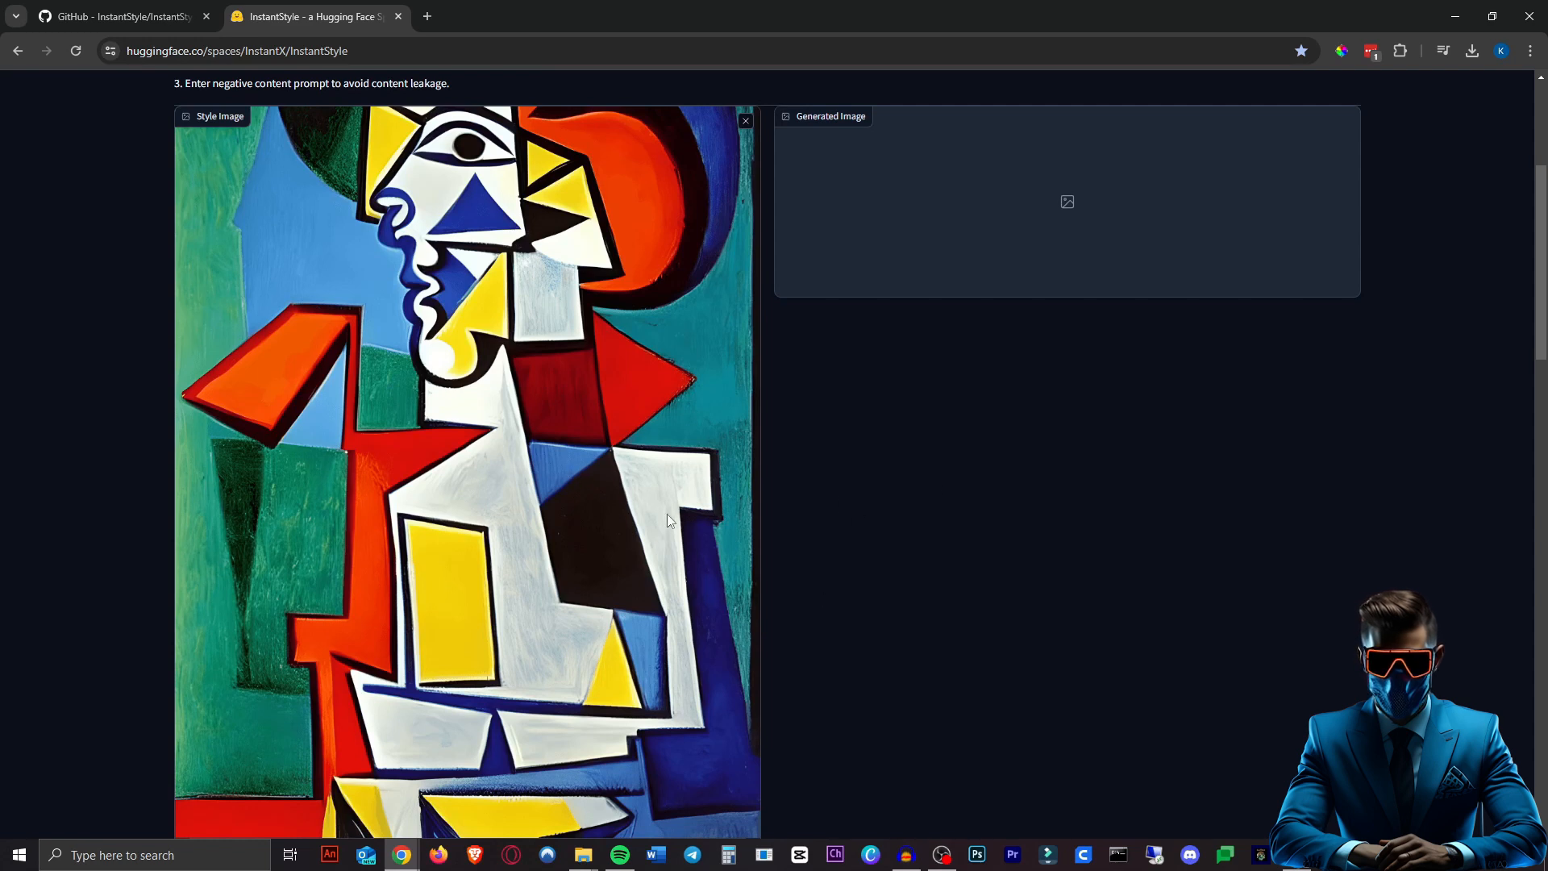
scroll("down", 3)
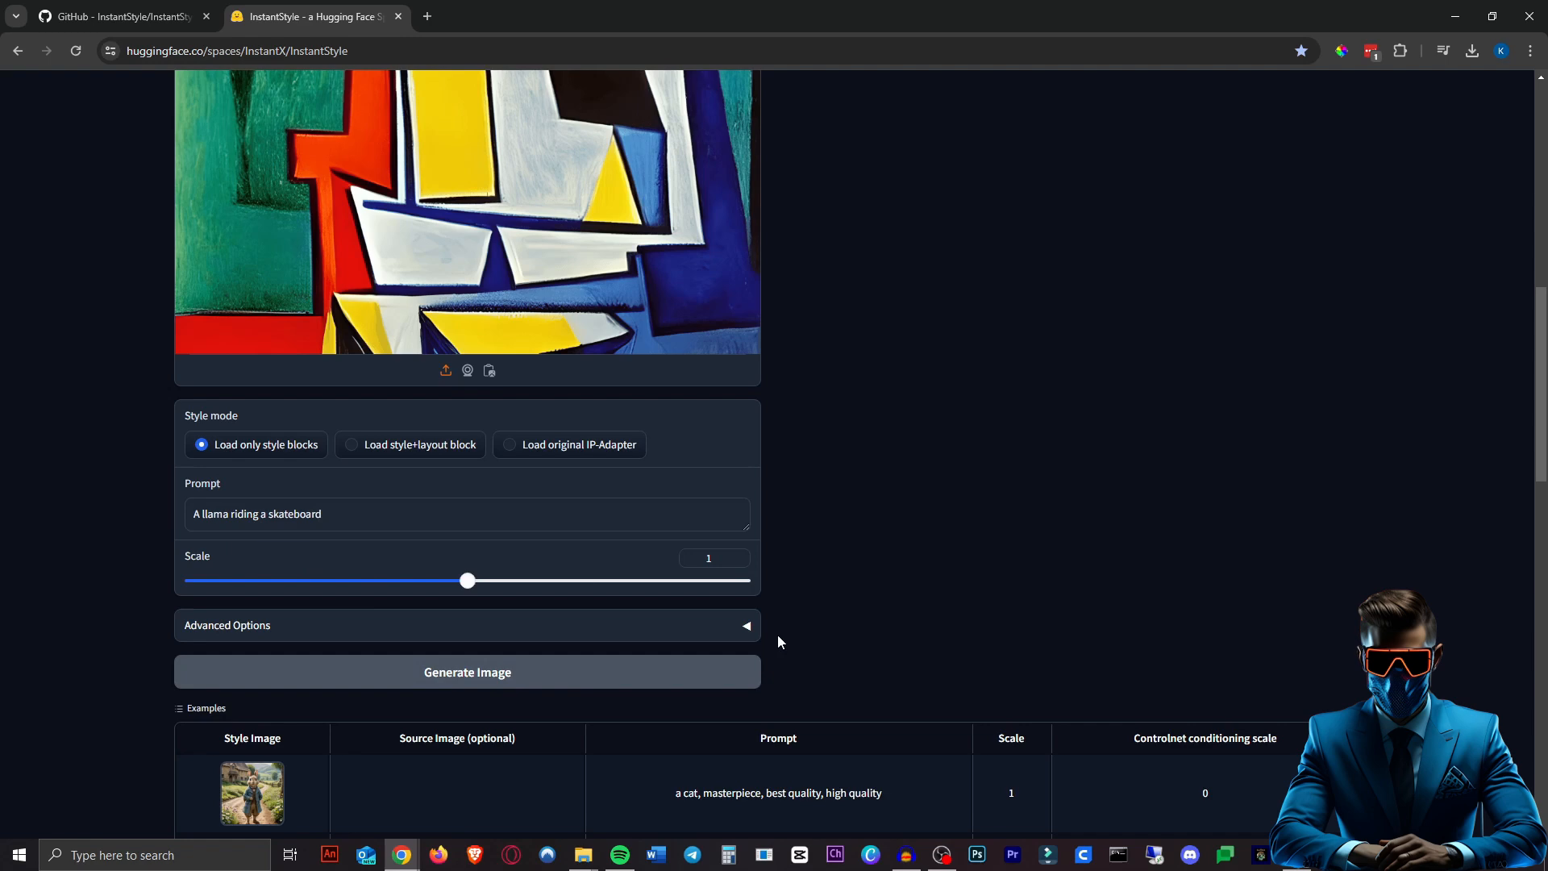
Generate the cubist llama on a skateboard and view image.png full size.
left_click(467, 672)
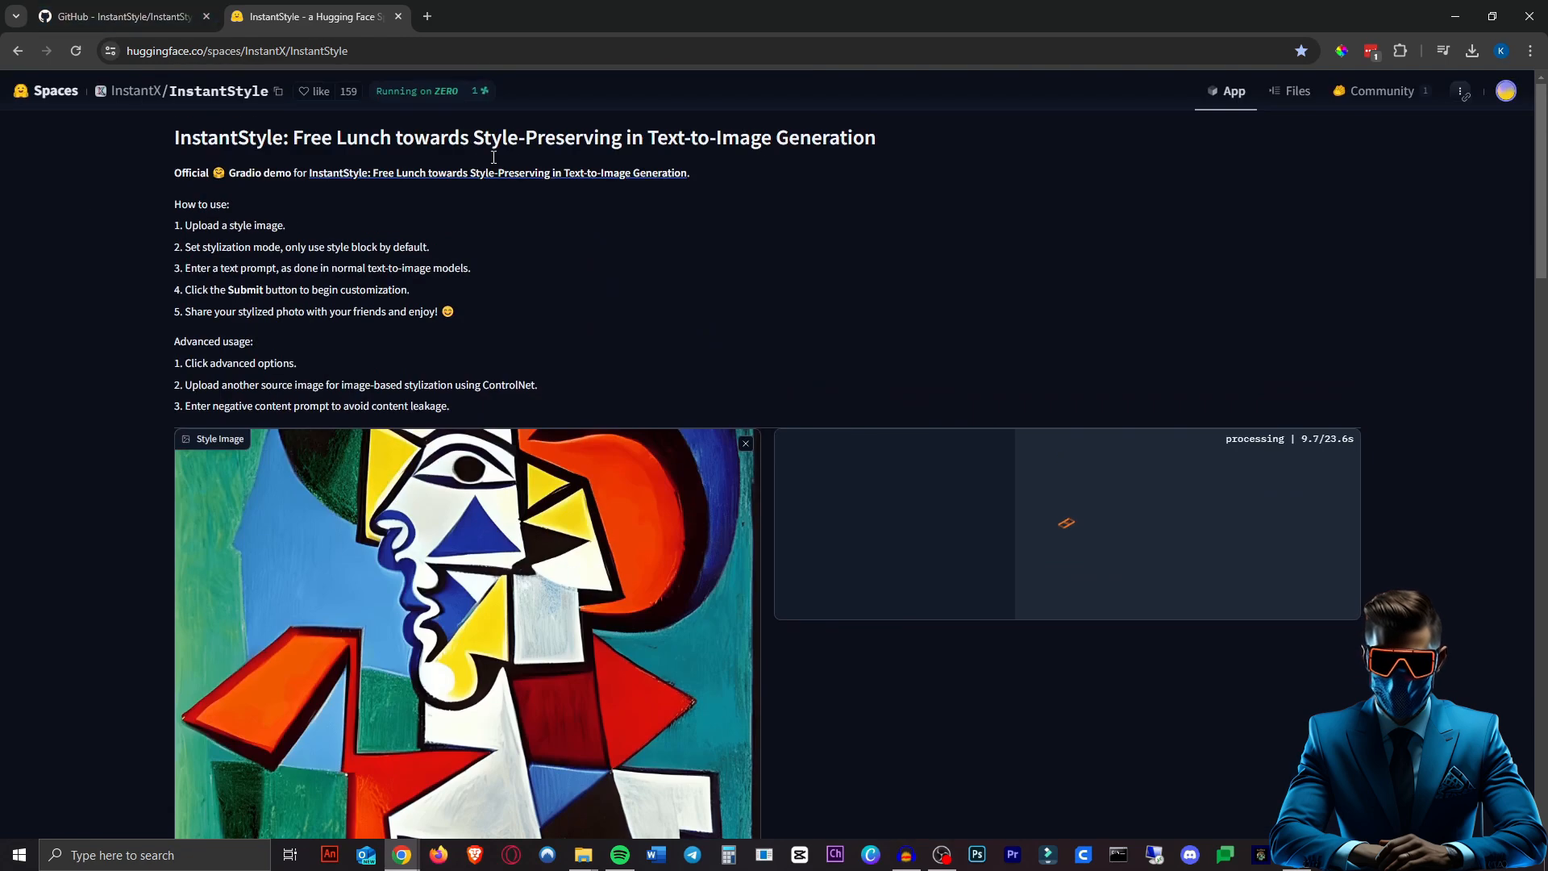
mouse_move(1101, 295)
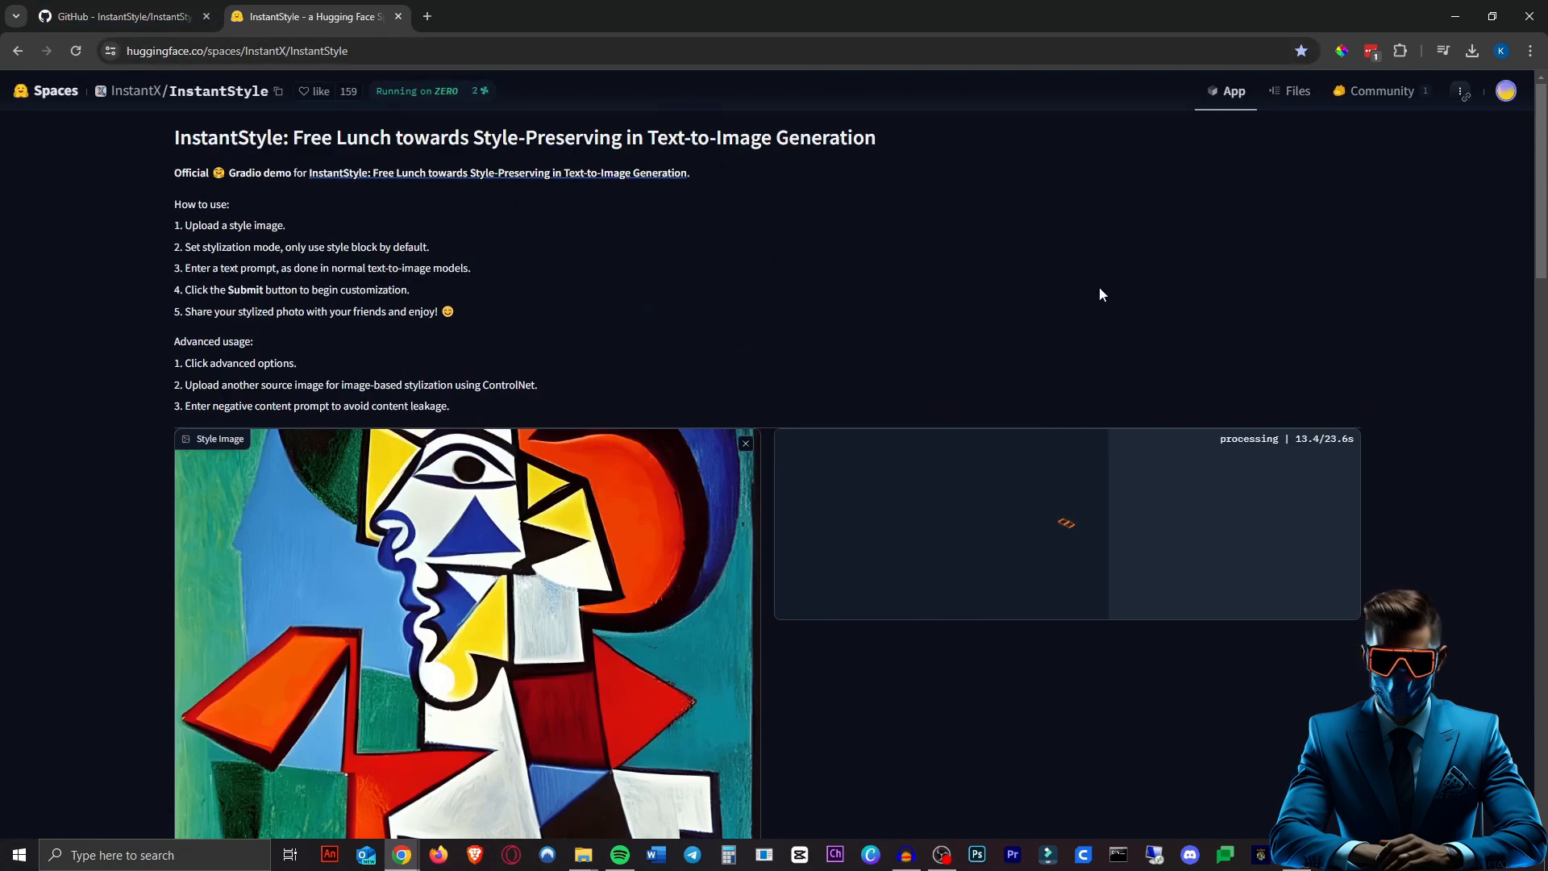
mouse_move(1035, 274)
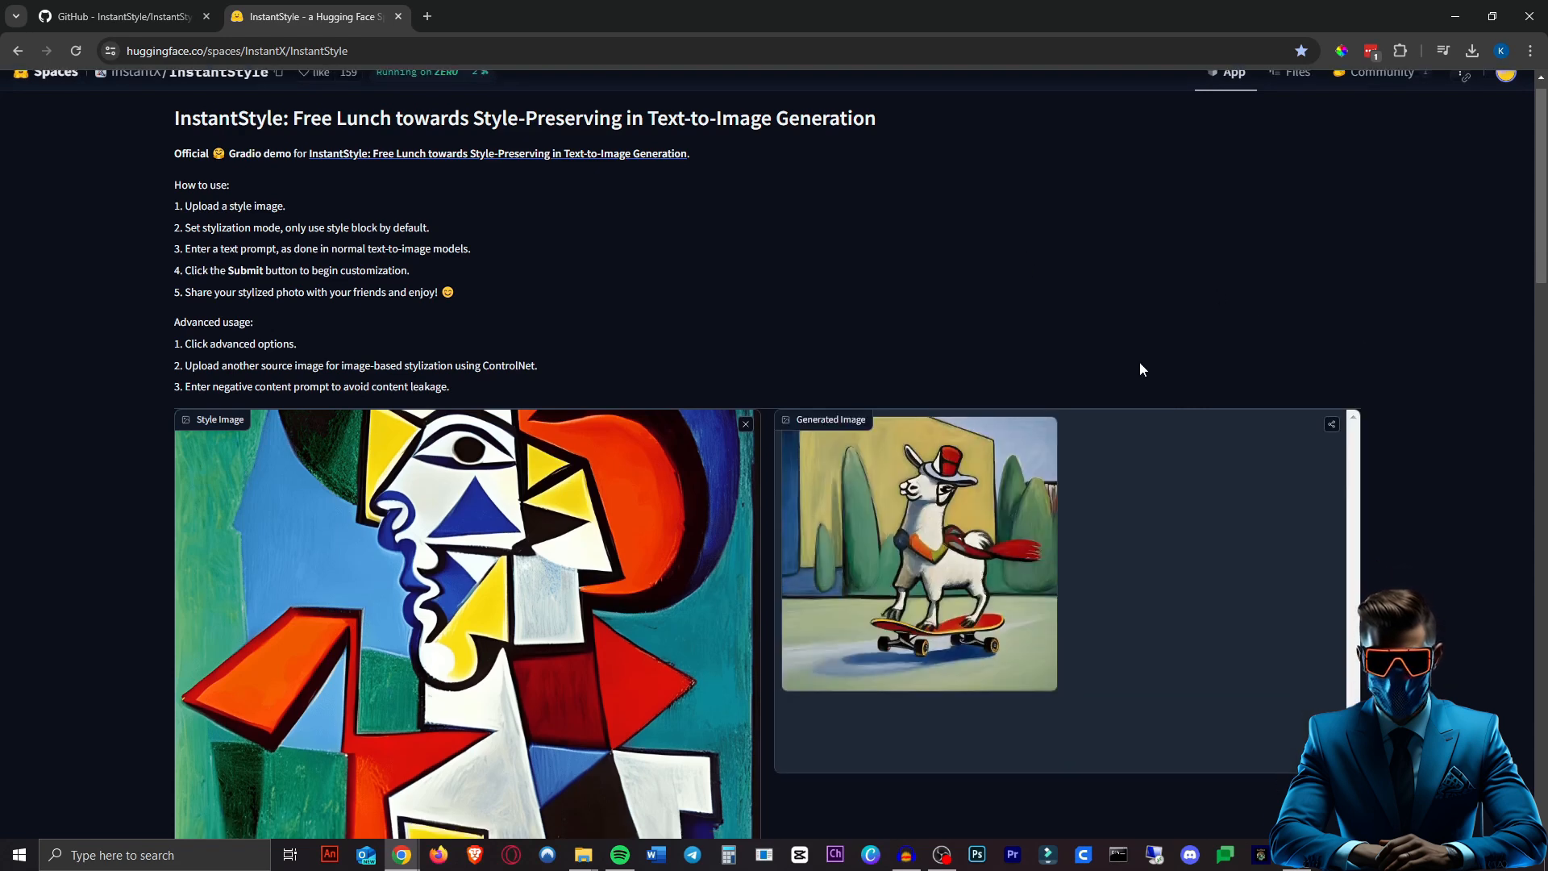
left_click(917, 554)
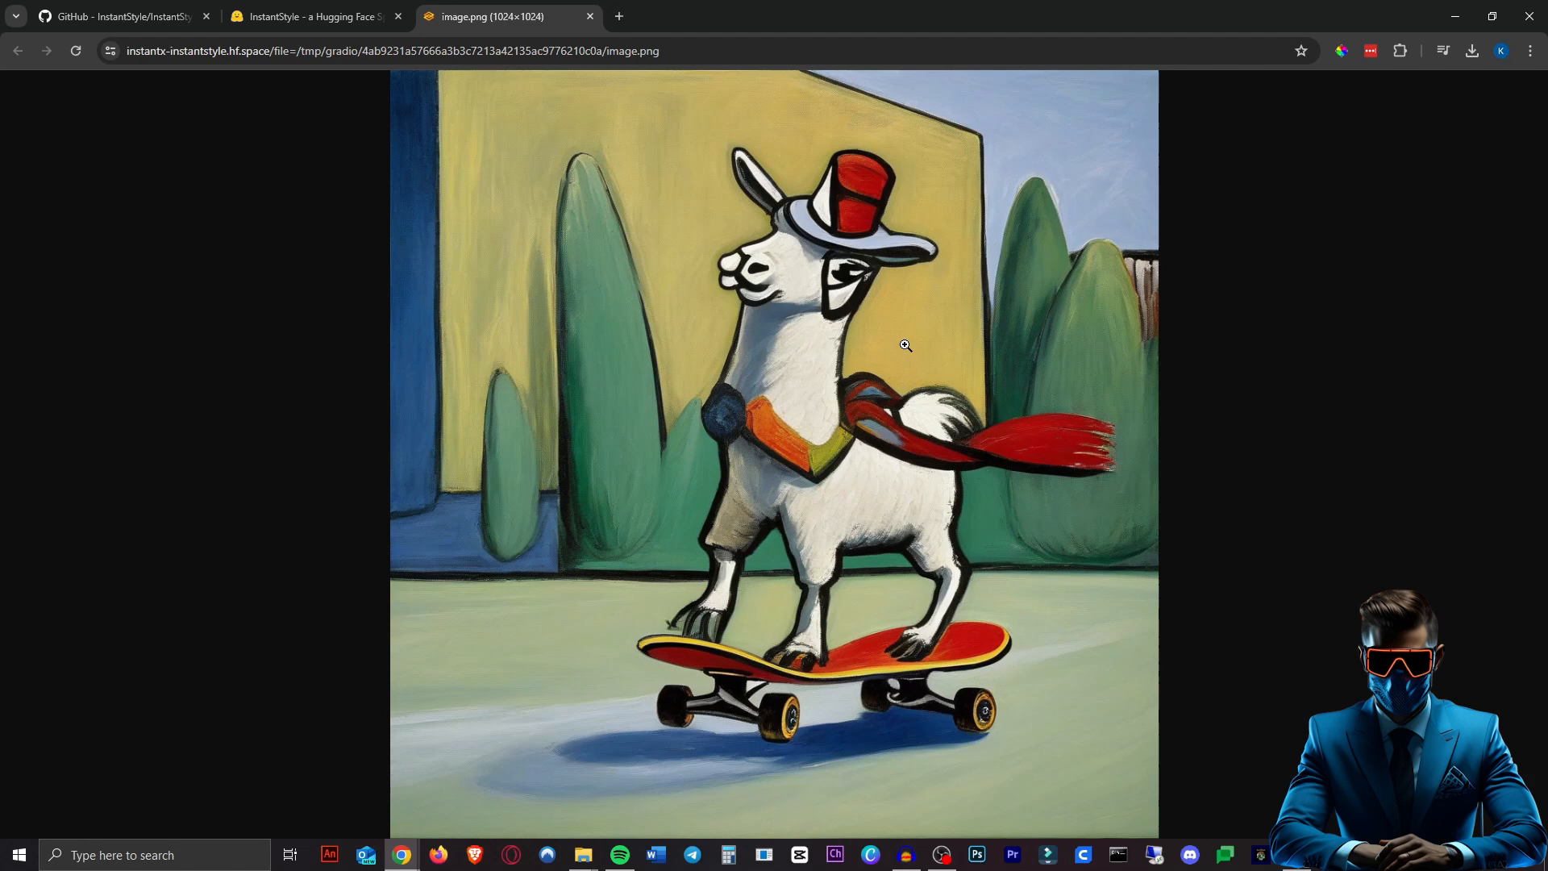
Return to the reset Space tab with empty style slot and default cat prompt.
left_click(589, 16)
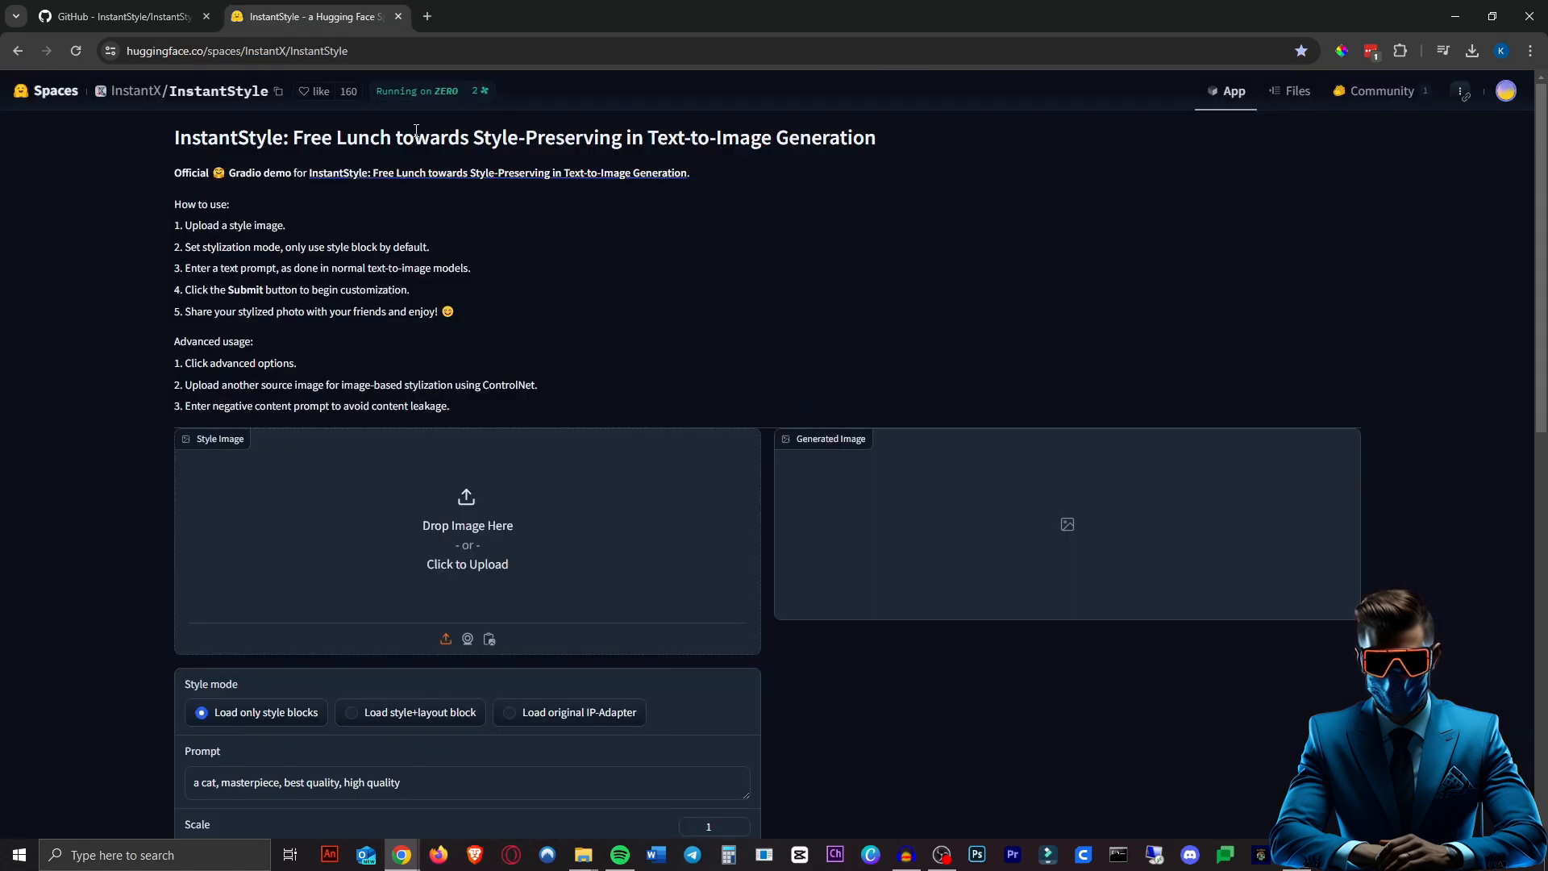
mouse_move(782, 309)
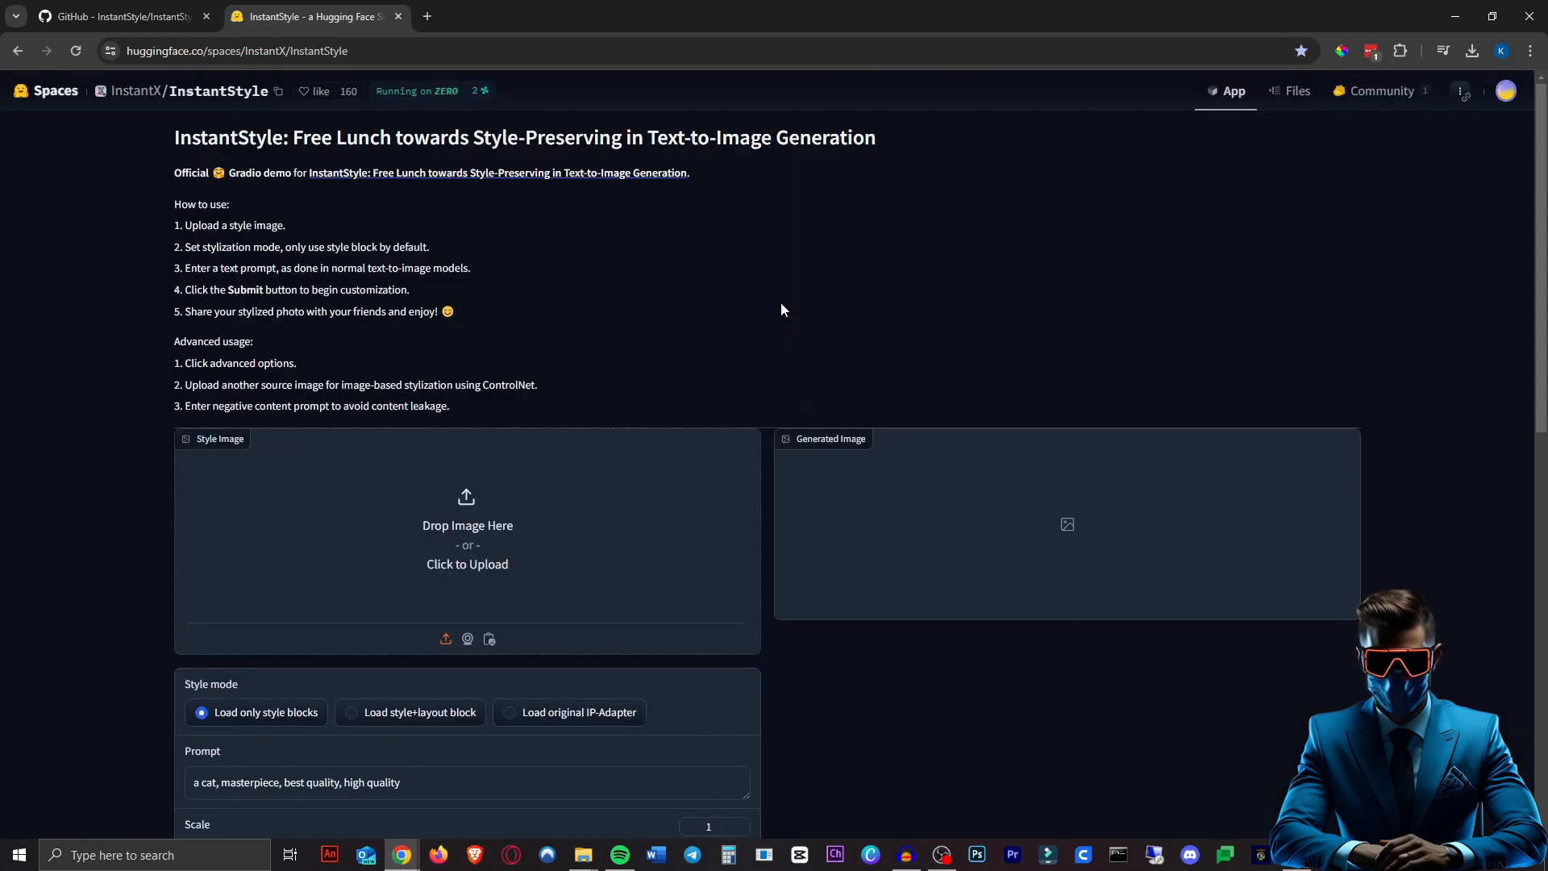
mouse_move(588, 452)
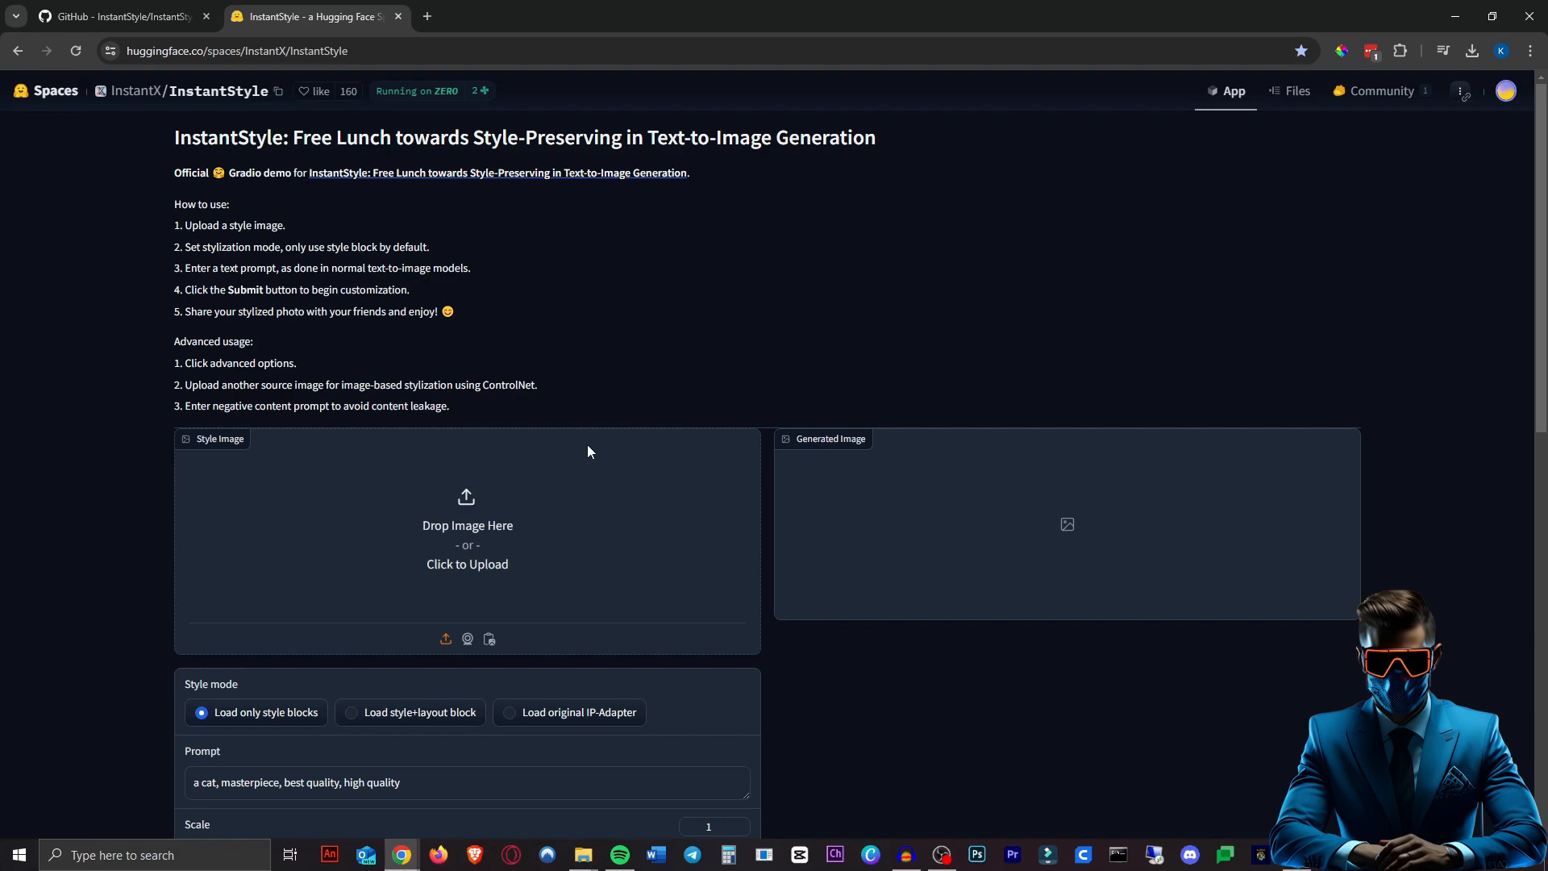
mouse_move(863, 389)
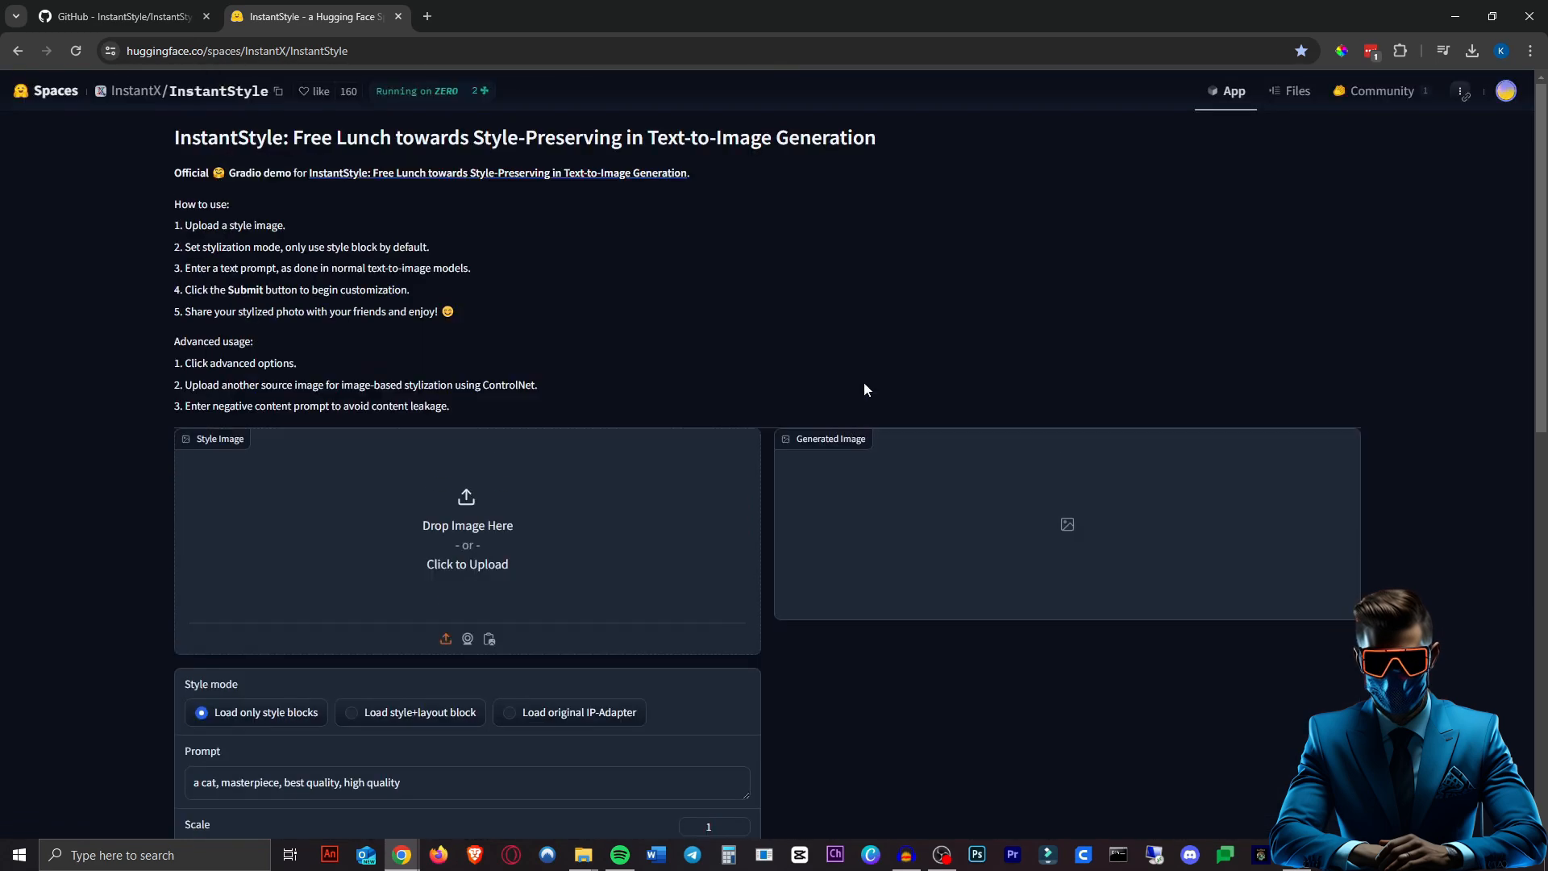
mouse_move(658, 252)
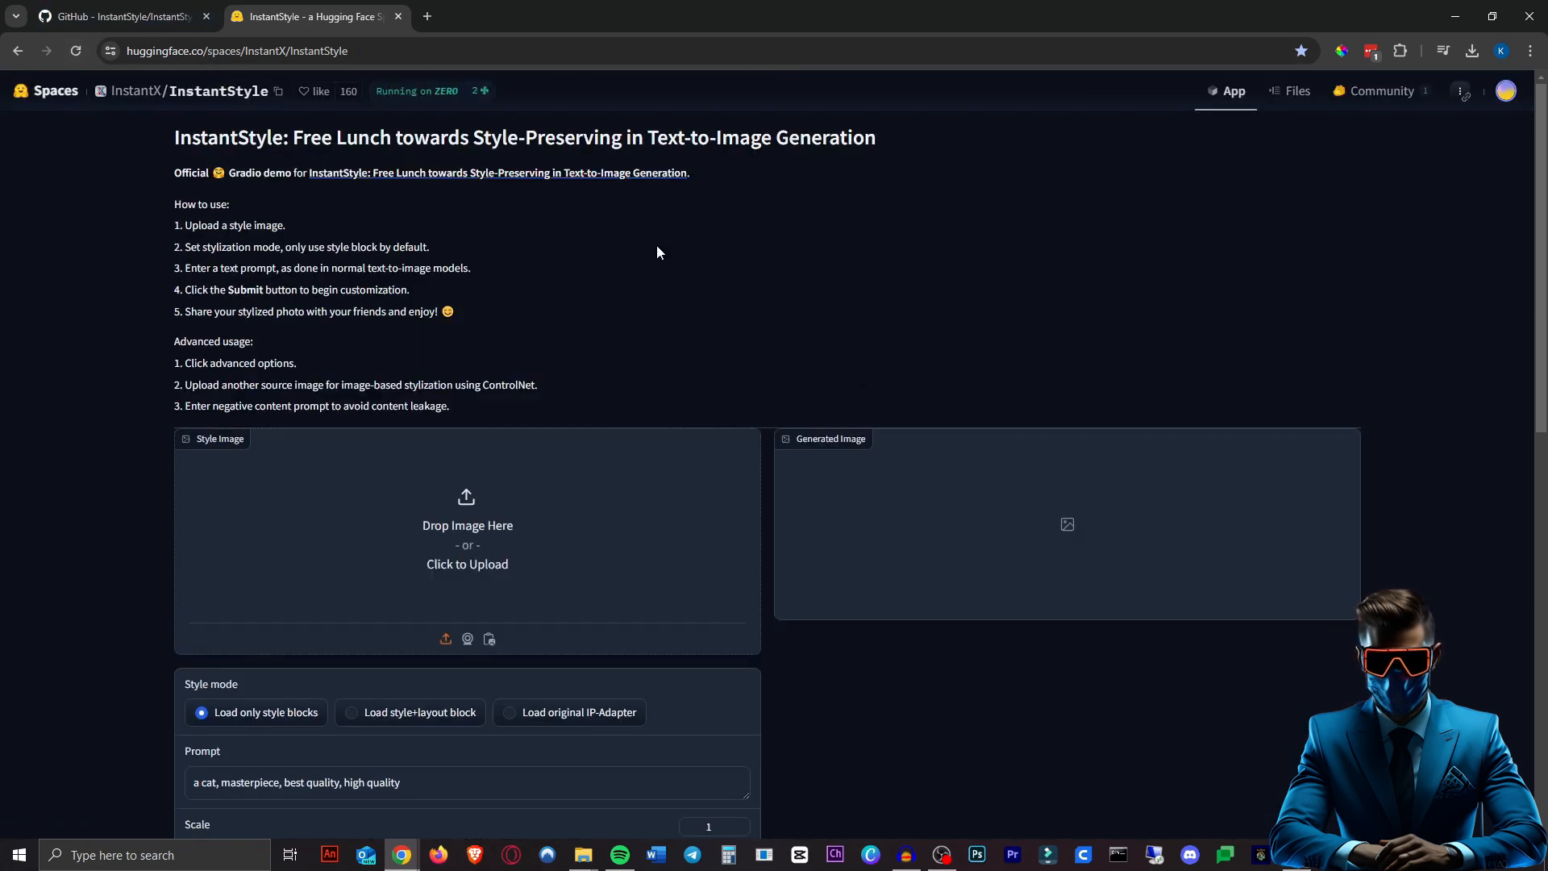
mouse_move(681, 705)
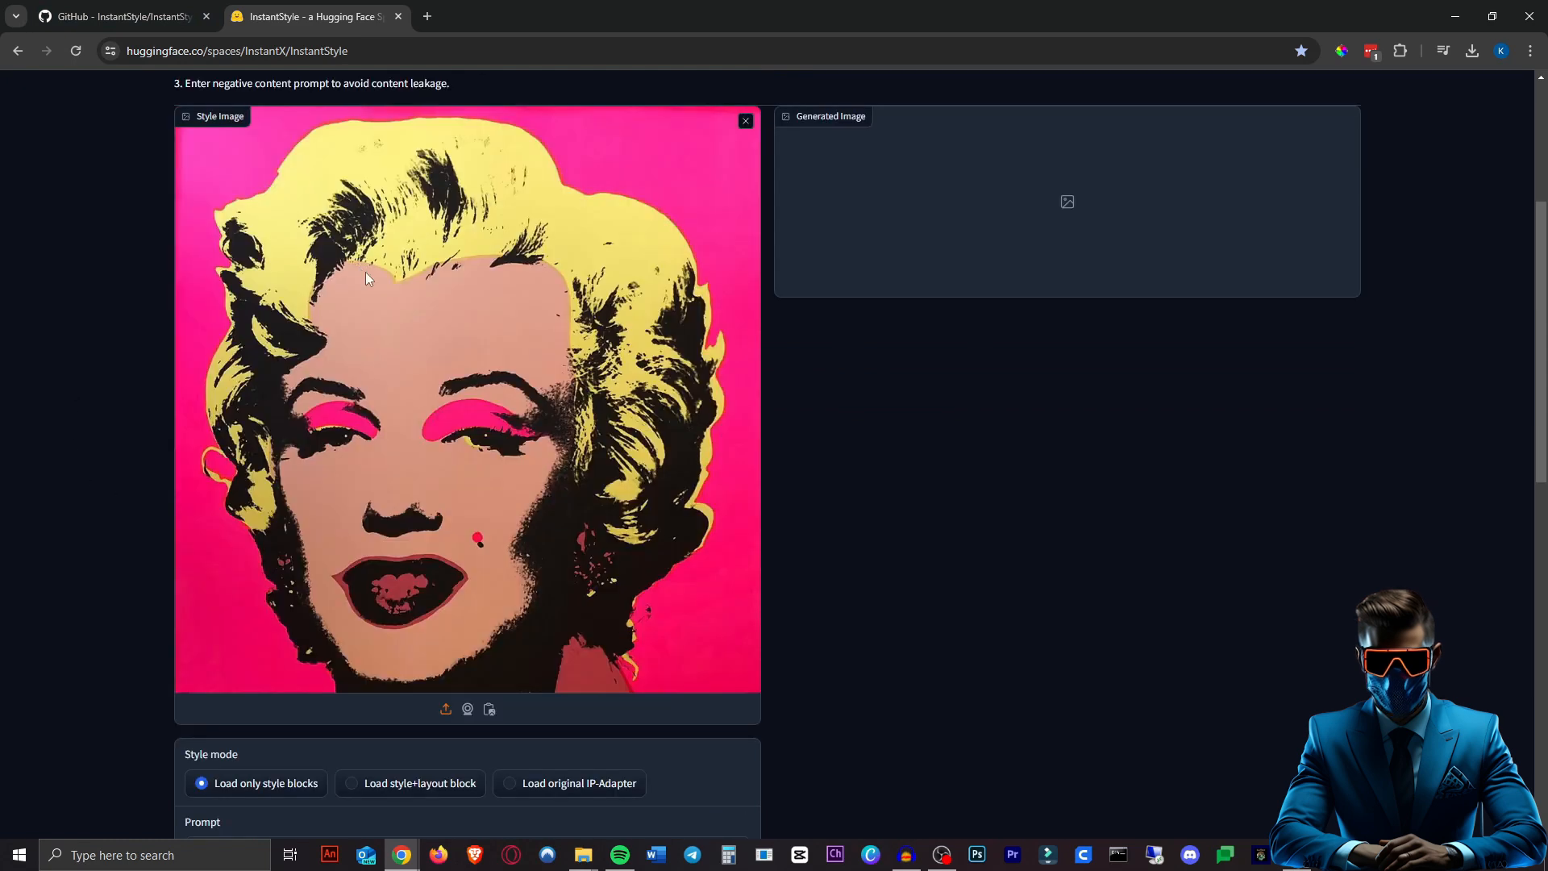
Expand Advanced Options and upload the man's portrait photo as the source image.
scroll("down", 3)
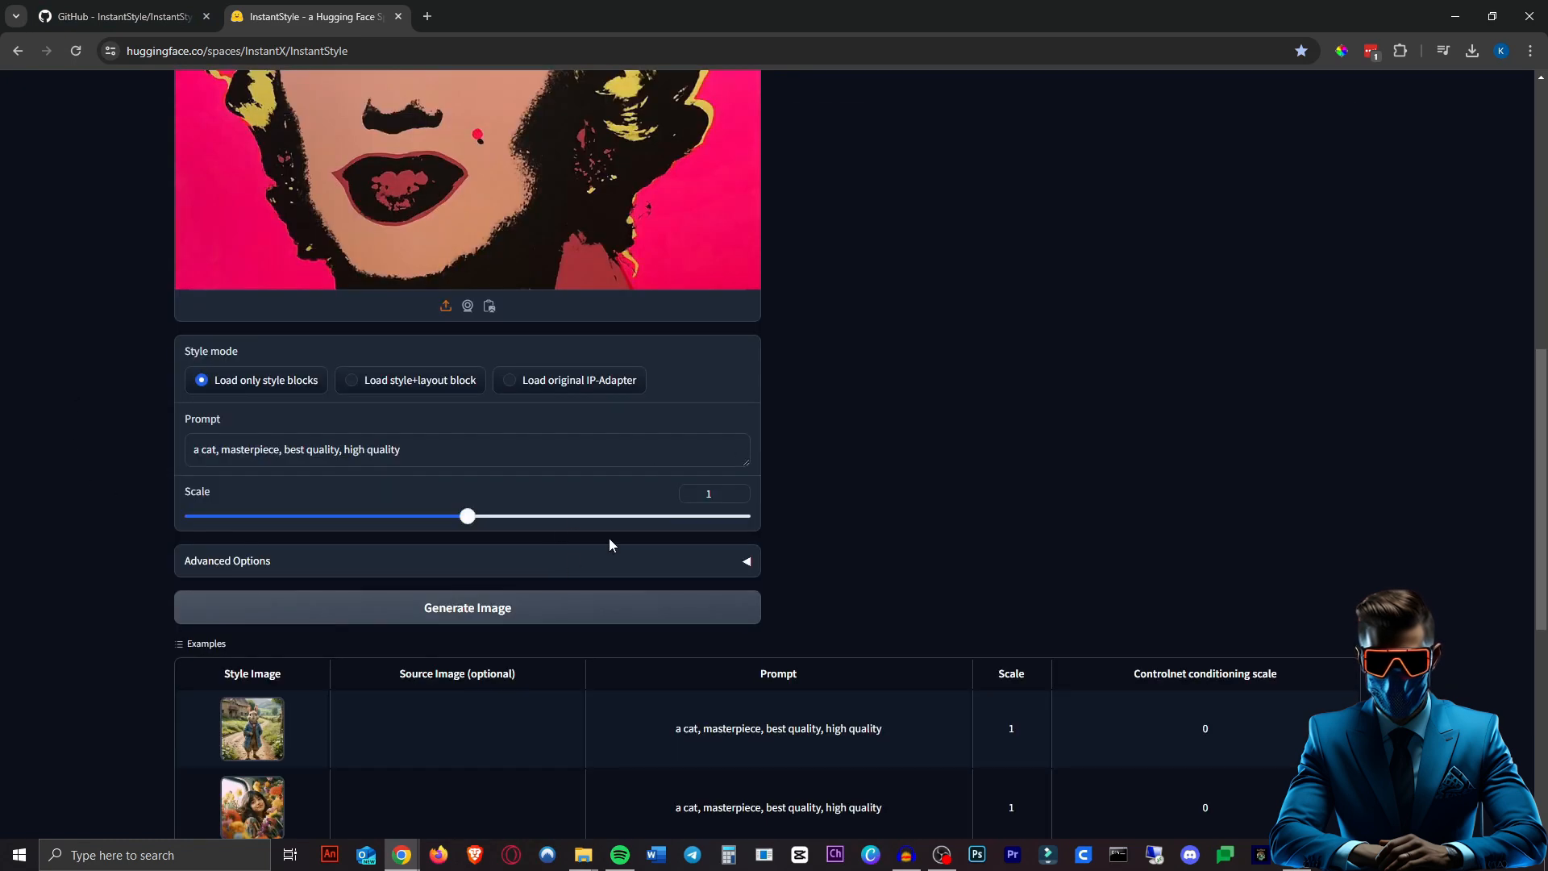
left_click(228, 560)
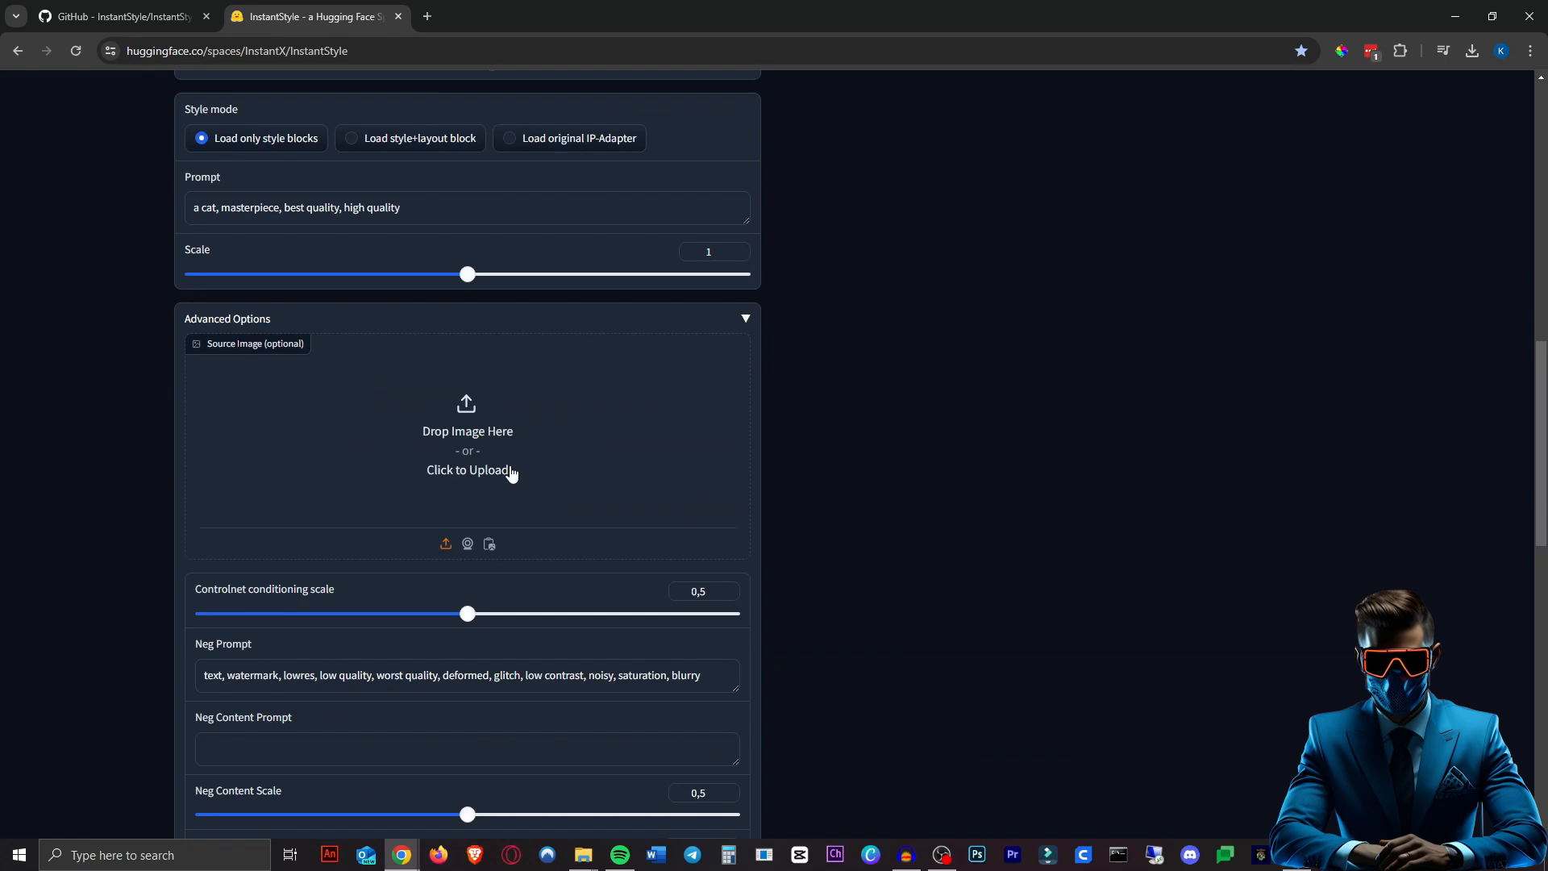
left_click(466, 470)
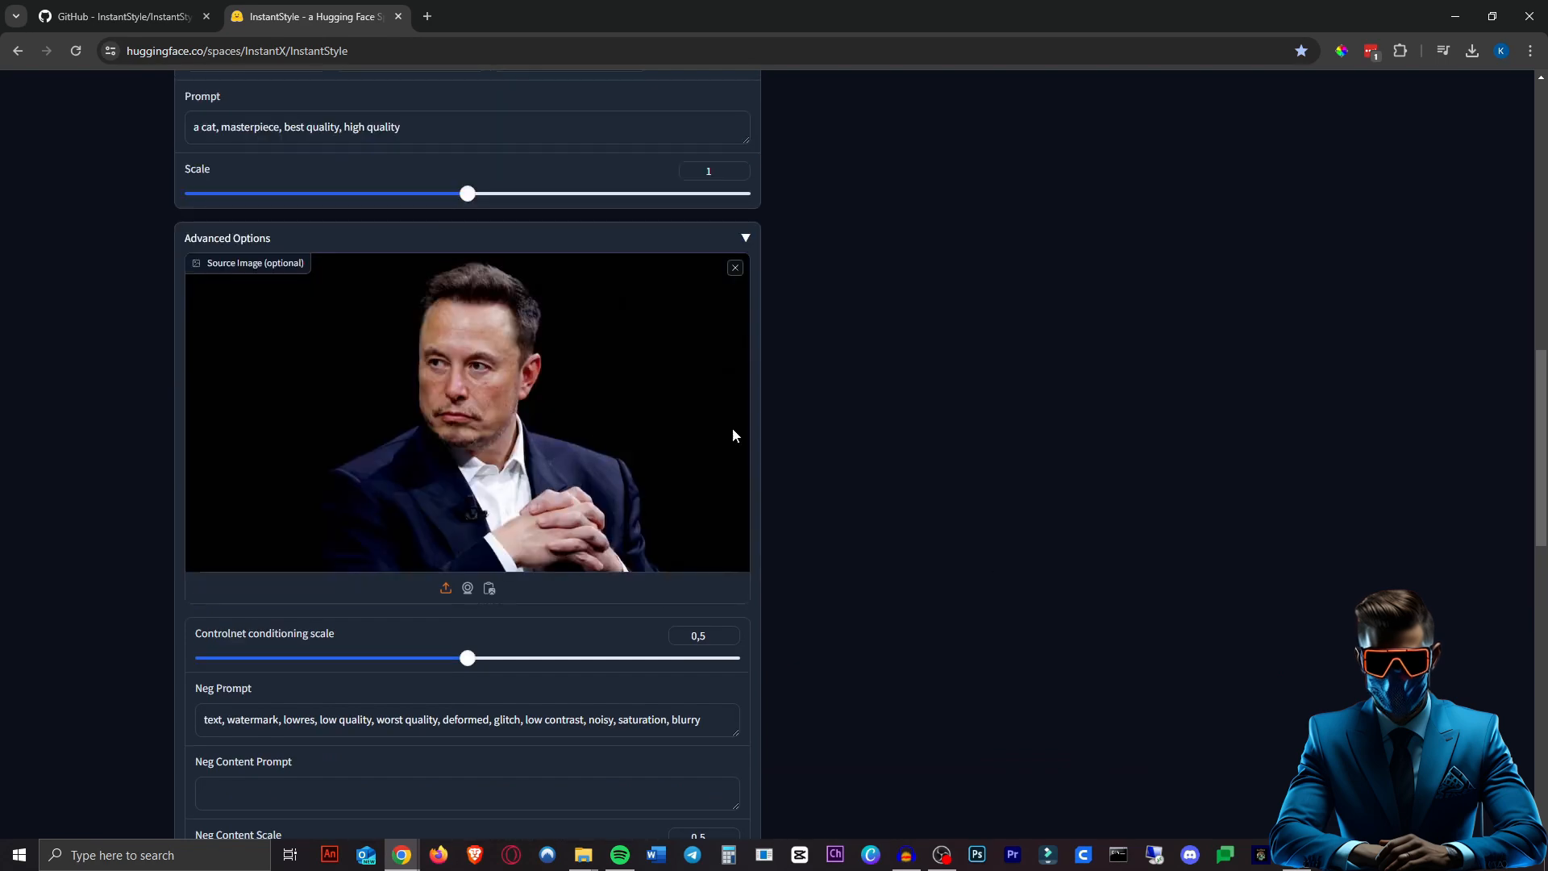
scroll("up", 3)
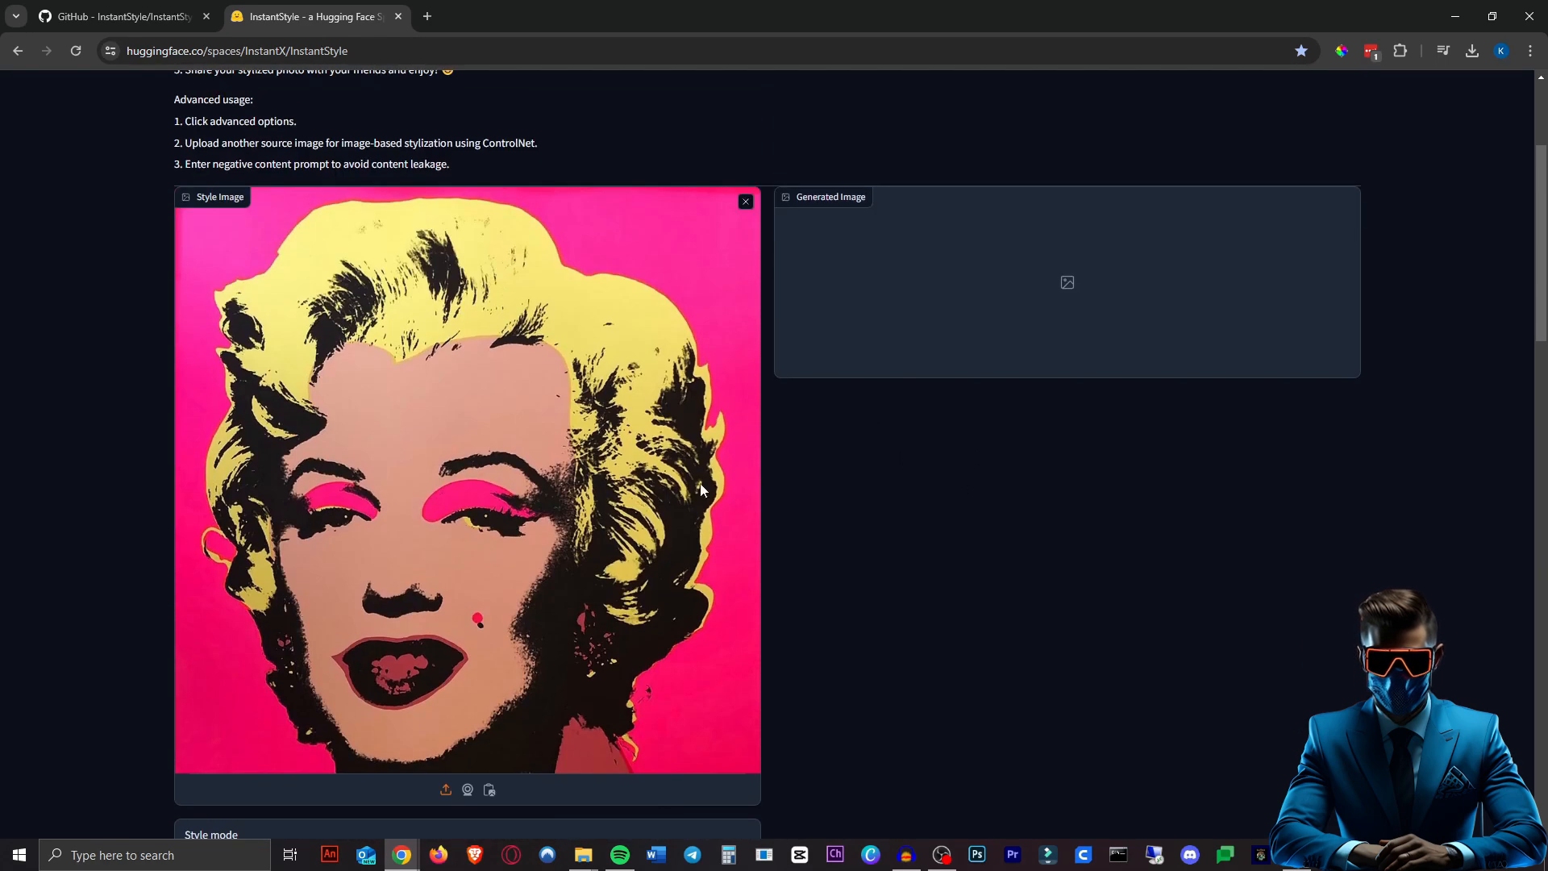
scroll("down", 3)
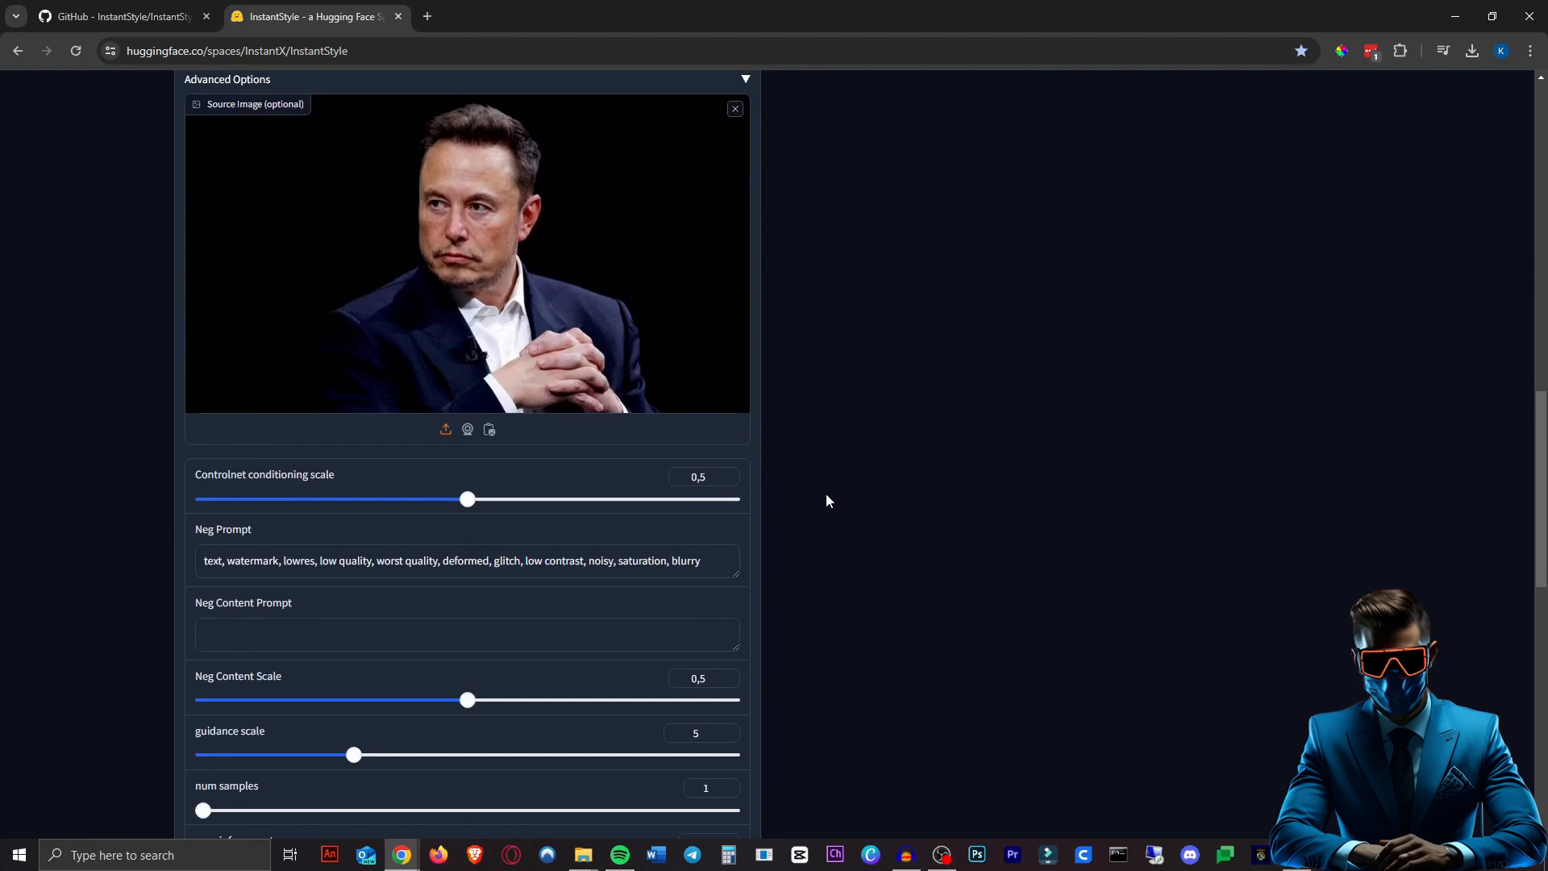
scroll("up", 3)
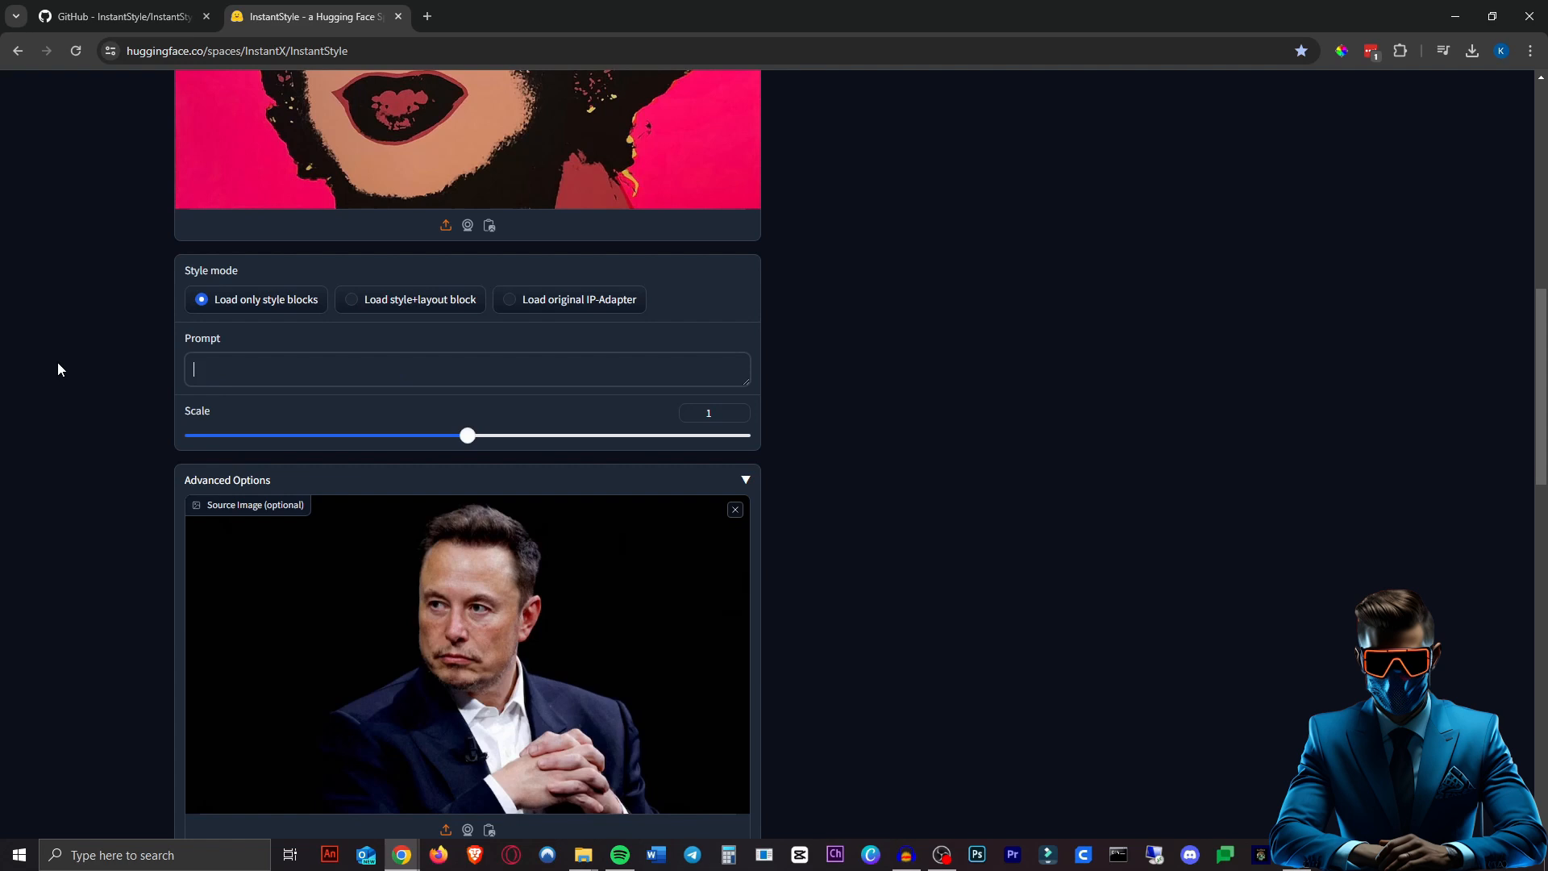
Adjust Scale and generate the man's pop-art portraits, then return to the demo.
scroll("down", 3)
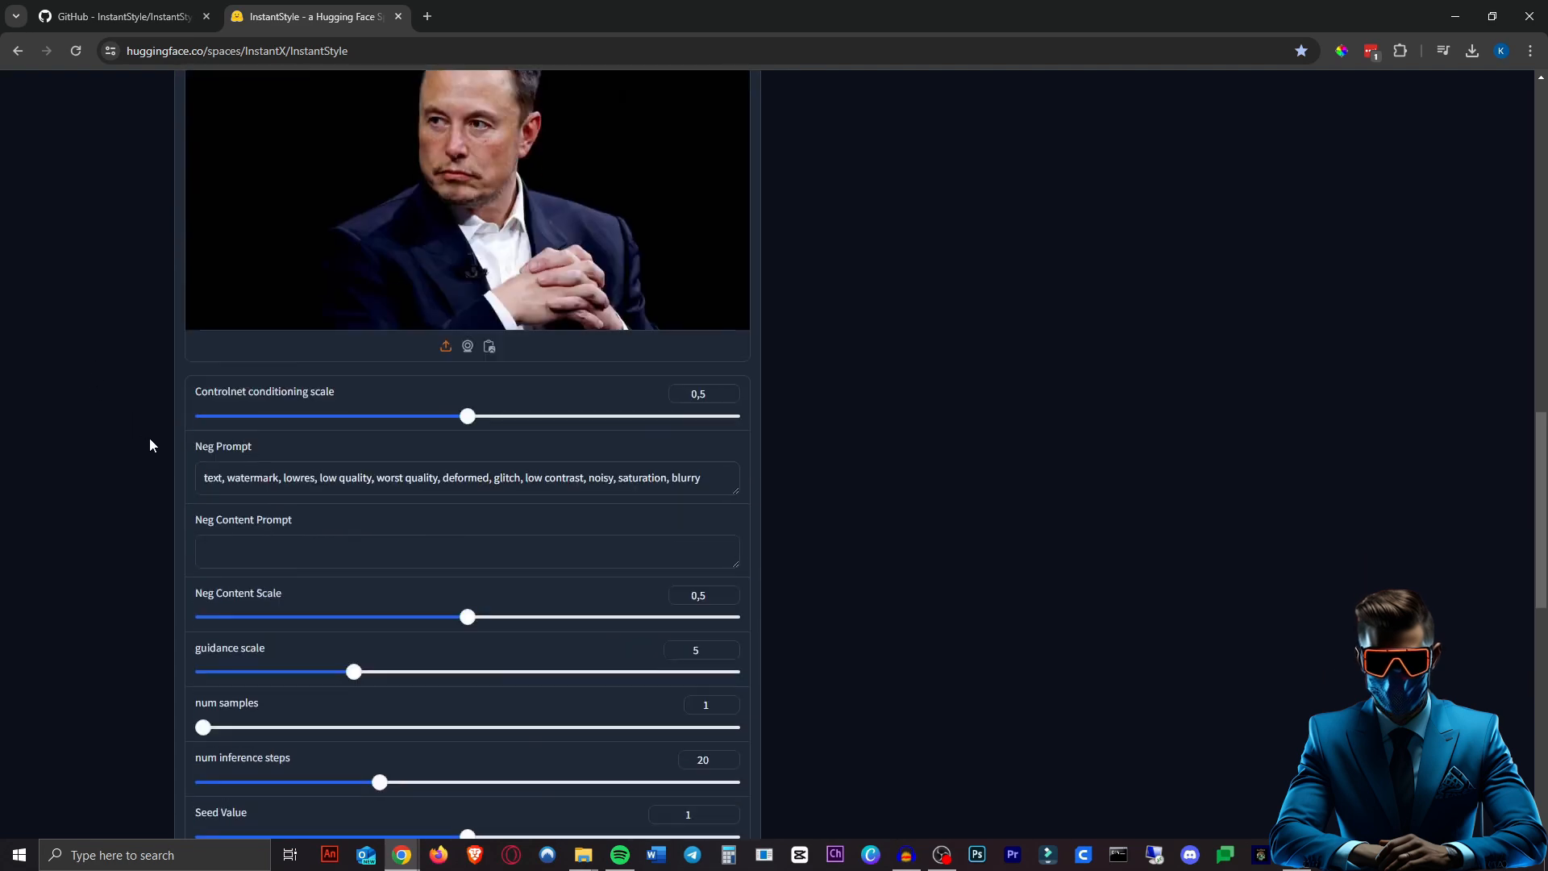
scroll("down", 3)
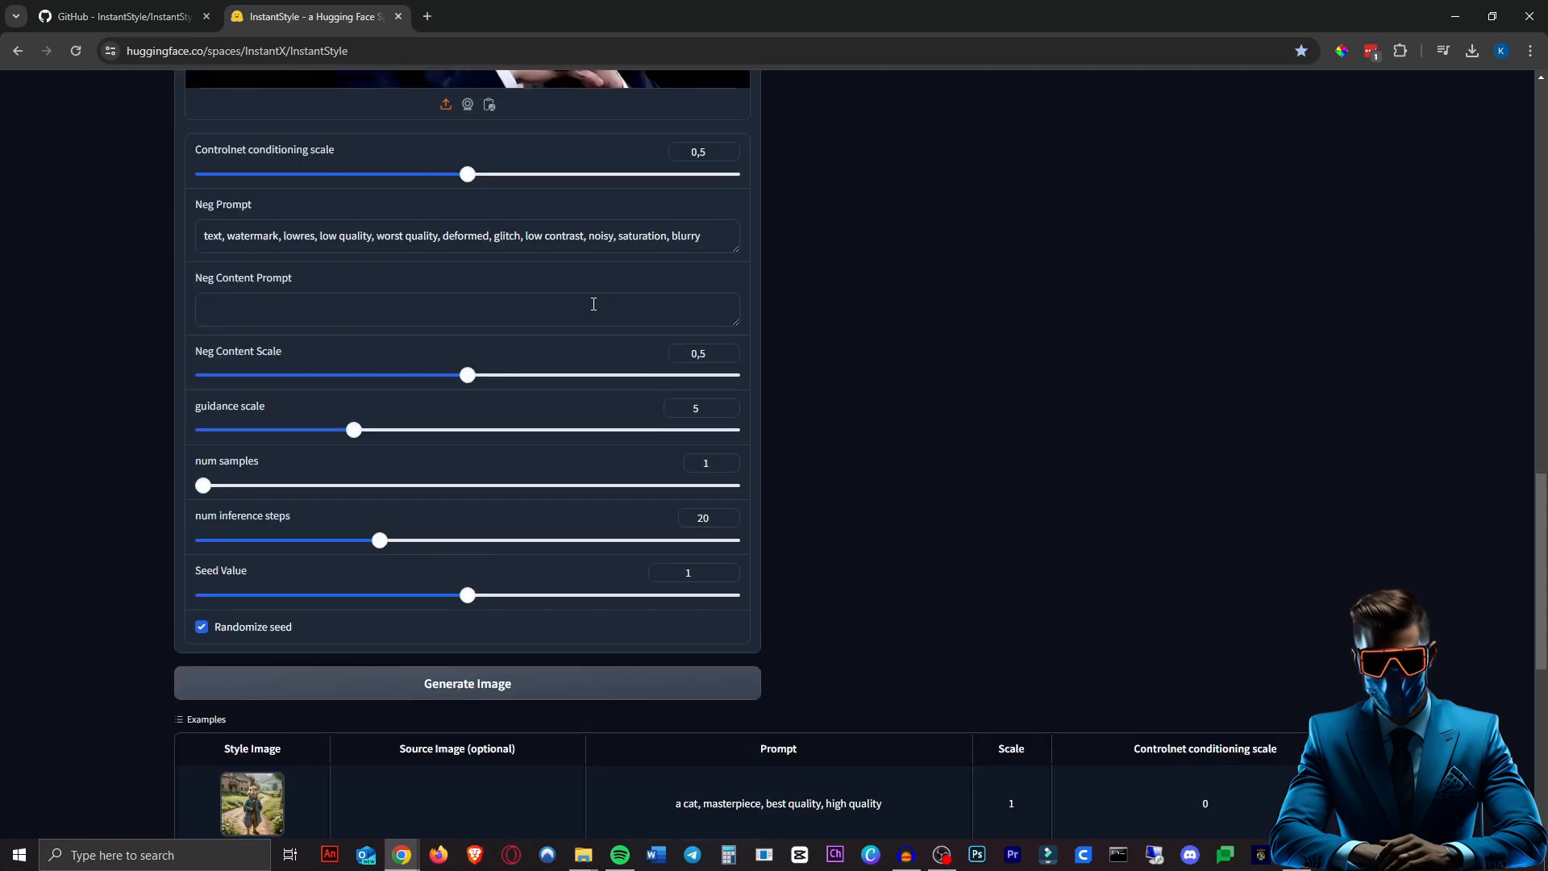
mouse_move(764, 393)
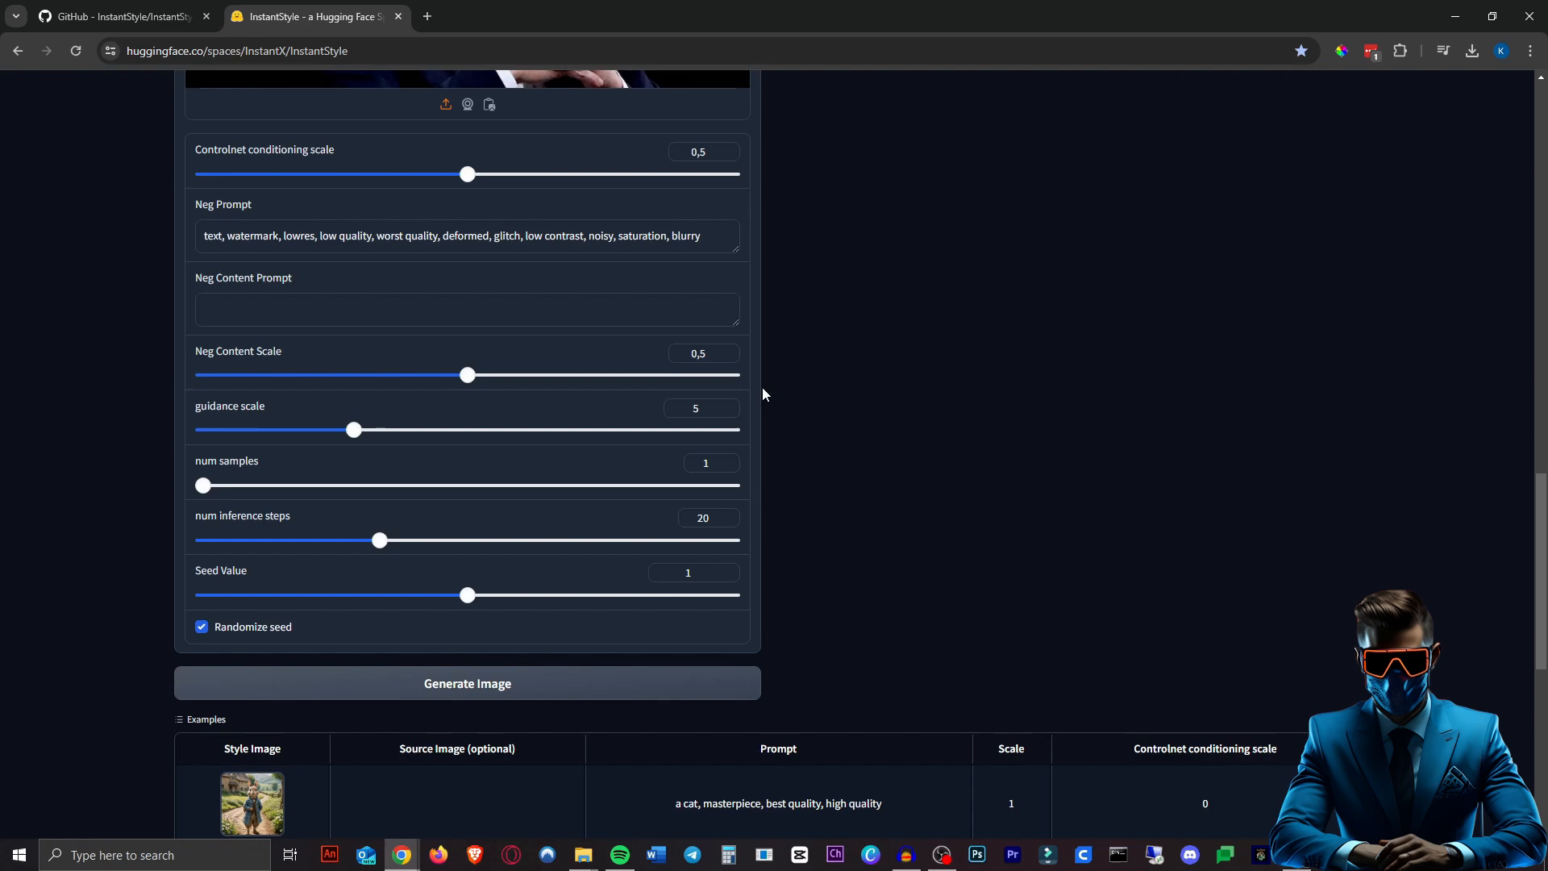
scroll("up", 3)
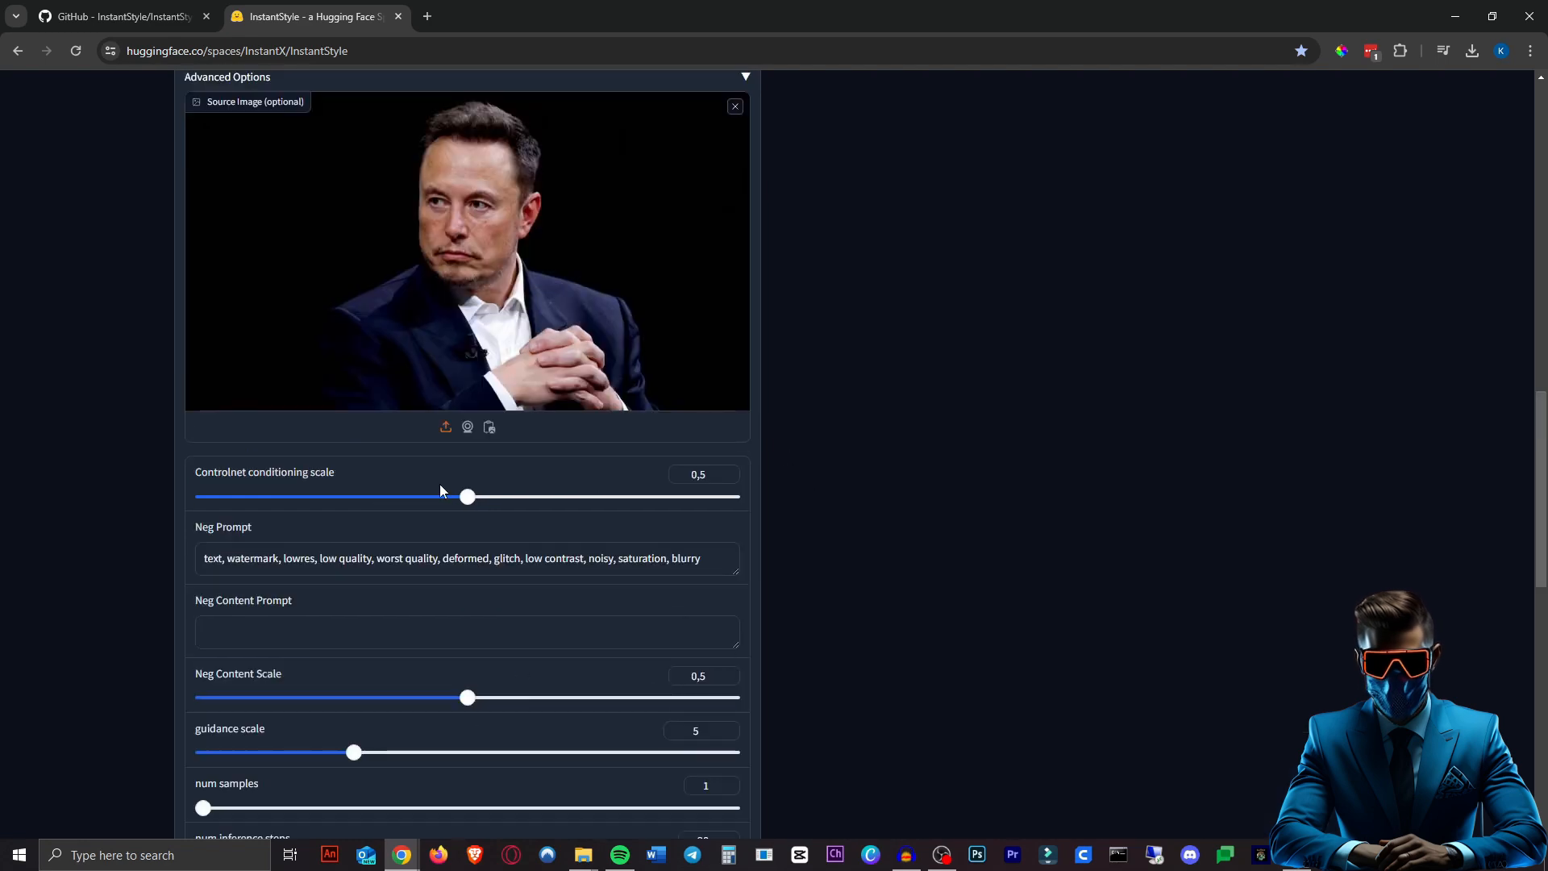
scroll("up", 3)
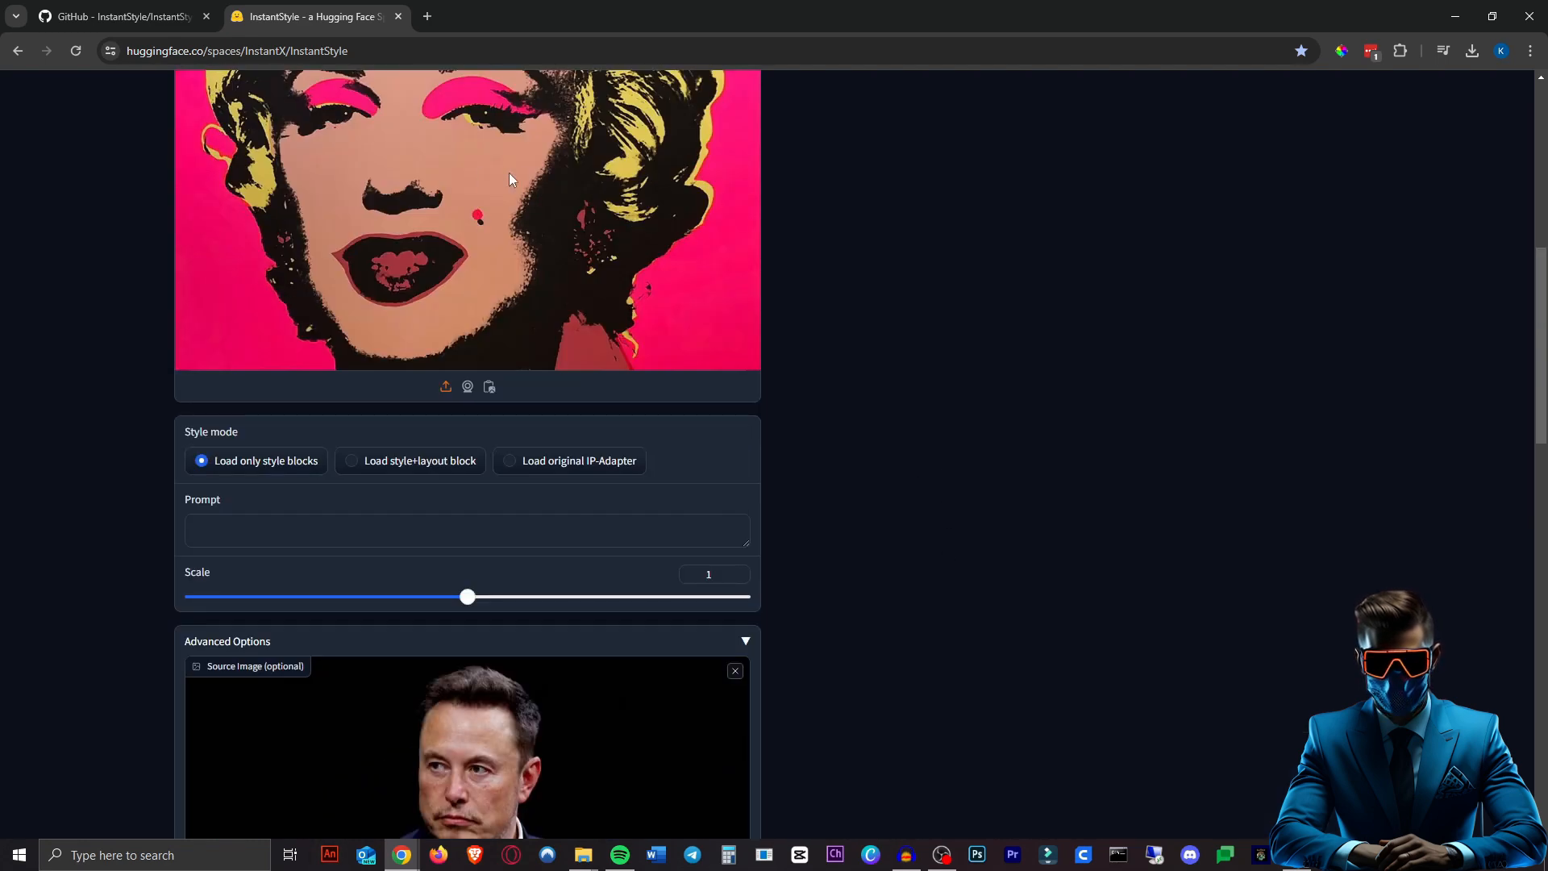
scroll("down", 3)
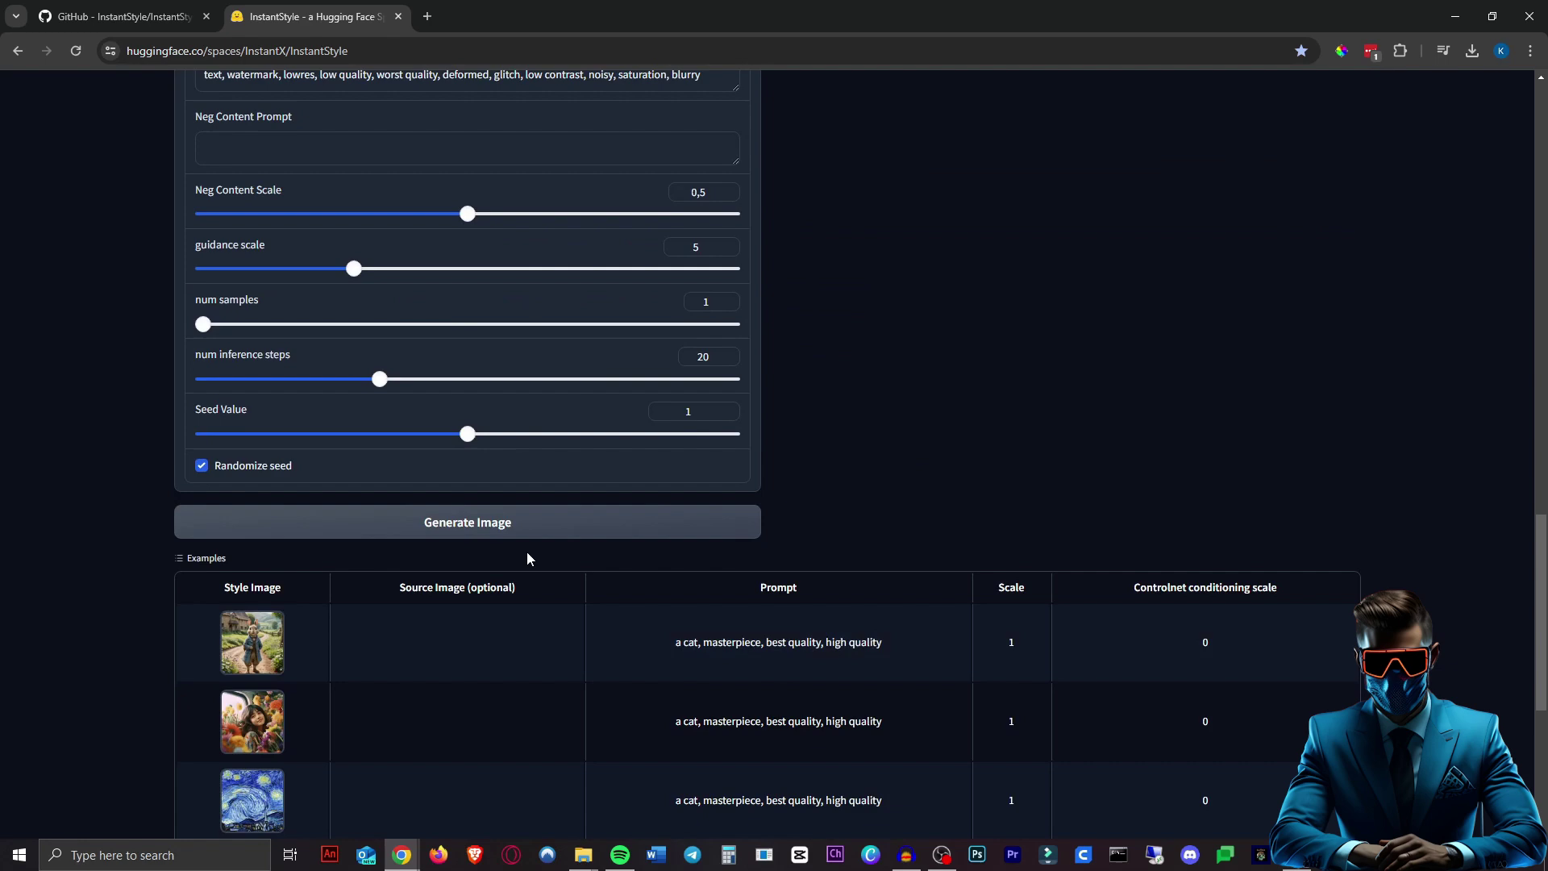
left_click(467, 522)
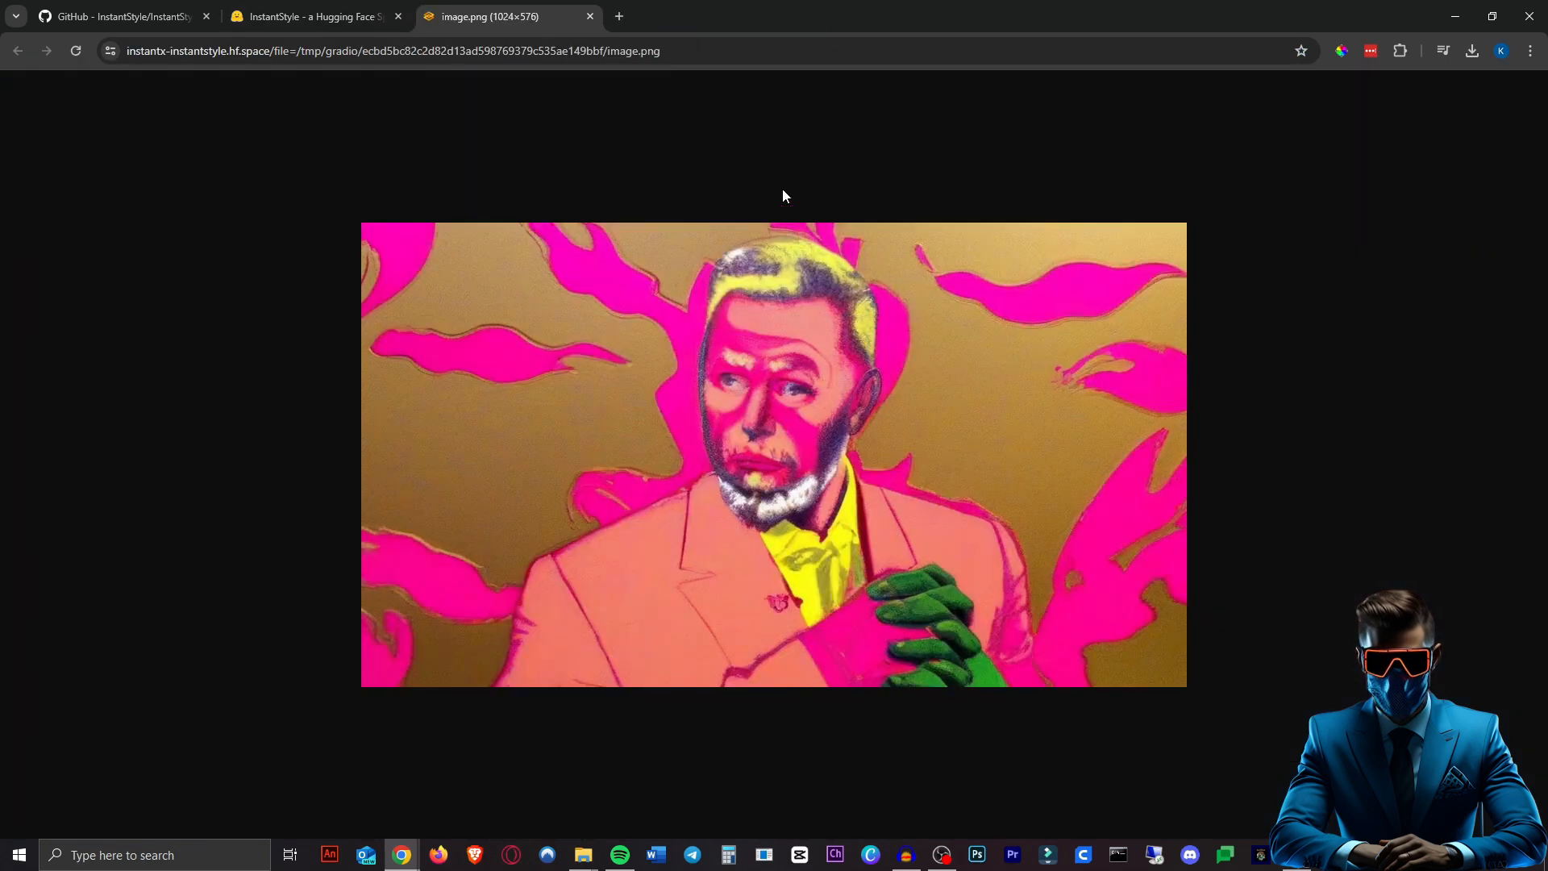
left_click(589, 17)
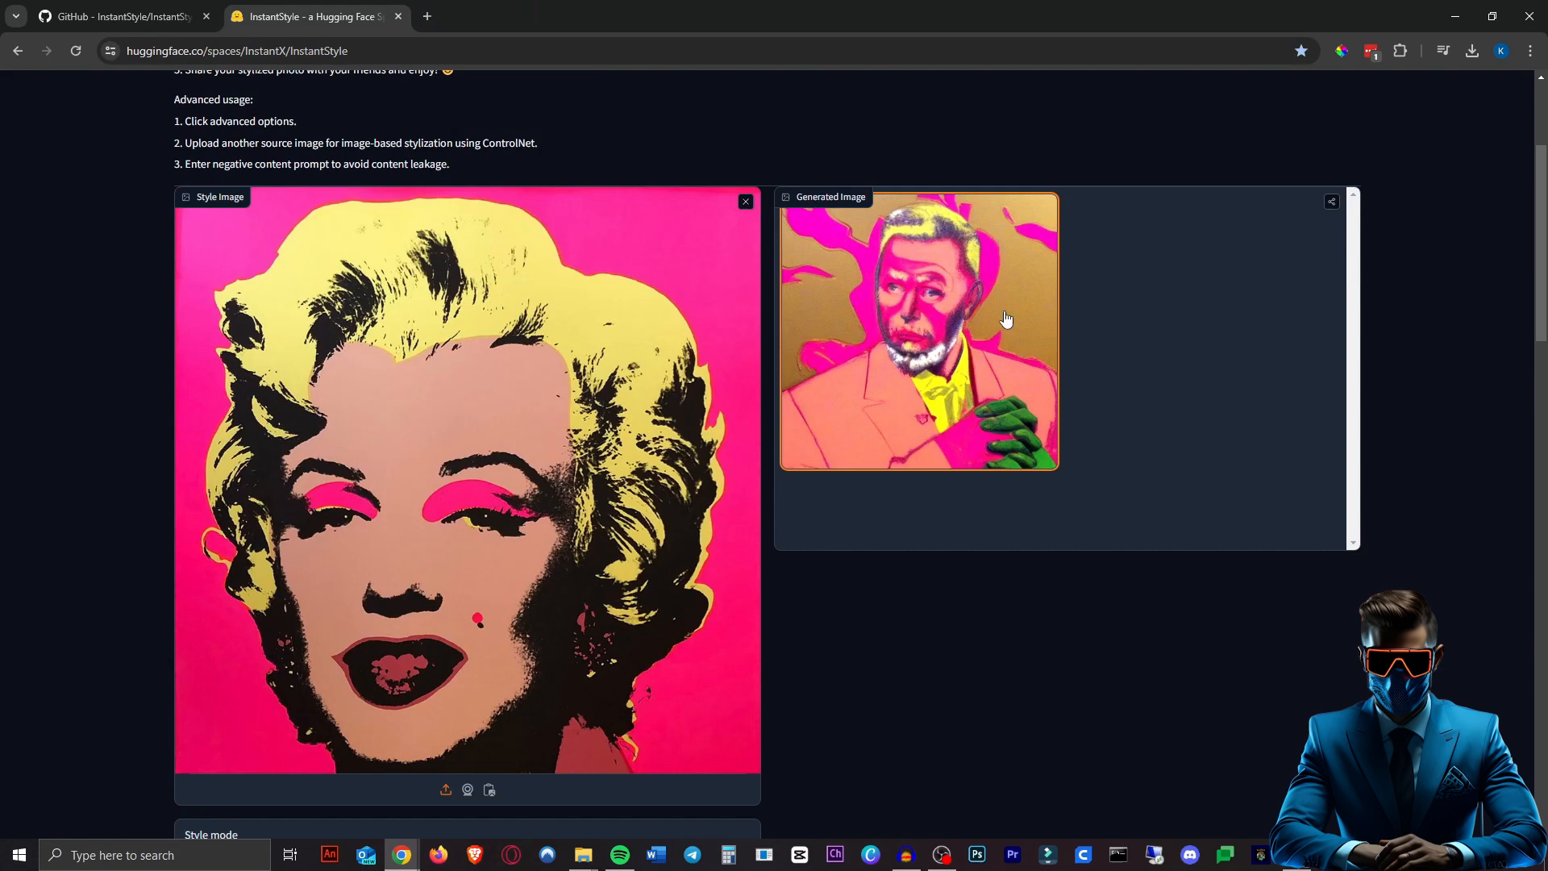
mouse_move(916, 638)
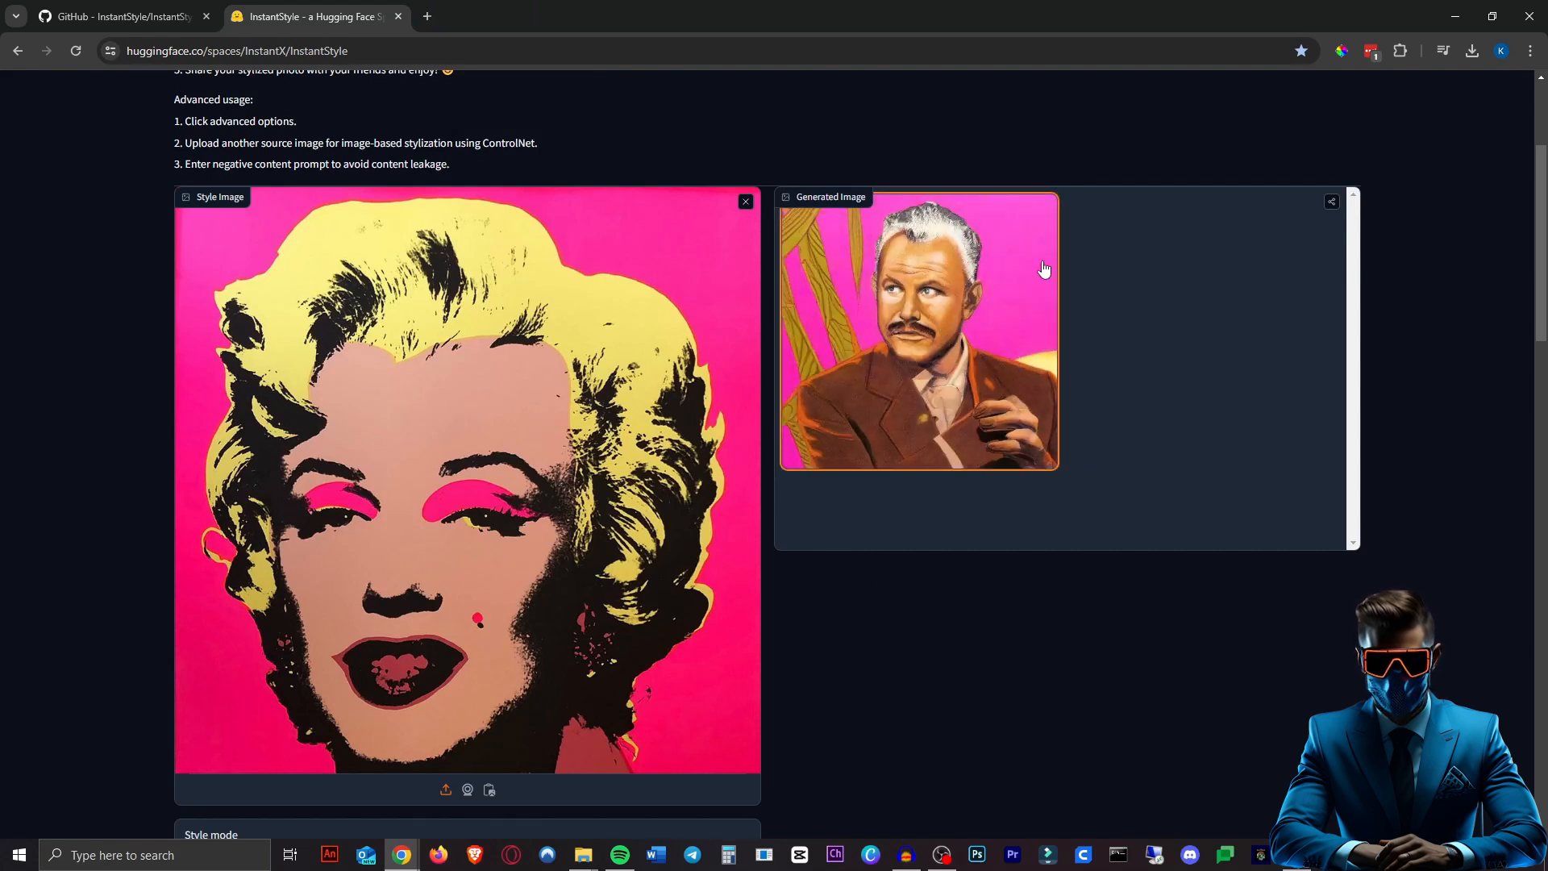
scroll("down", 3)
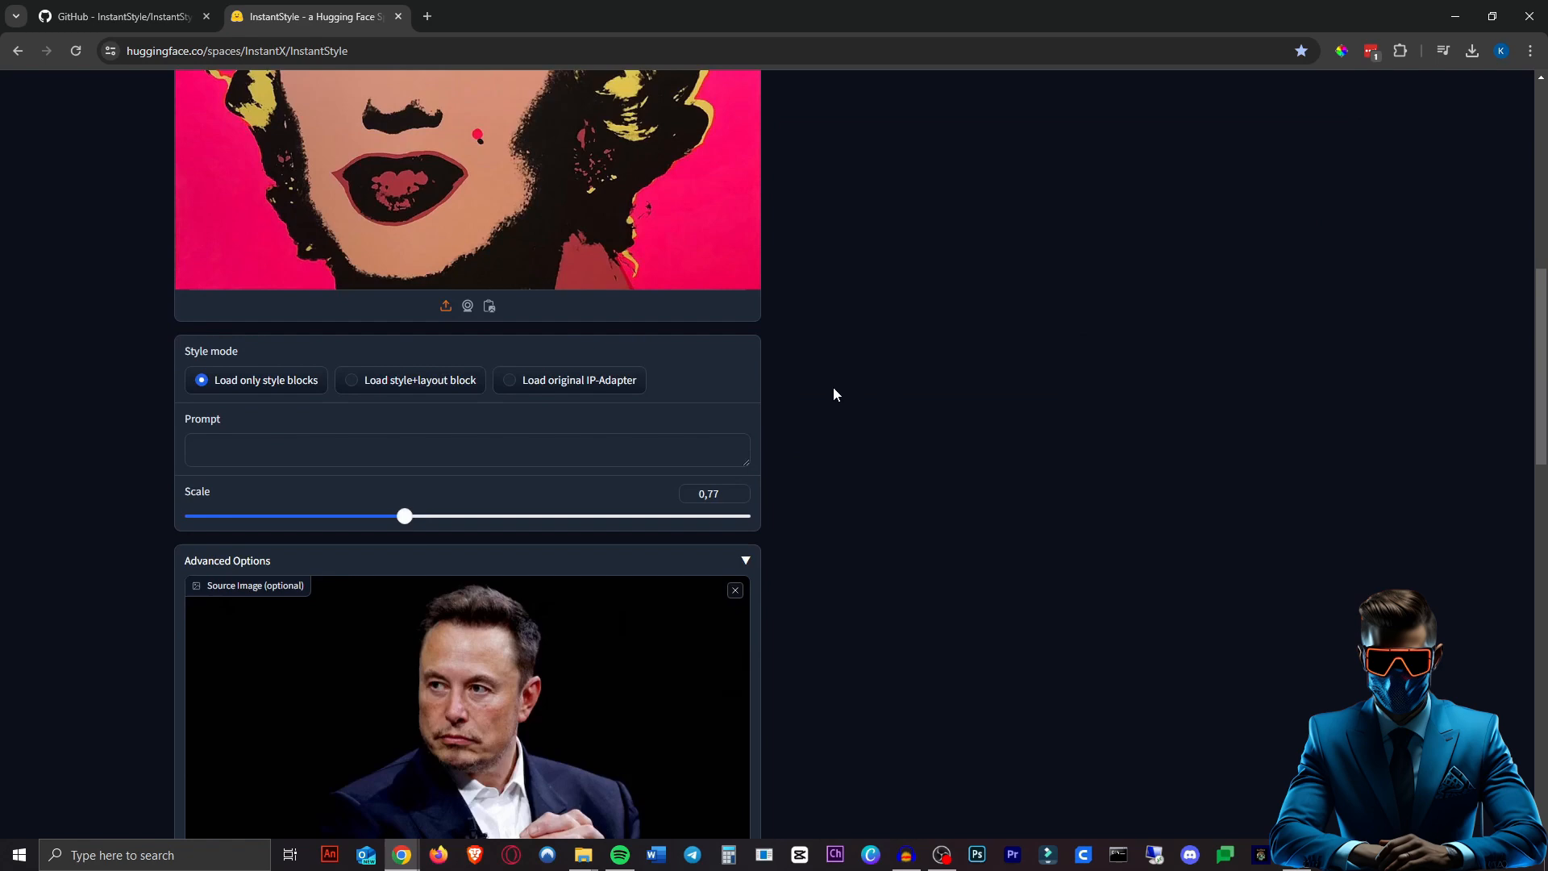
scroll("up", 3)
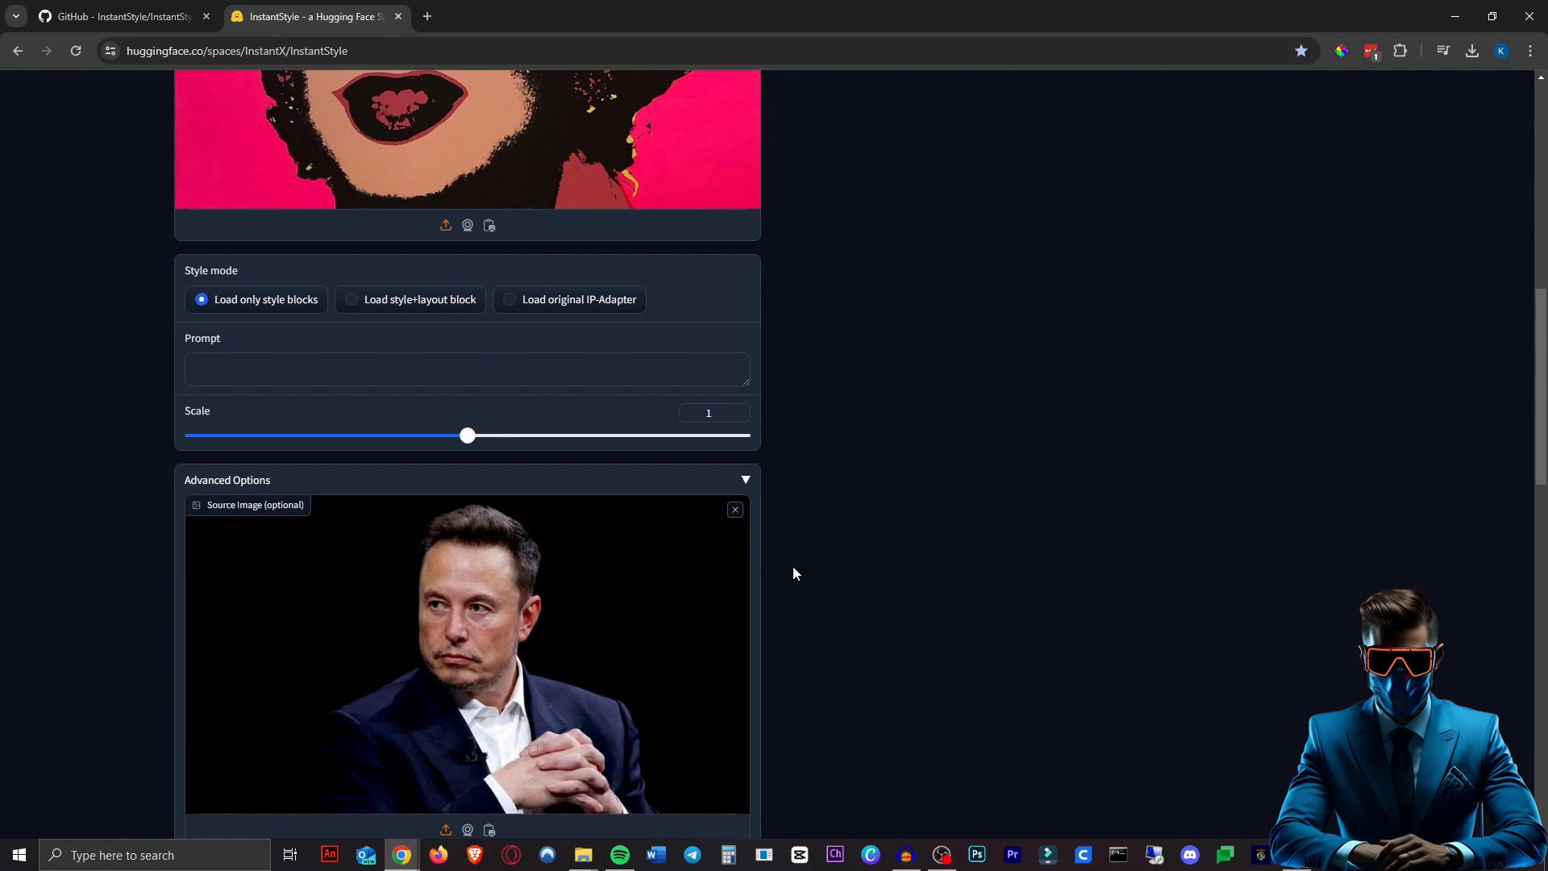
scroll("up", 3)
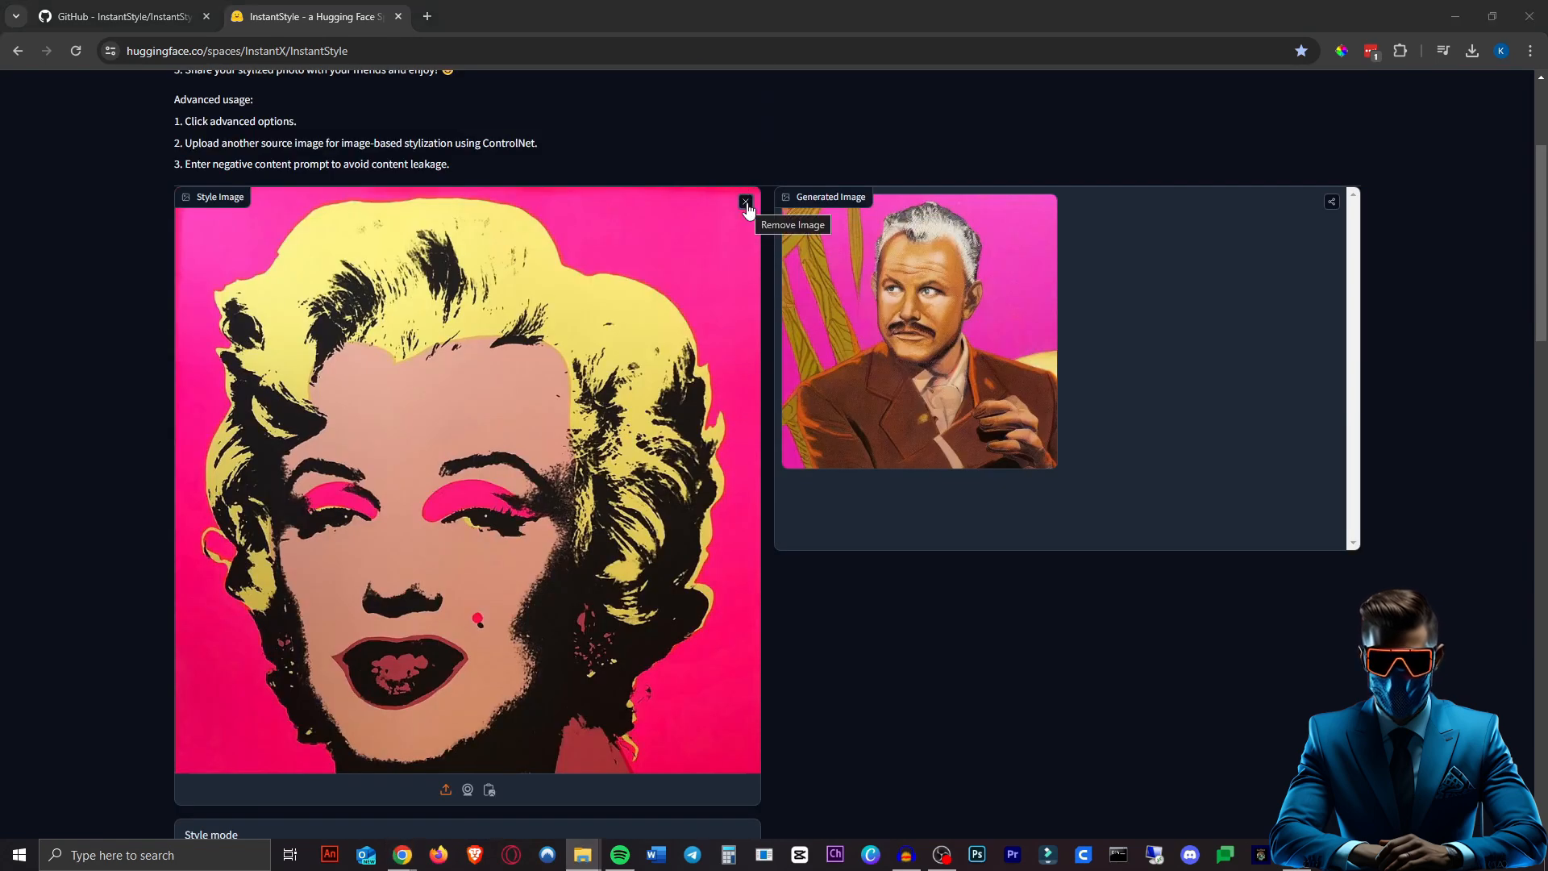
Replace the pop-art style with the charcoal portrait and generate charcoal sketches of the portraits.
left_click(745, 203)
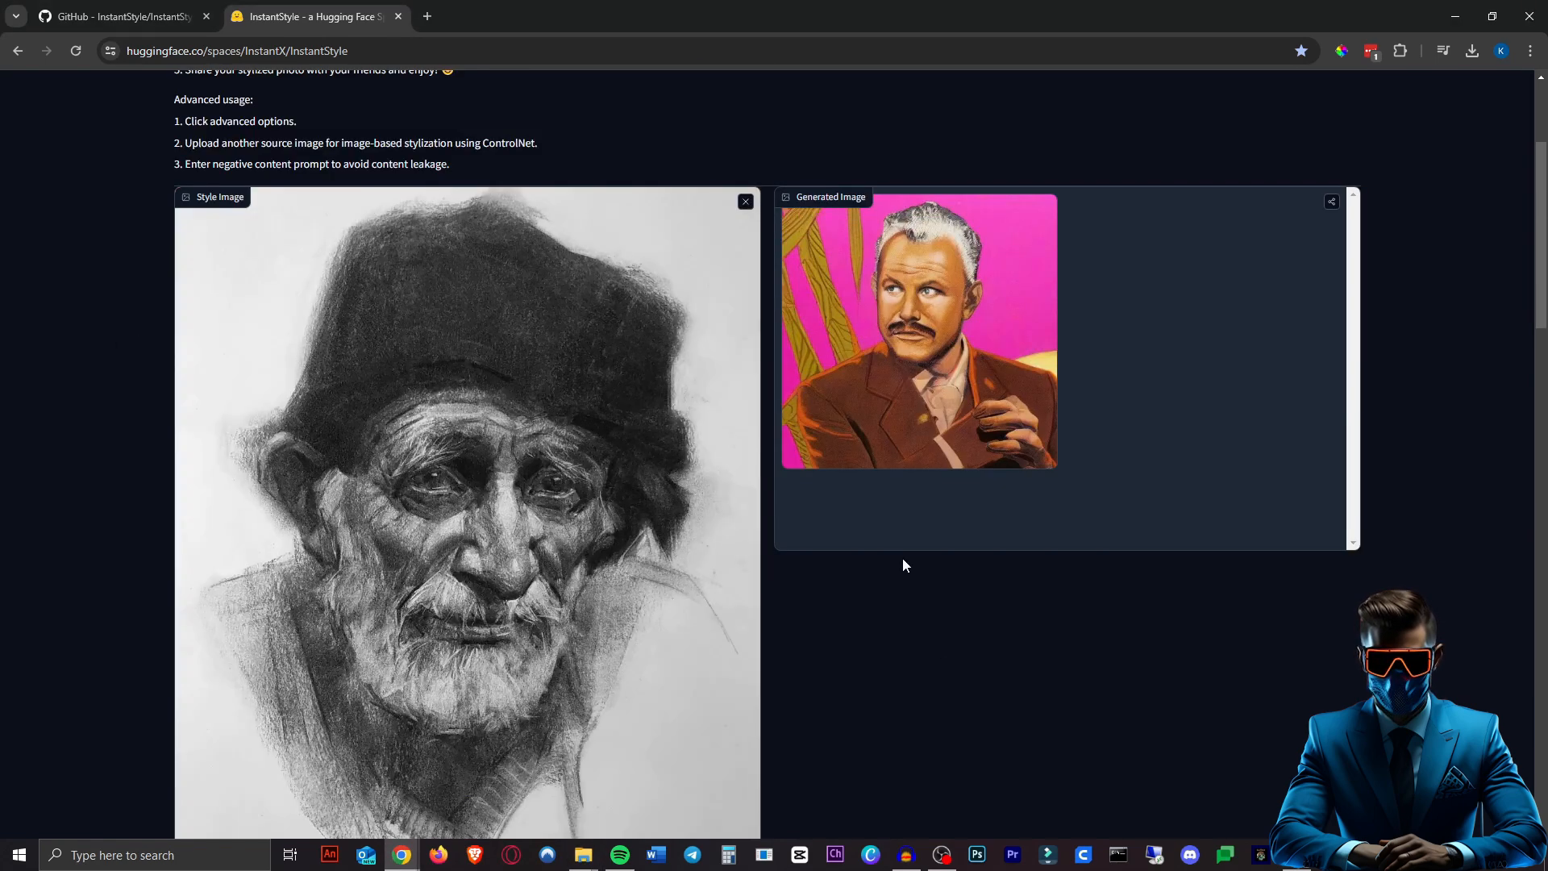
mouse_move(967, 647)
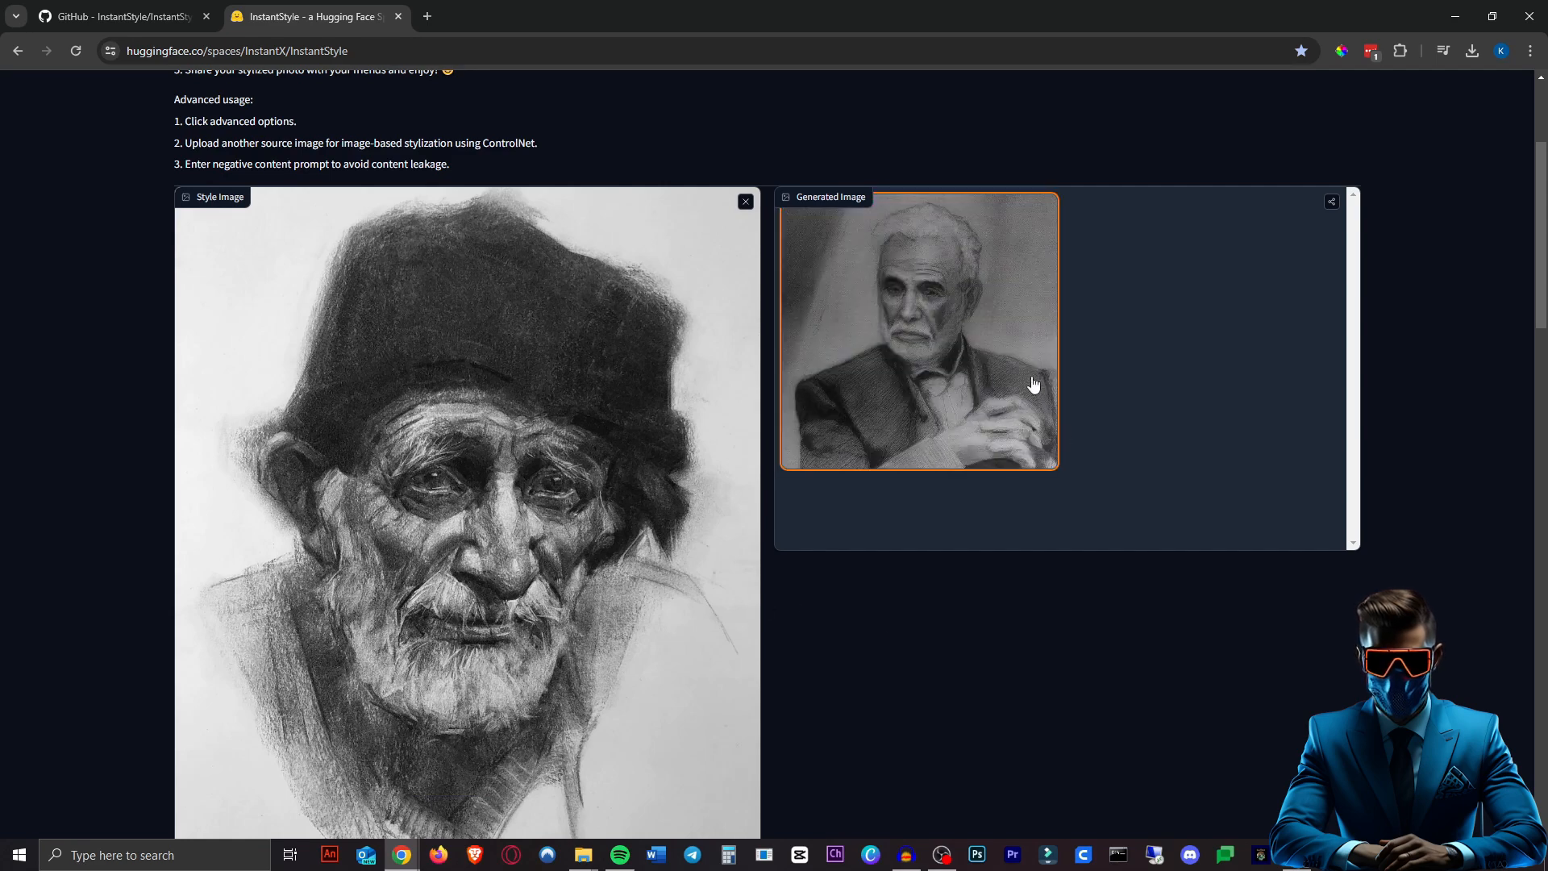
scroll("down", 3)
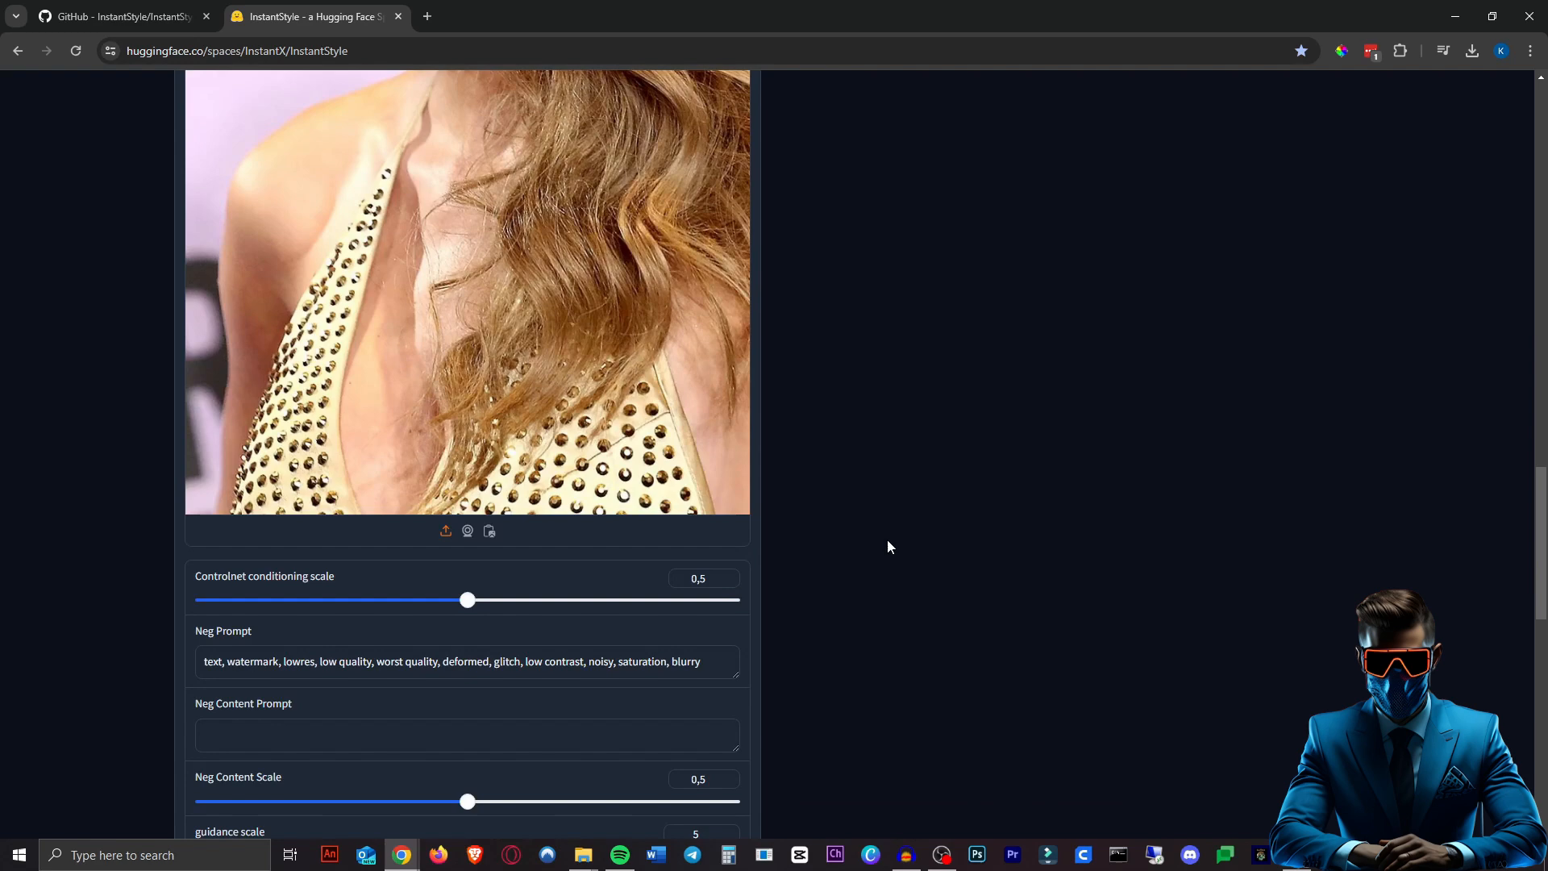
left_click(467, 530)
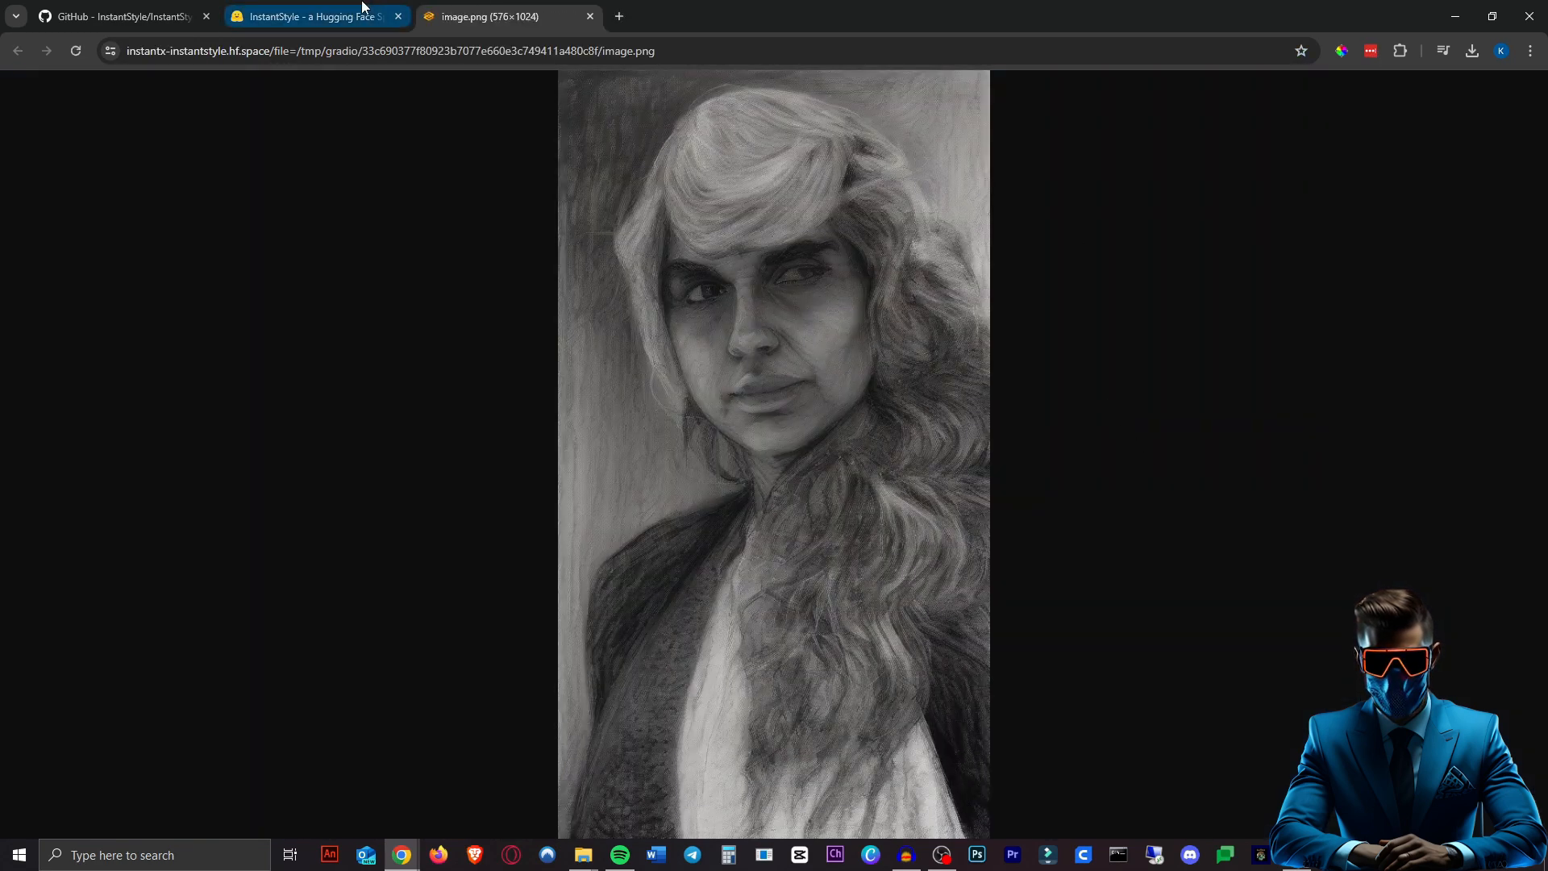
left_click(316, 17)
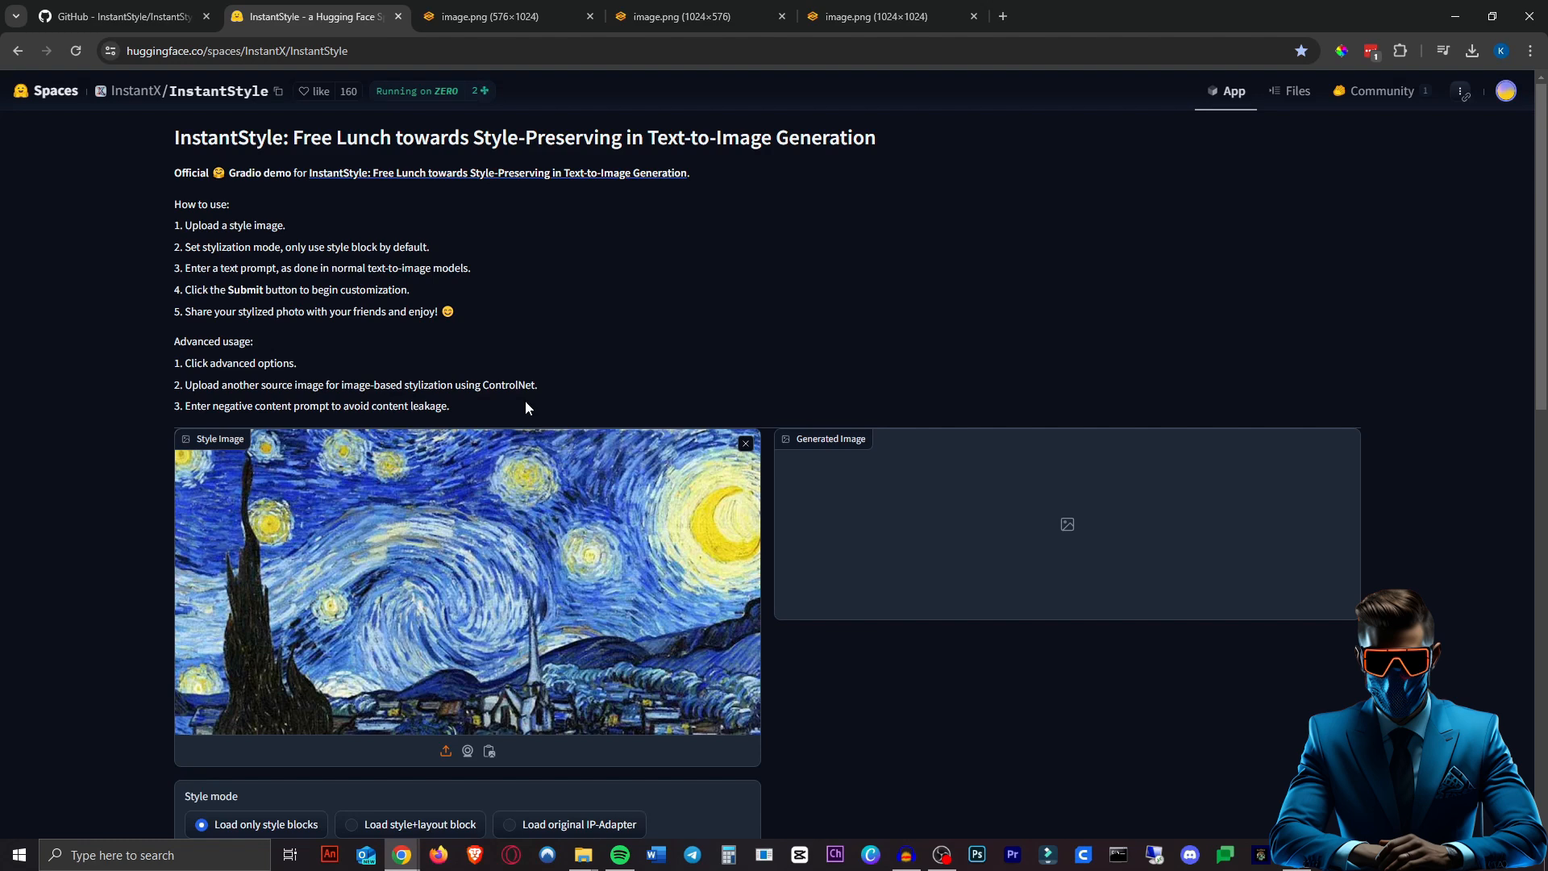
Generate a Starry Night-style image from the prompt 'Sydney Opera House'.
scroll("down", 3)
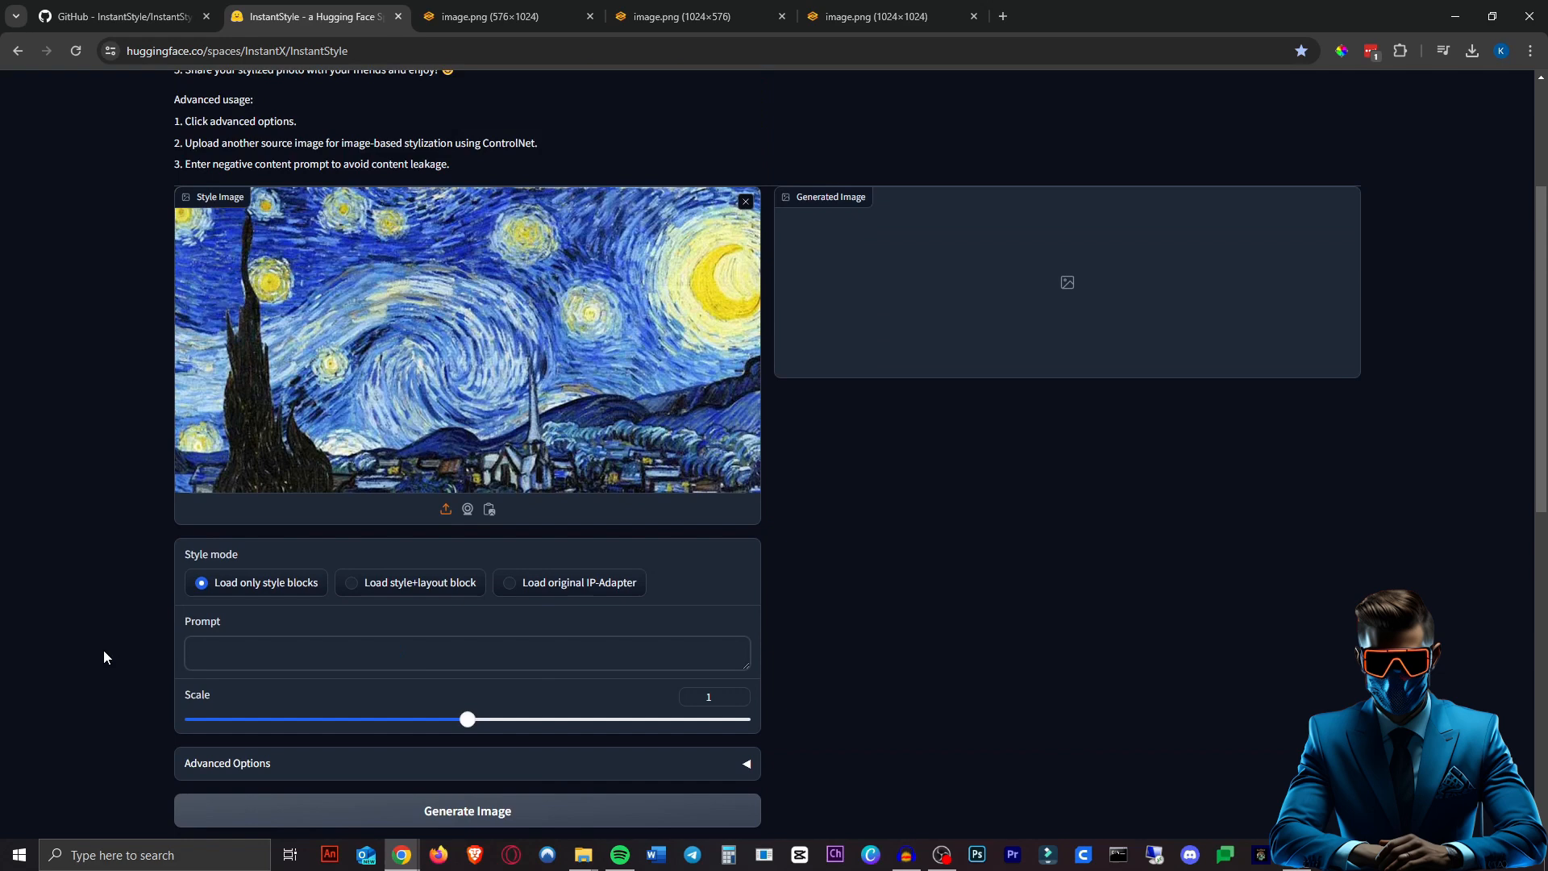
type("Sydney Opera House")
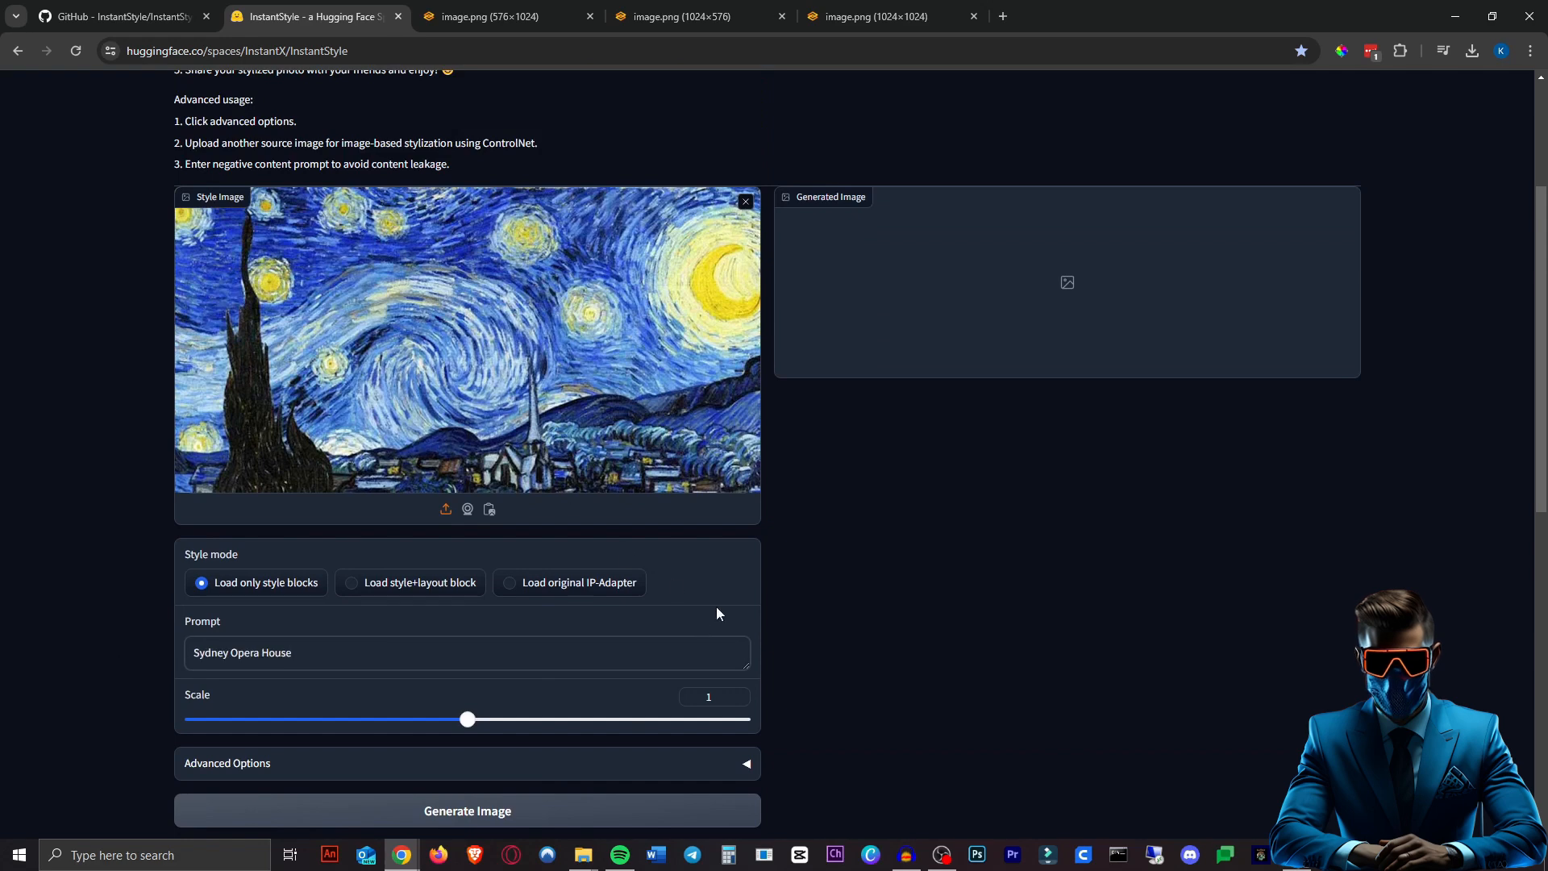
left_click(466, 811)
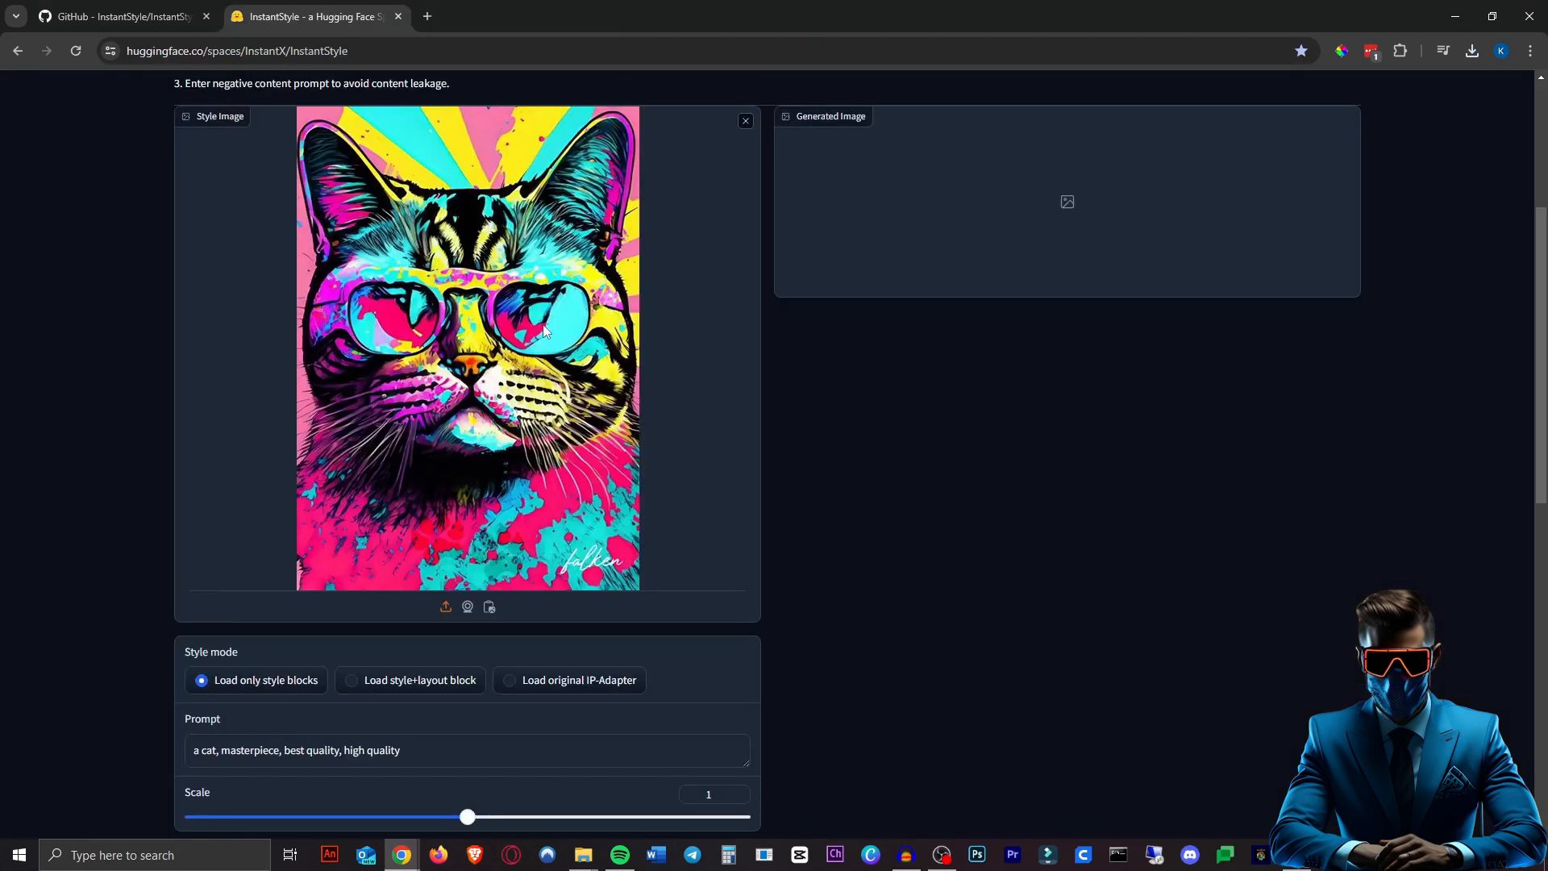
Change the prompt to 'a golden retriever with its tongue hanging out' for the pop-art dog.
scroll("down", 3)
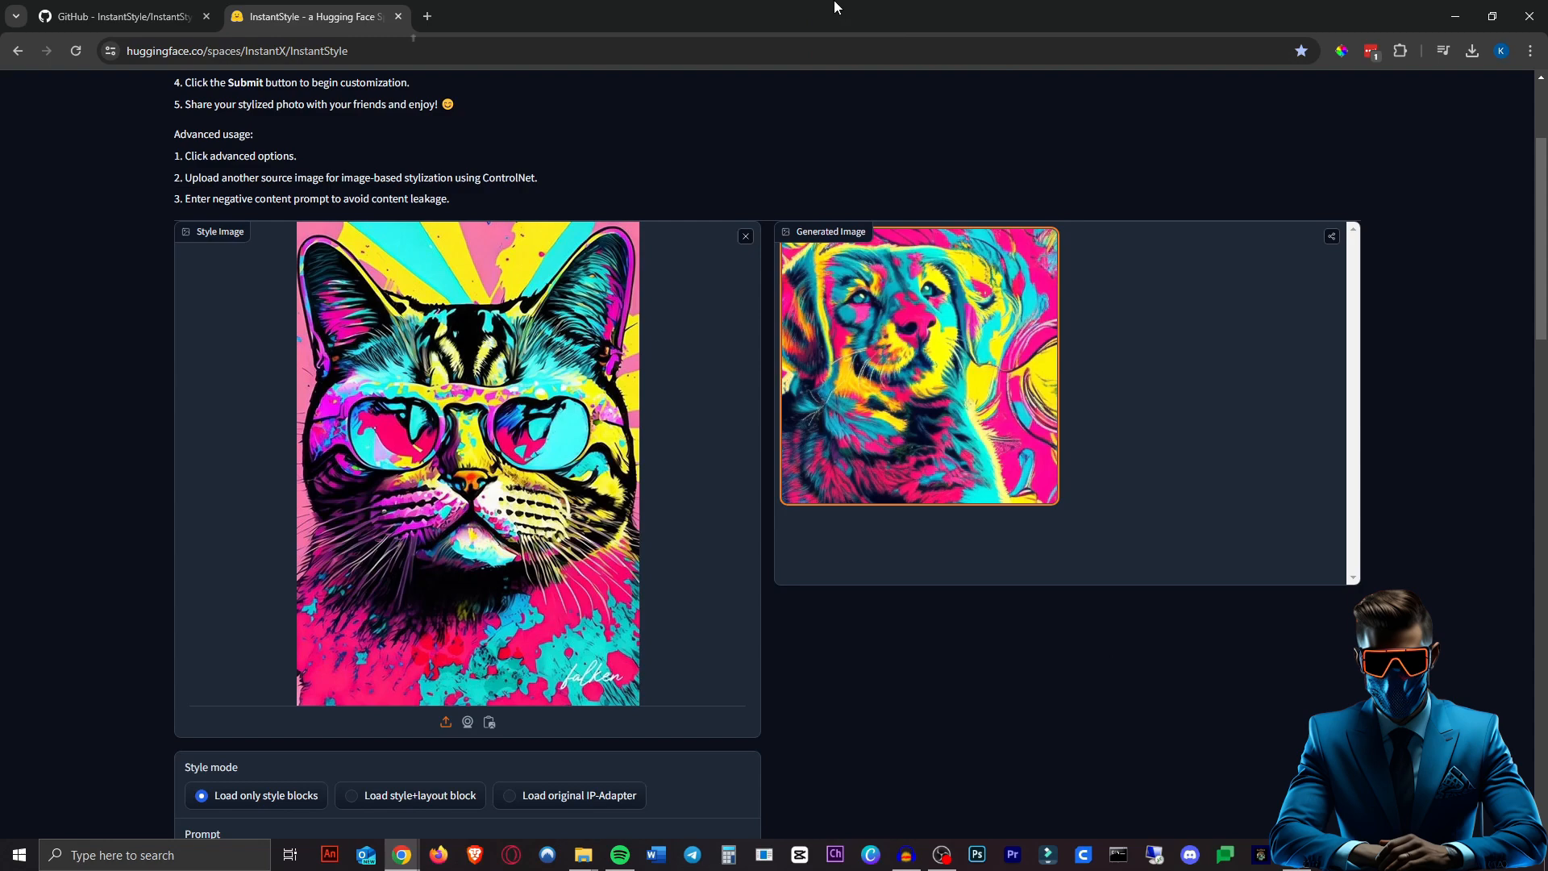
scroll("down", 3)
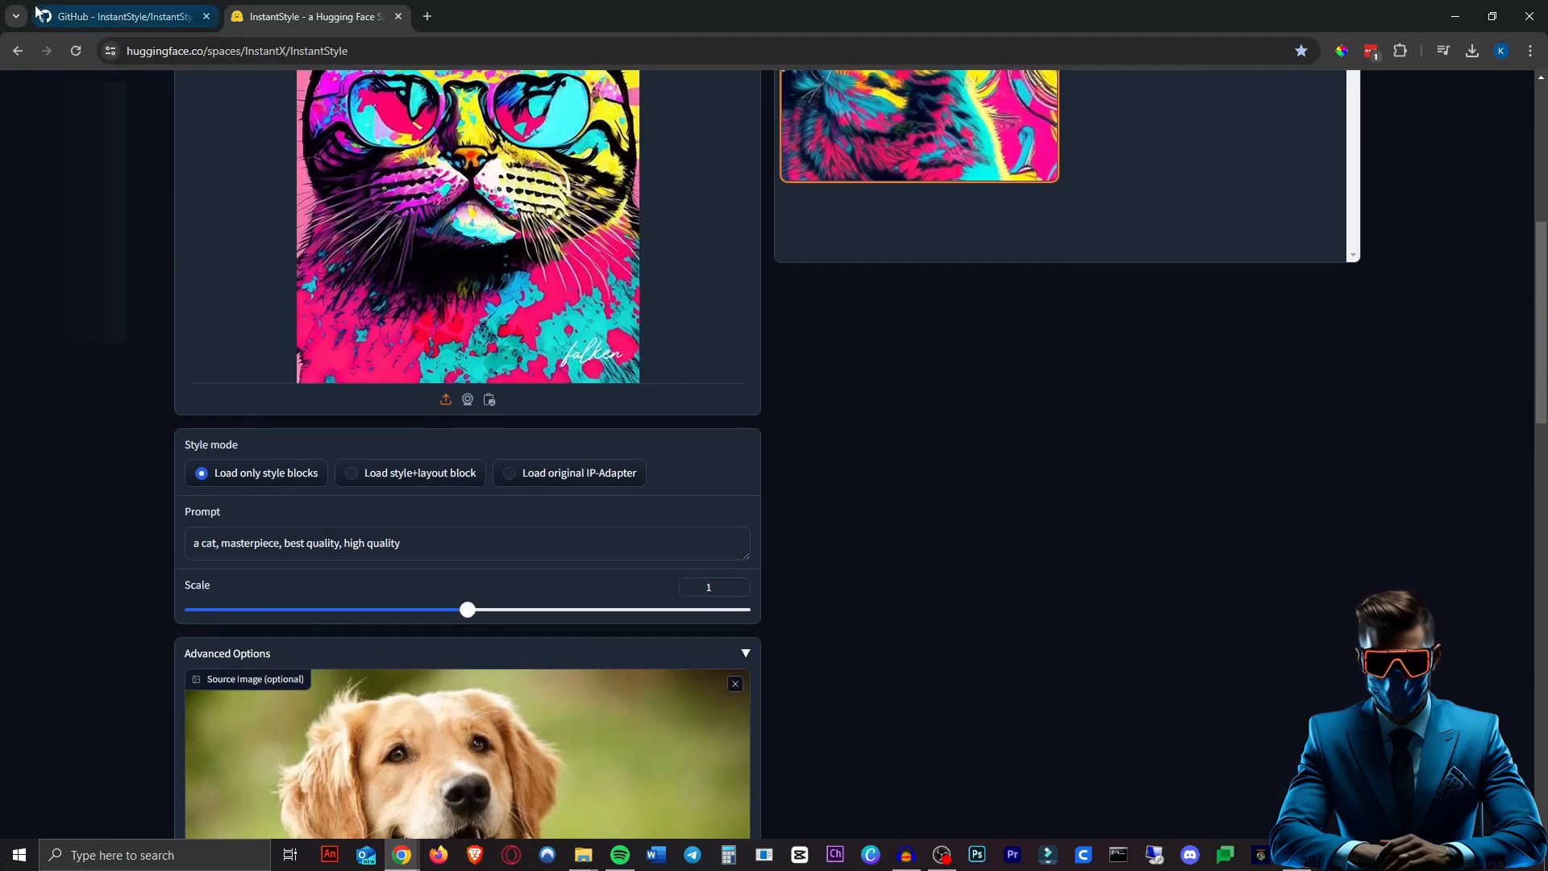
scroll("up", 3)
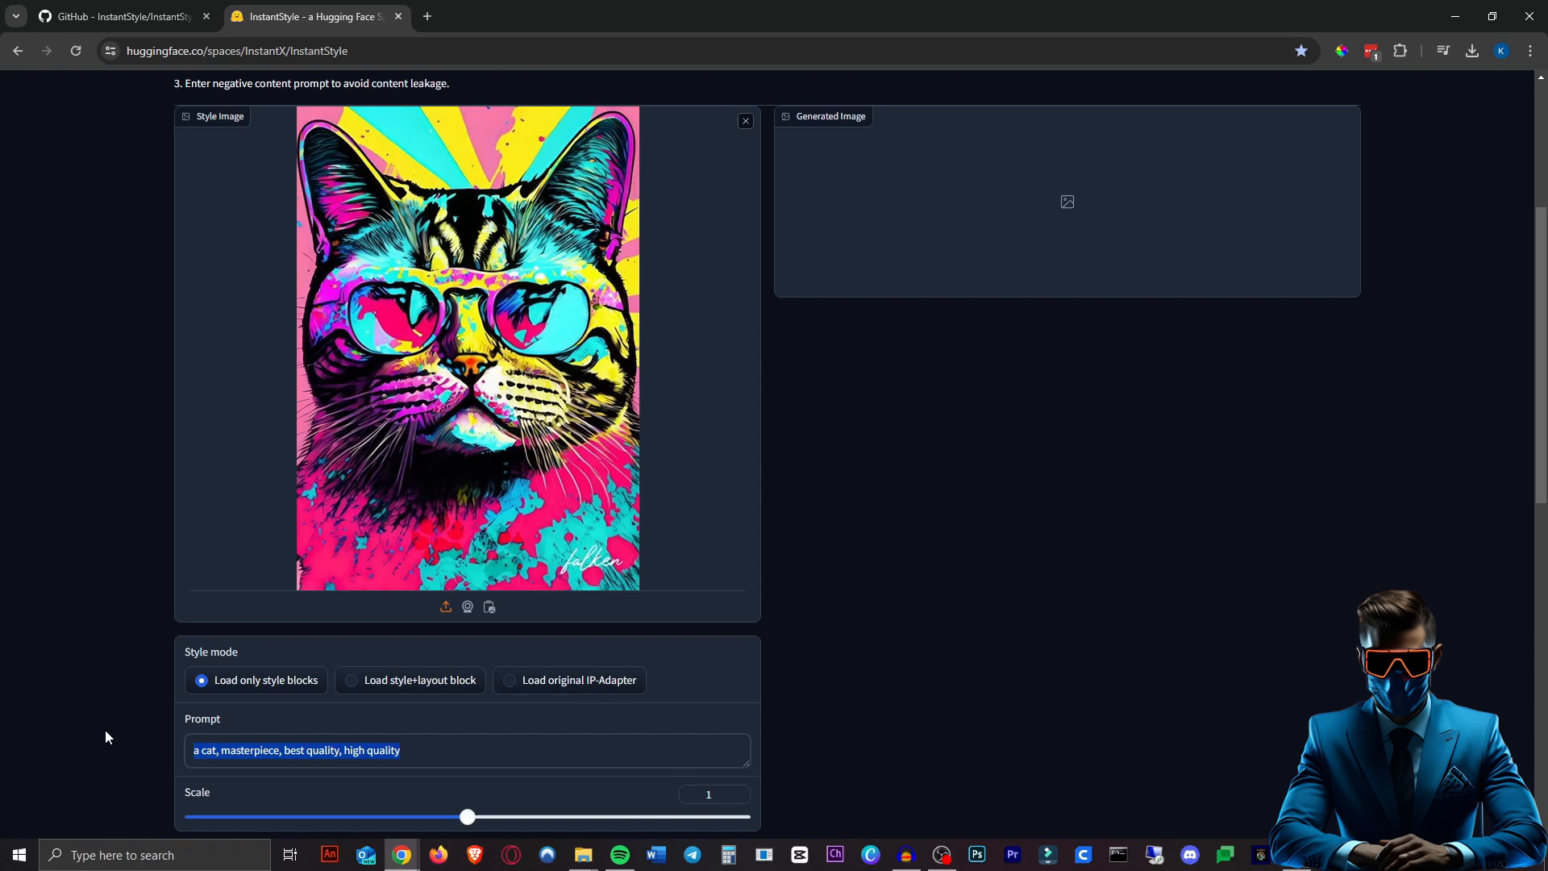
type("a golden retriever with its tongue hanging out")
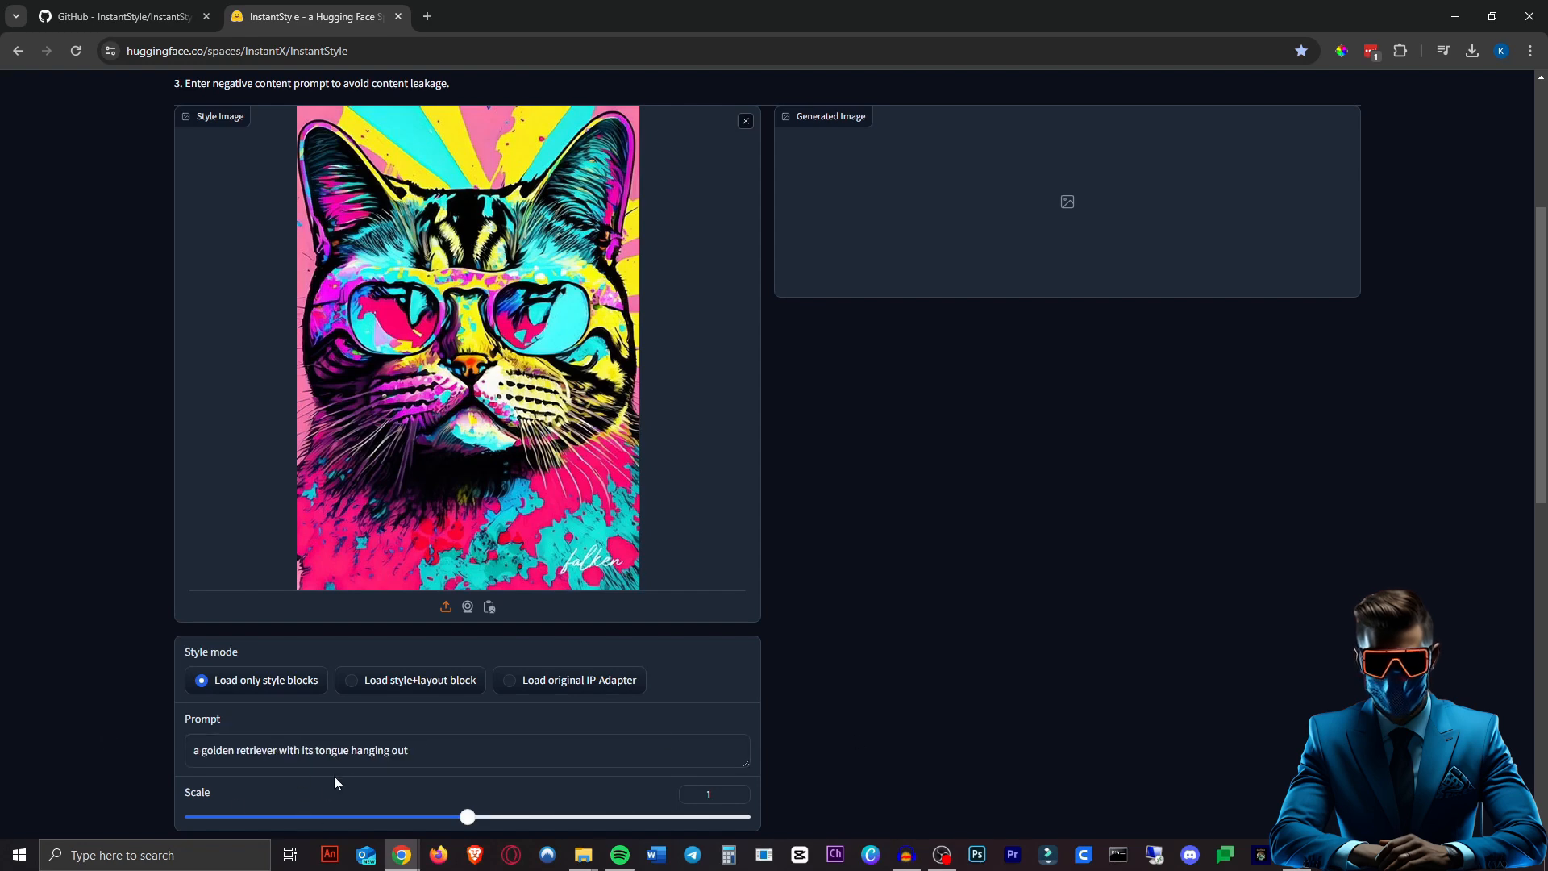
scroll("up", 3)
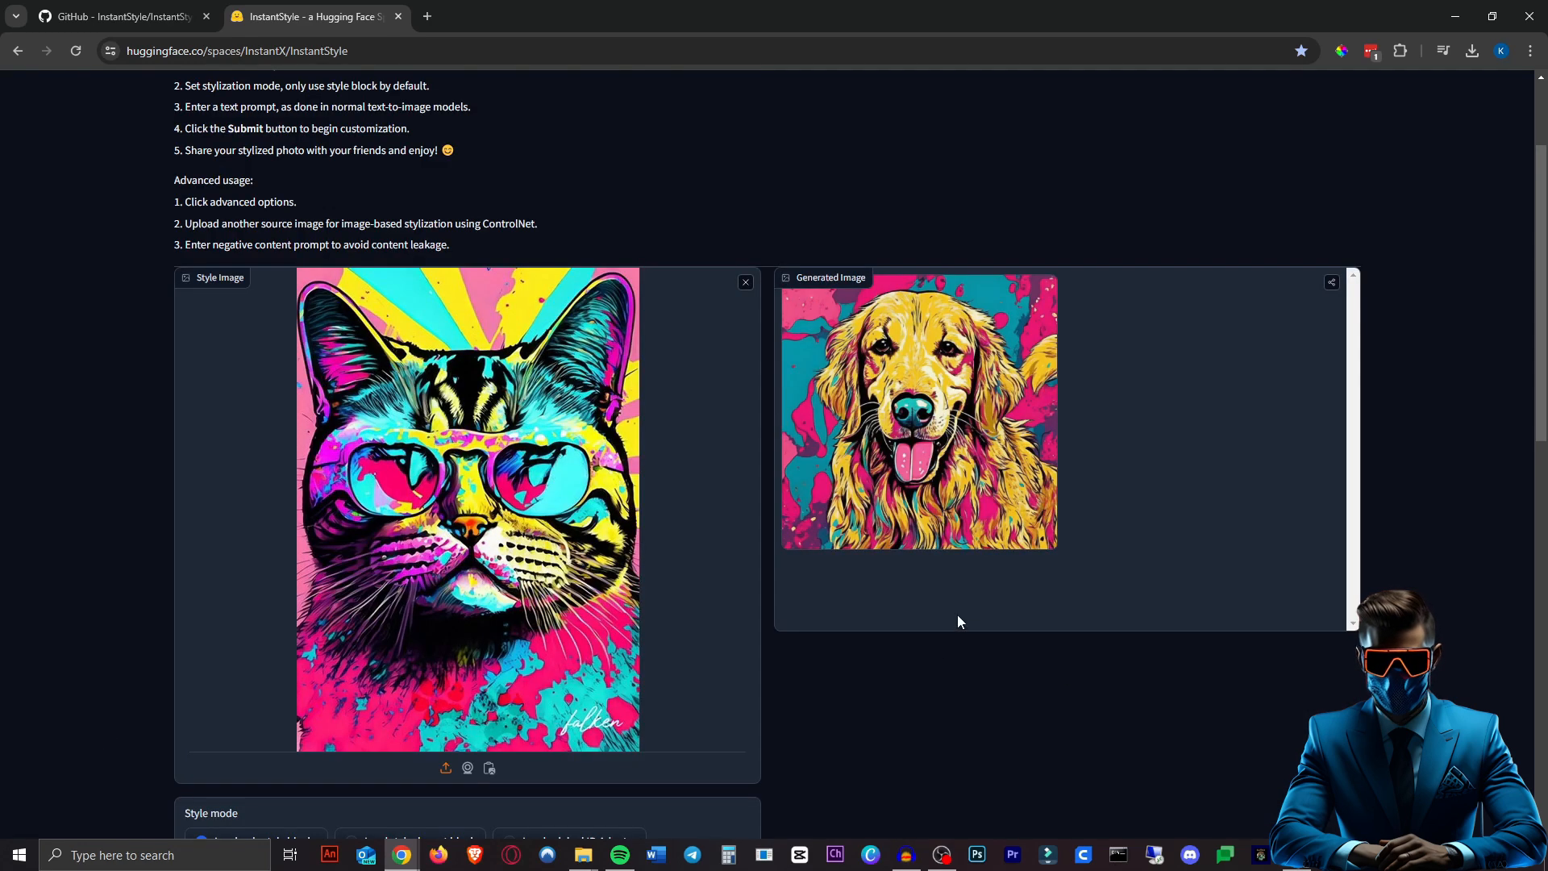
mouse_move(1027, 432)
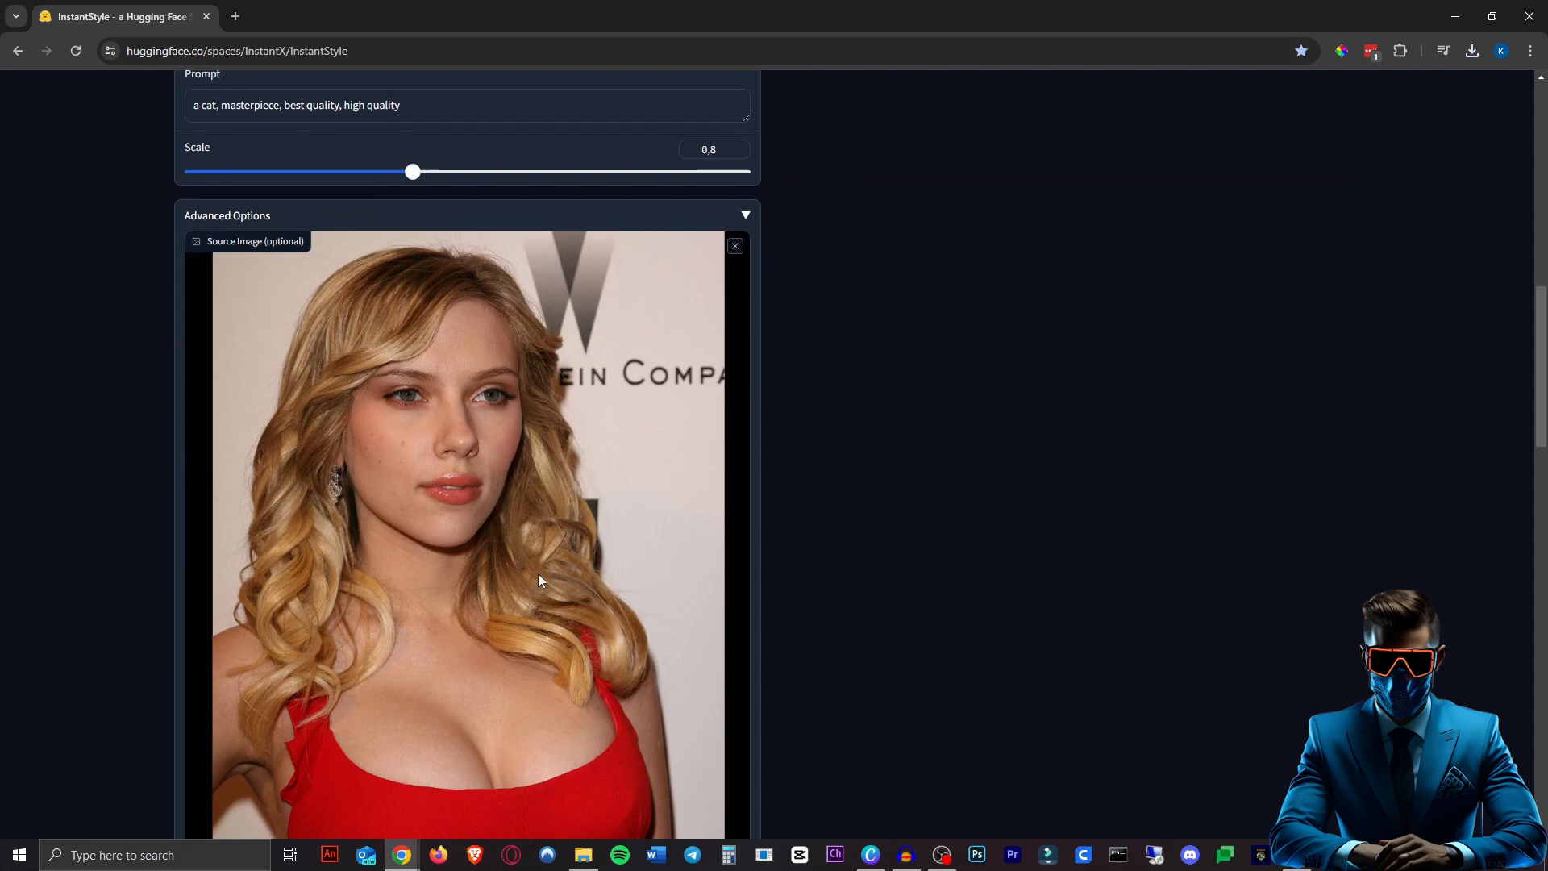
Generate the woman's pop-art portraits and view the full-size results in their tabs.
scroll("up", 3)
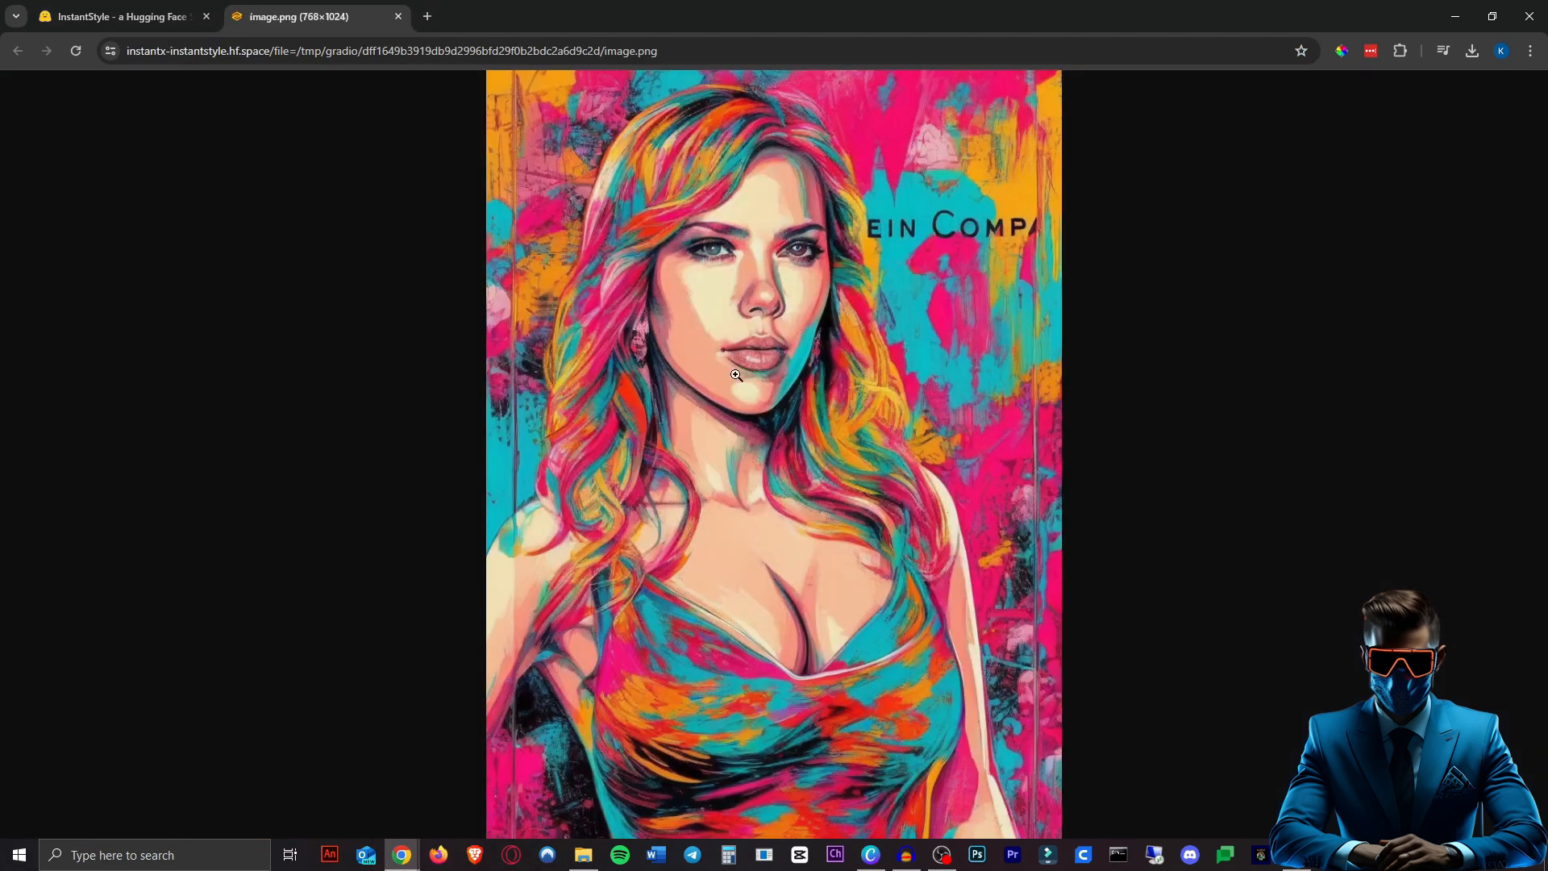
mouse_move(118, 16)
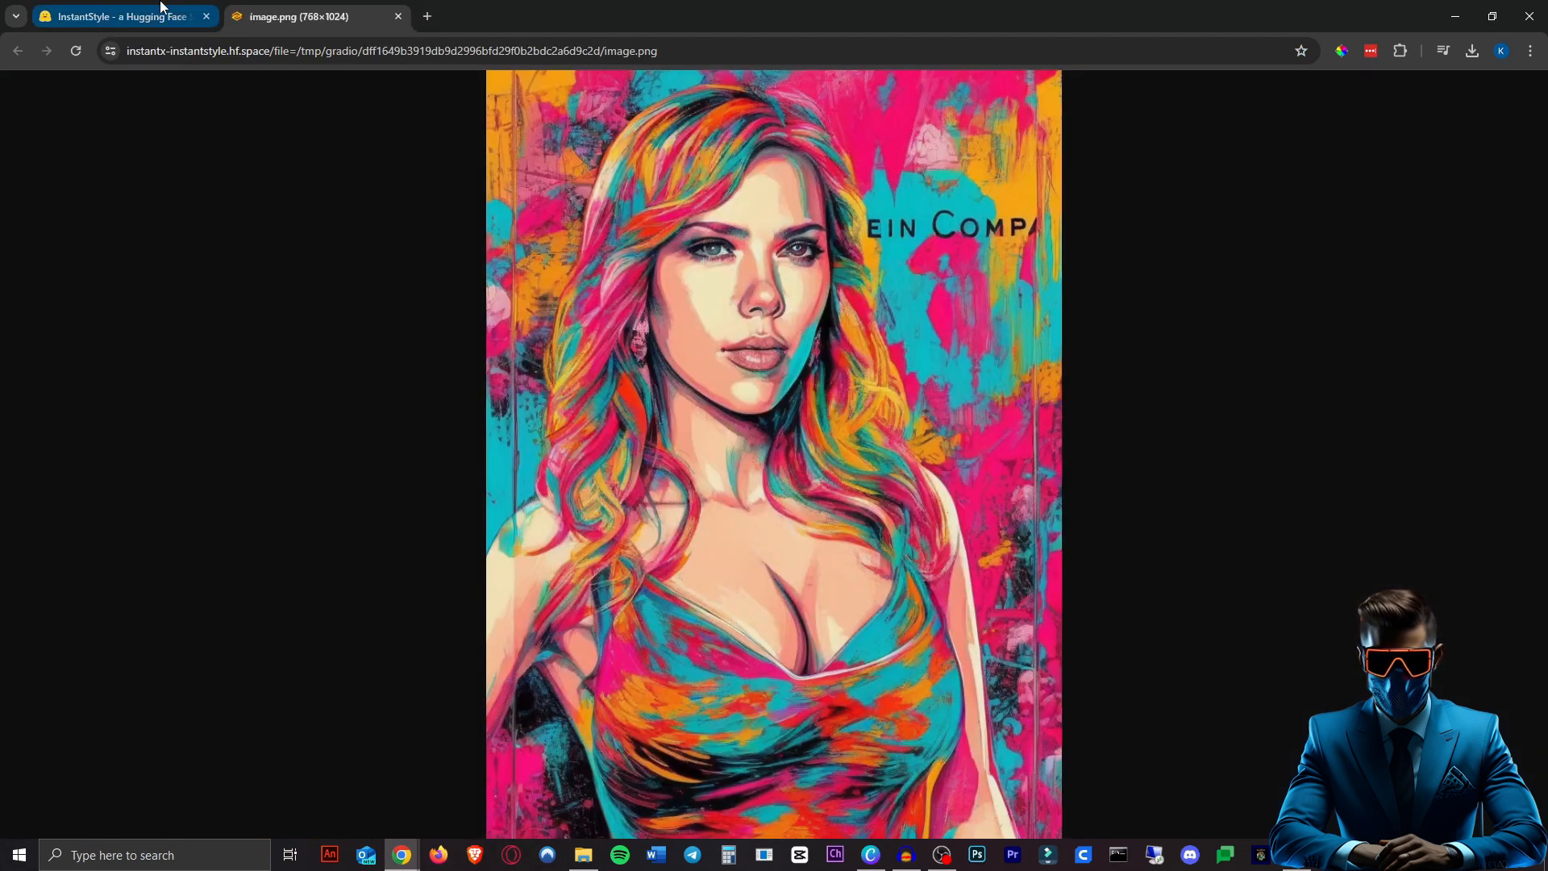
left_click(118, 17)
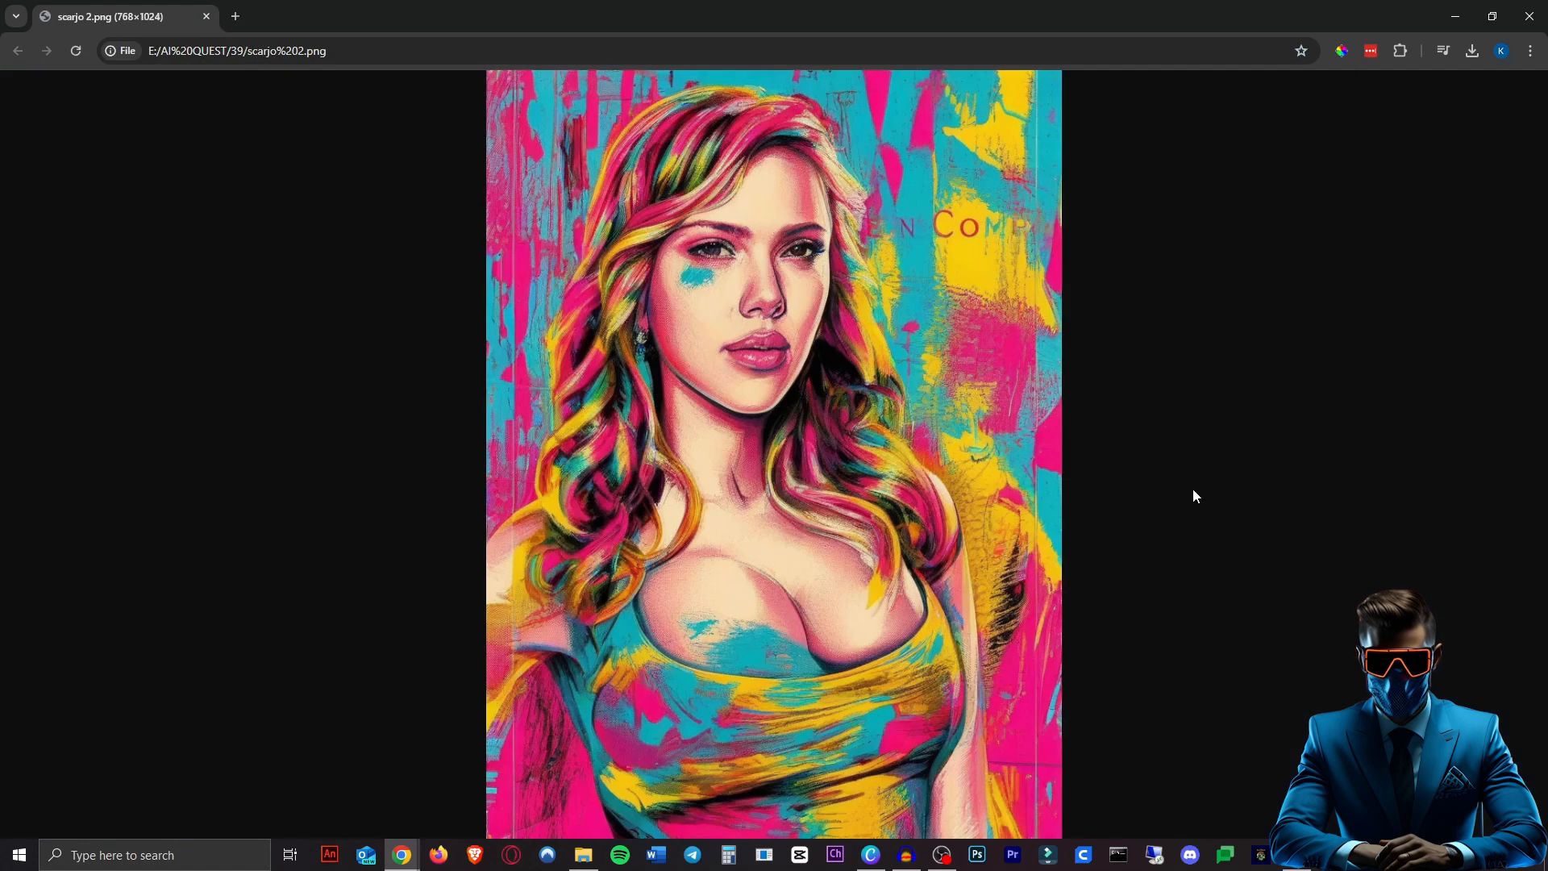
left_click(316, 17)
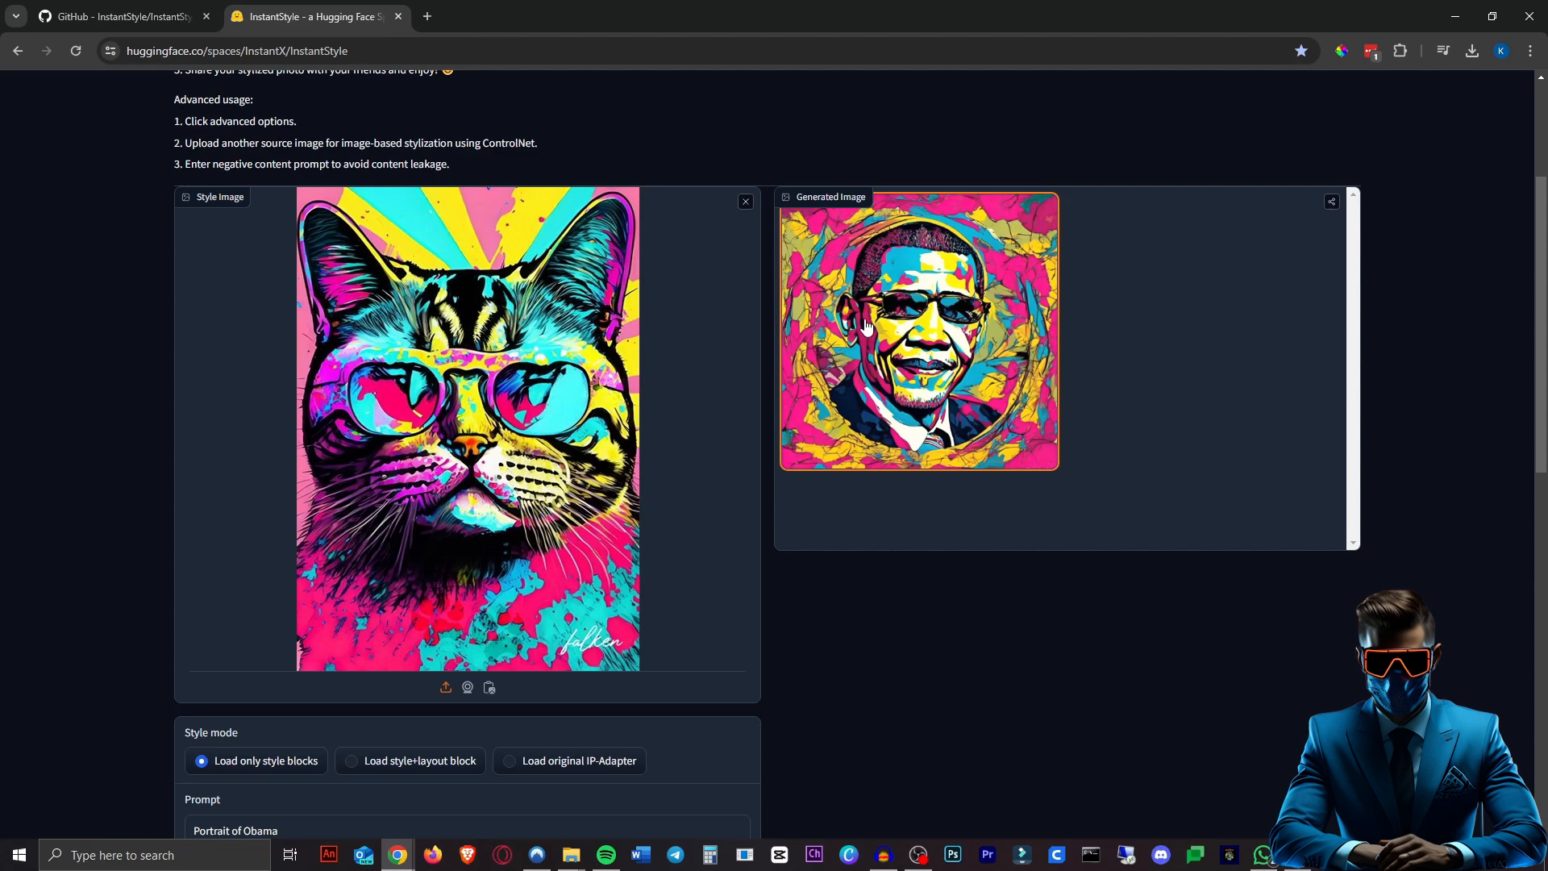
Generate the floral-style golden retriever portrait, view it full size in a tab, then close it.
left_click(918, 331)
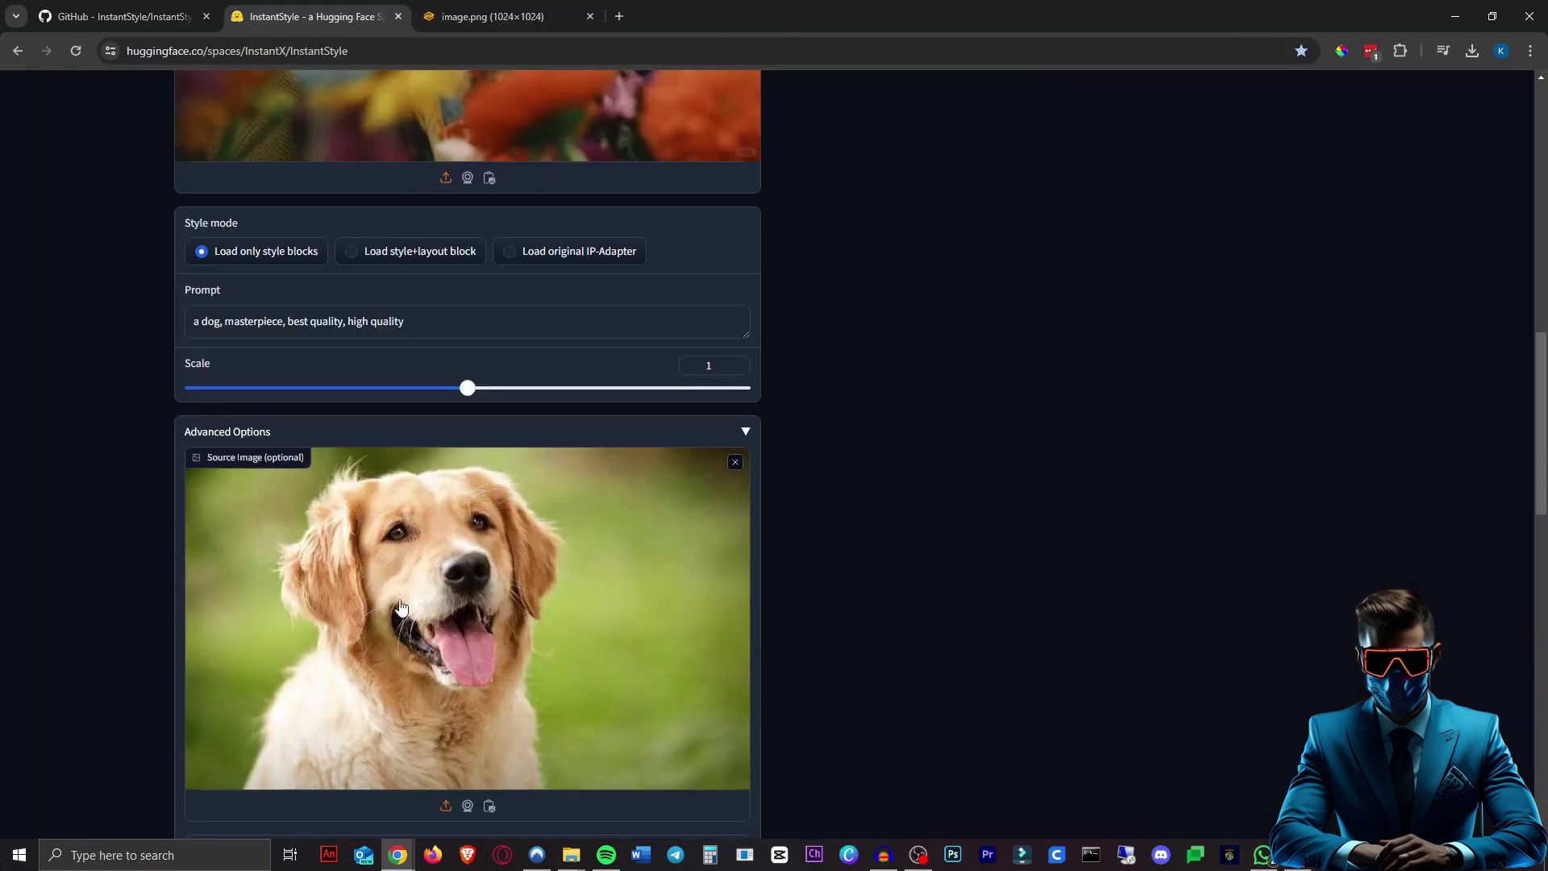
left_click(484, 16)
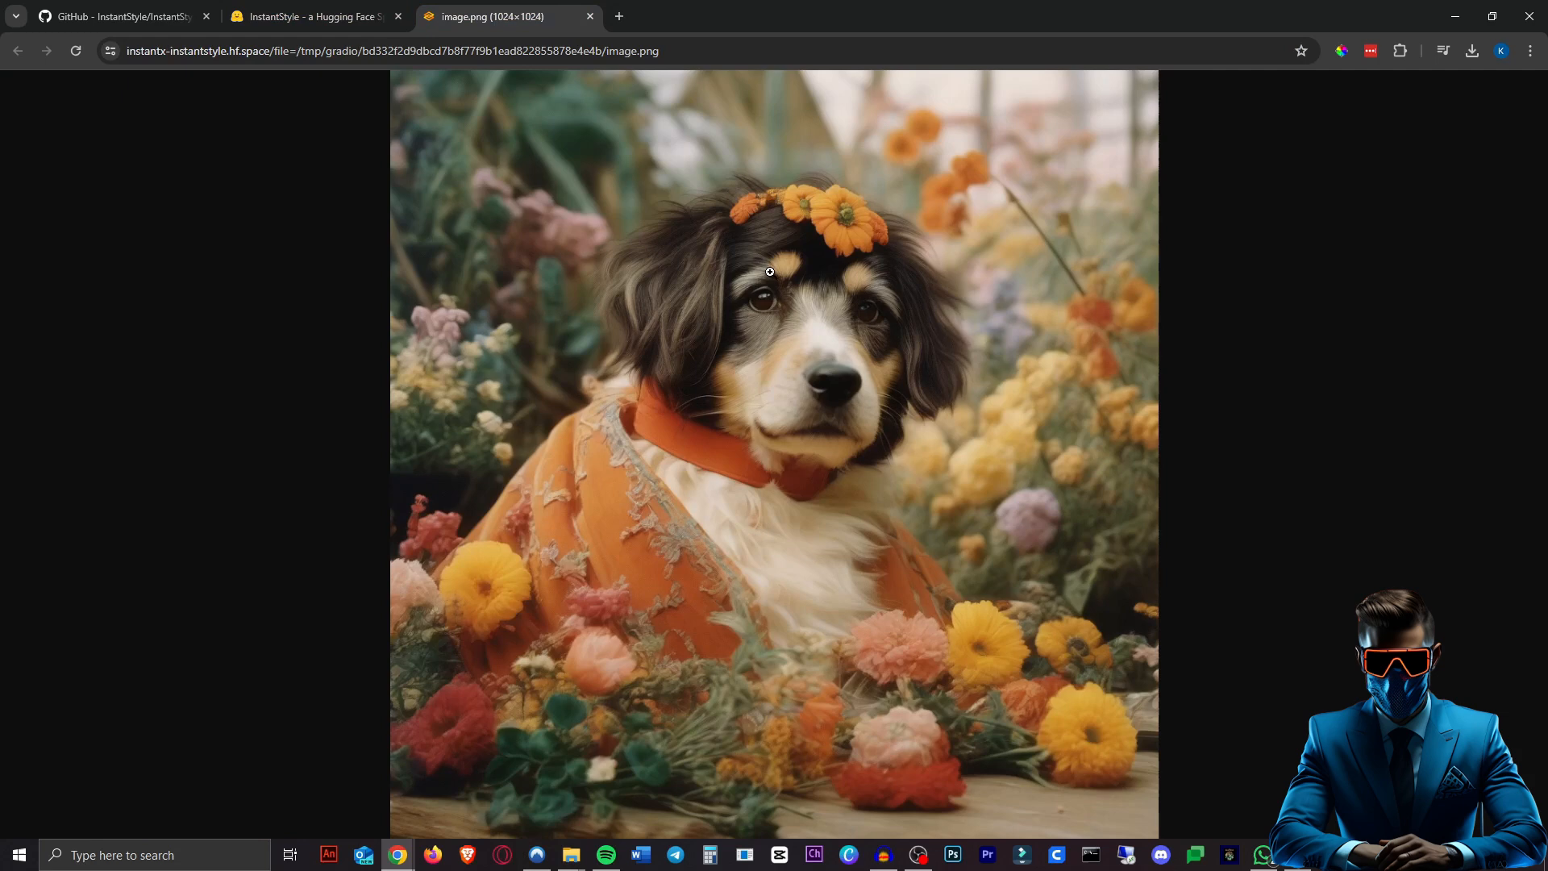
left_click(312, 17)
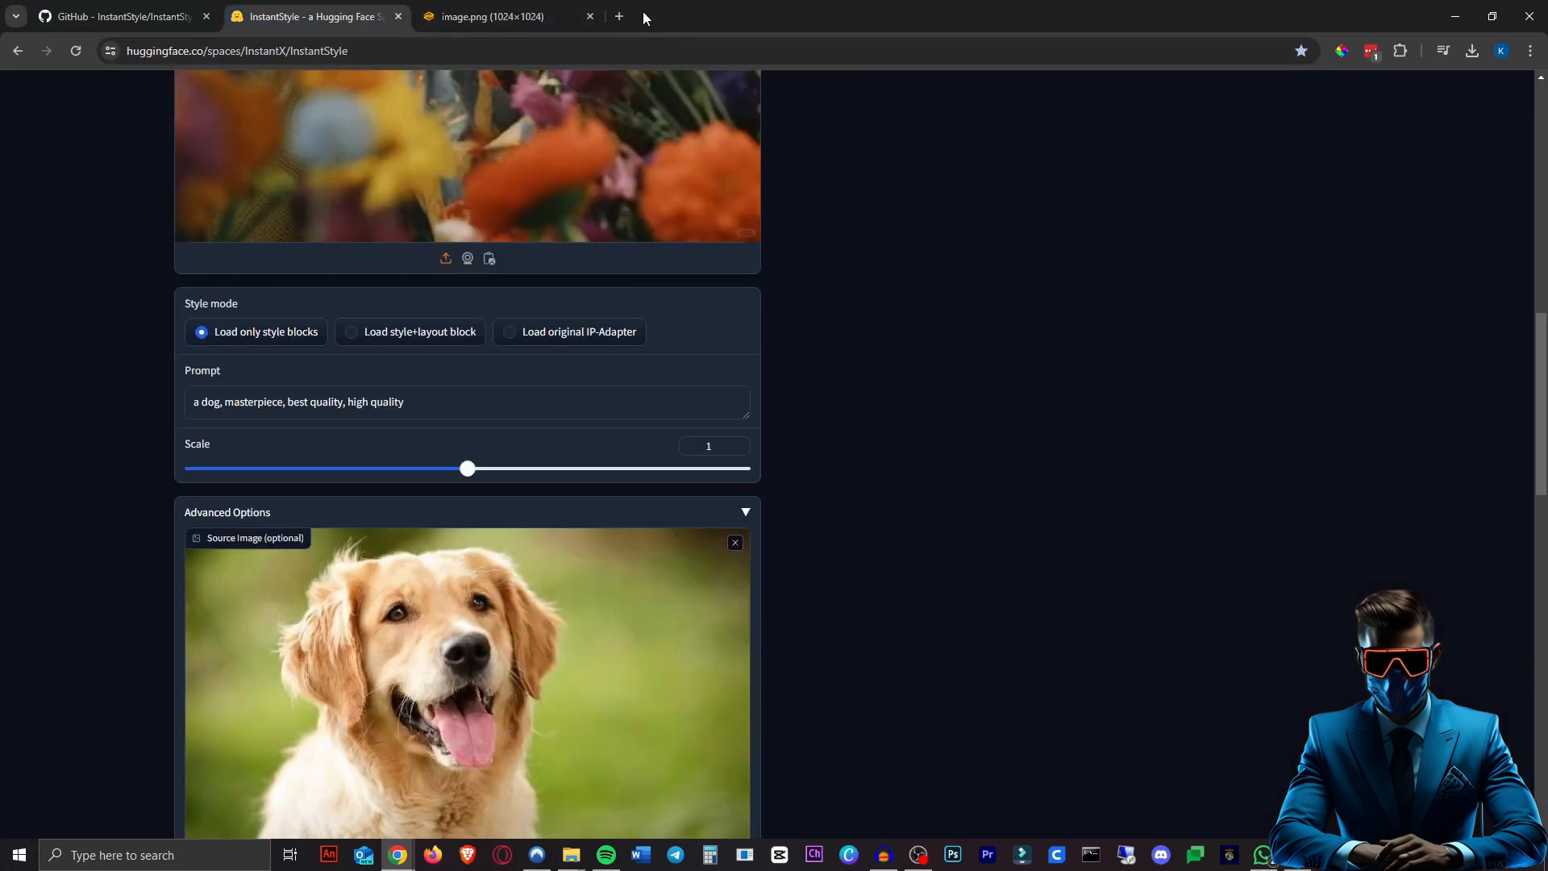
left_click(590, 17)
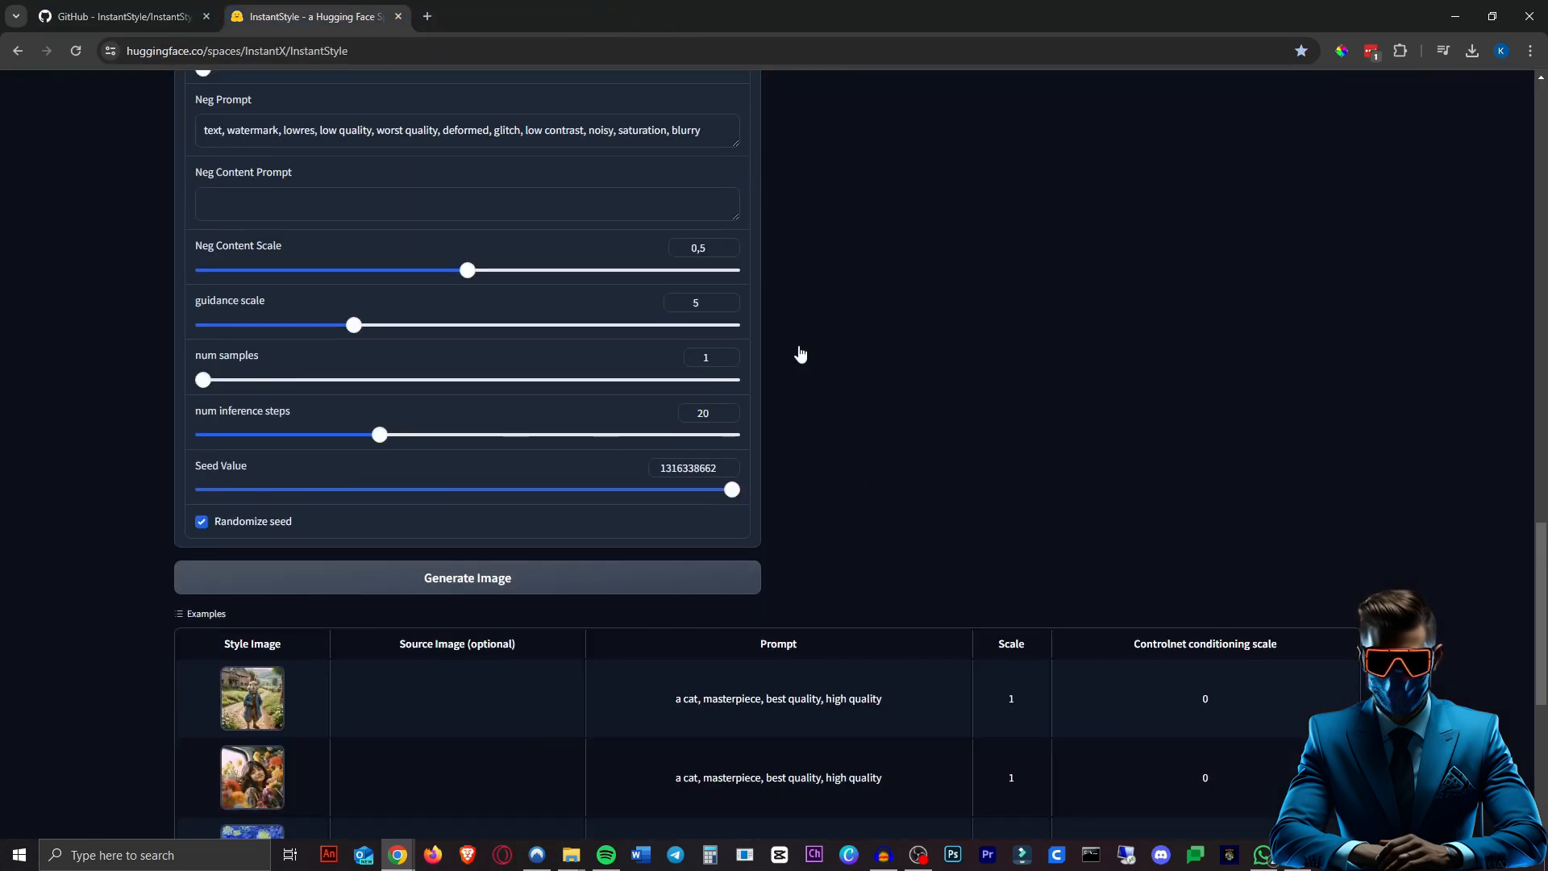